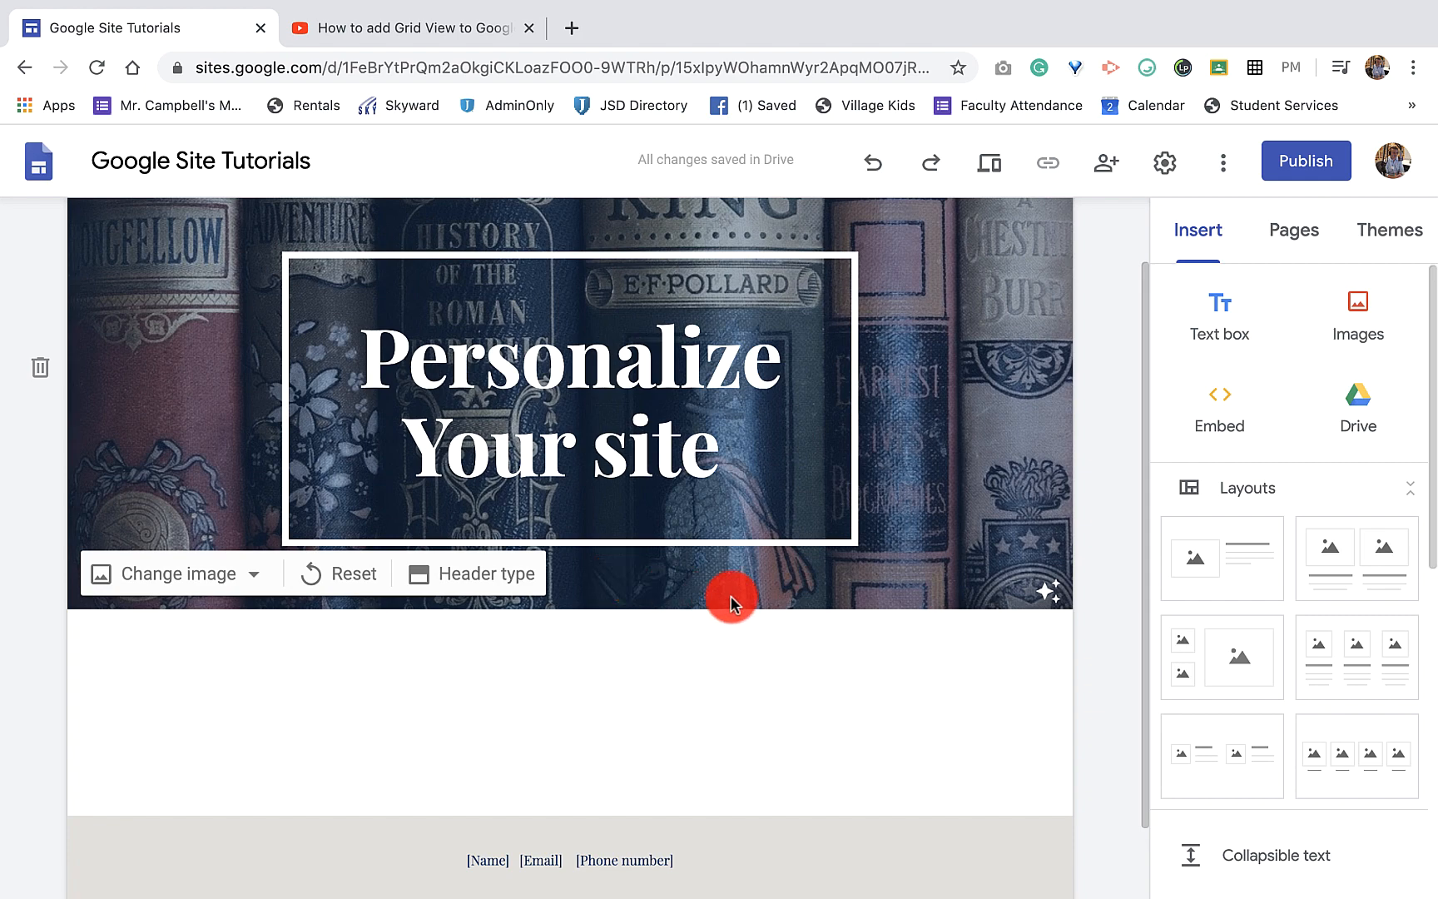
# Scroll below the header image and pick the blank spot for a new text box.
pyautogui.scroll(-3)
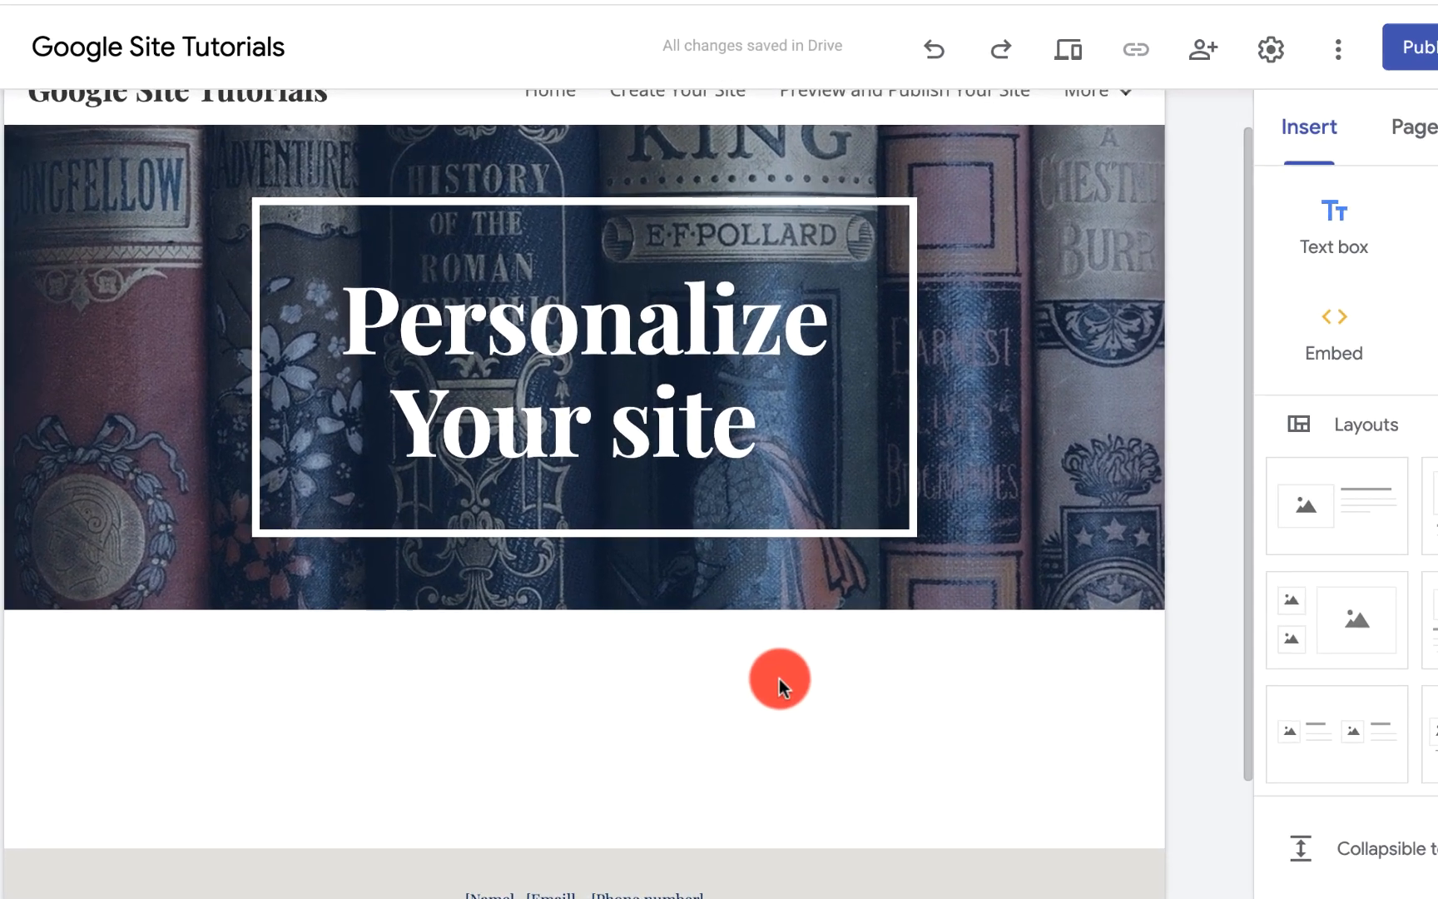
pyautogui.click(779, 680)
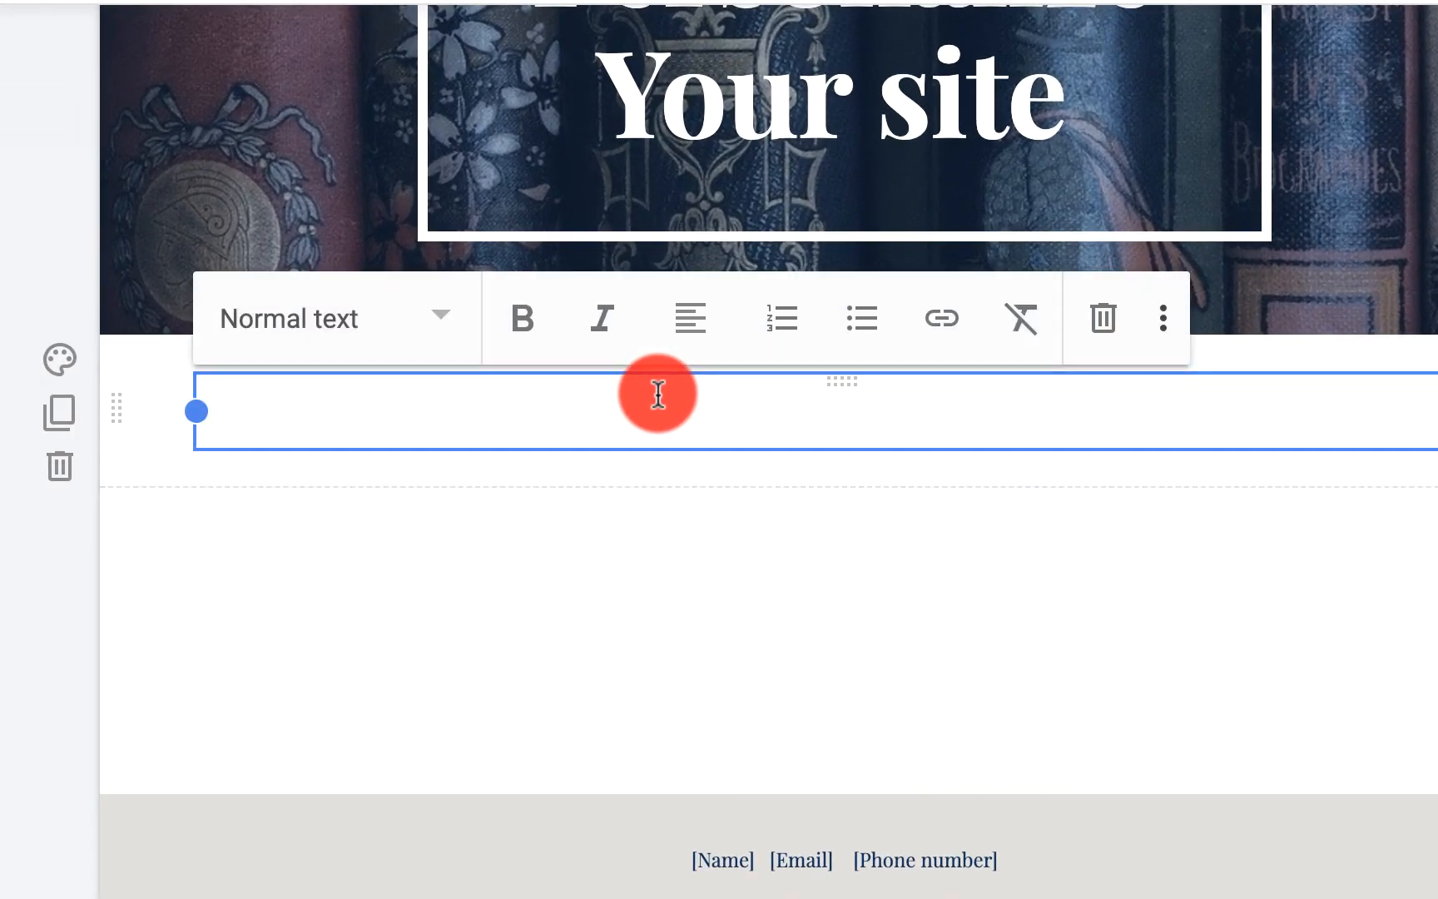
pyautogui.moveTo(1022, 318)
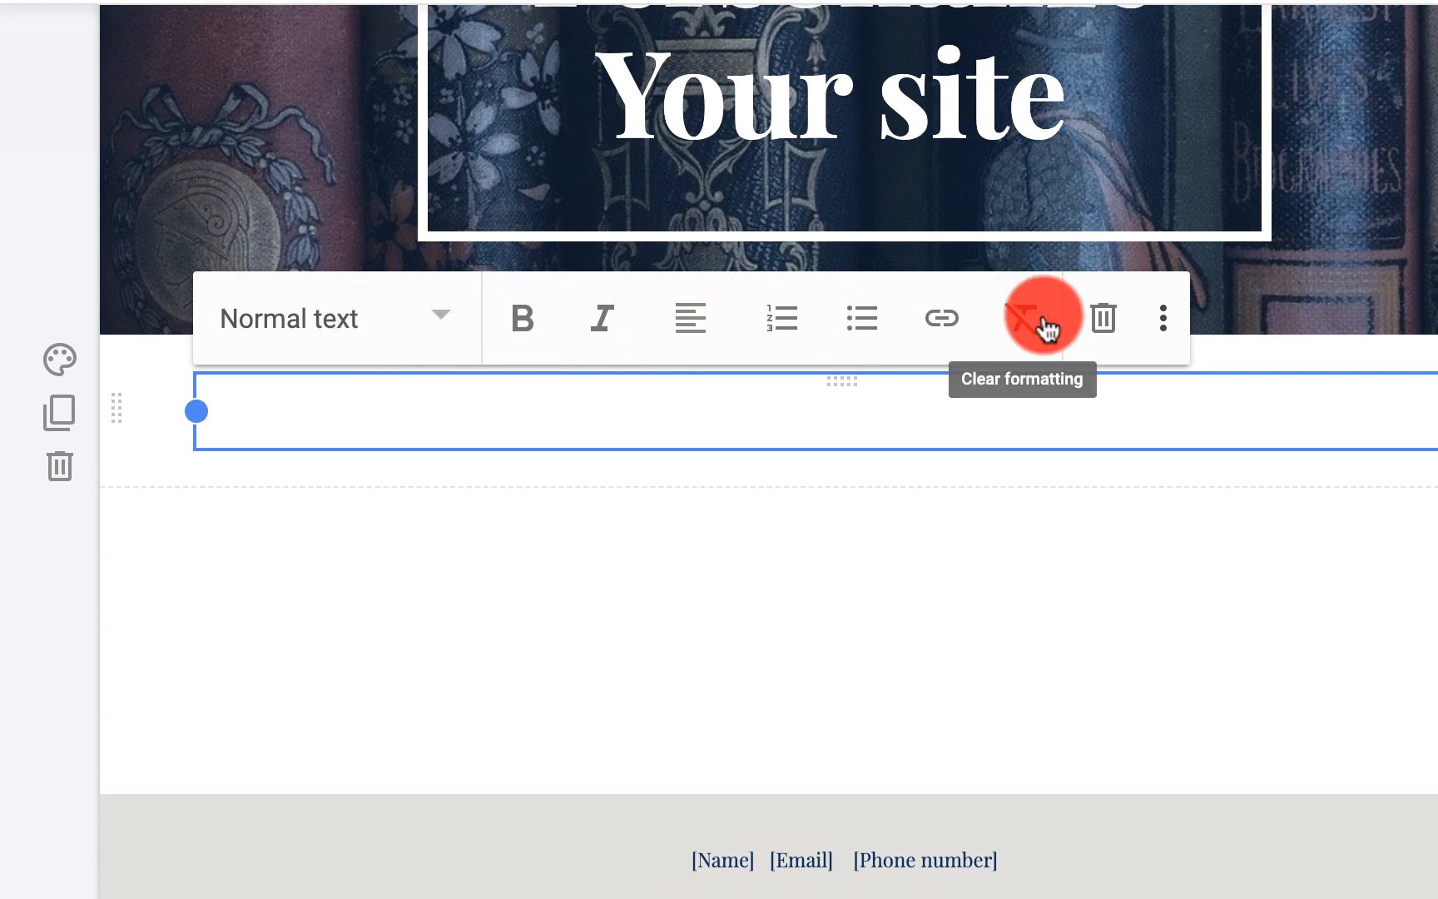
pyautogui.moveTo(941, 318)
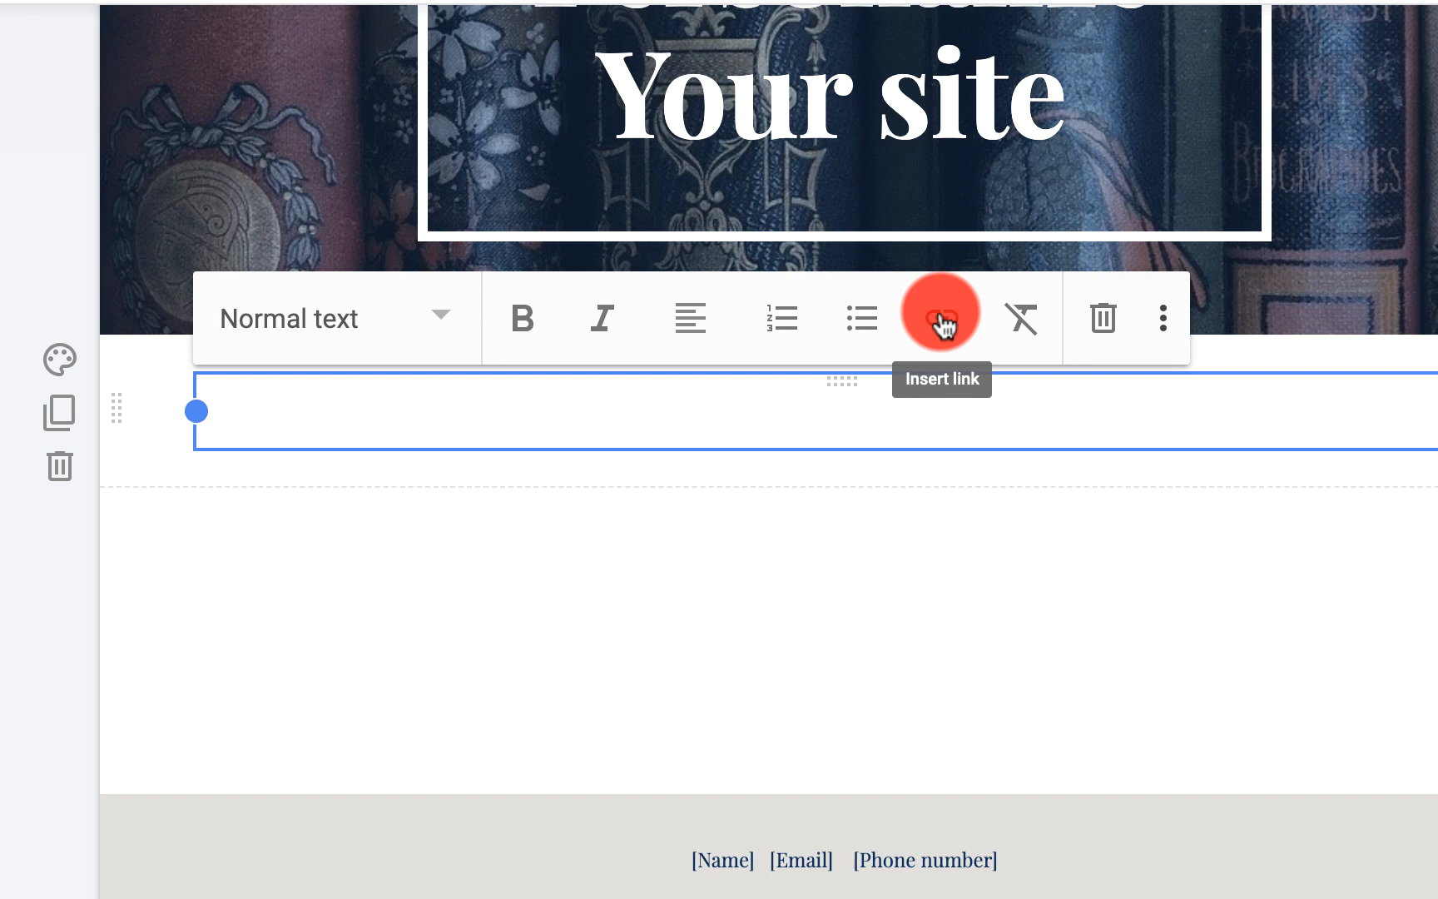
pyautogui.moveTo(783, 320)
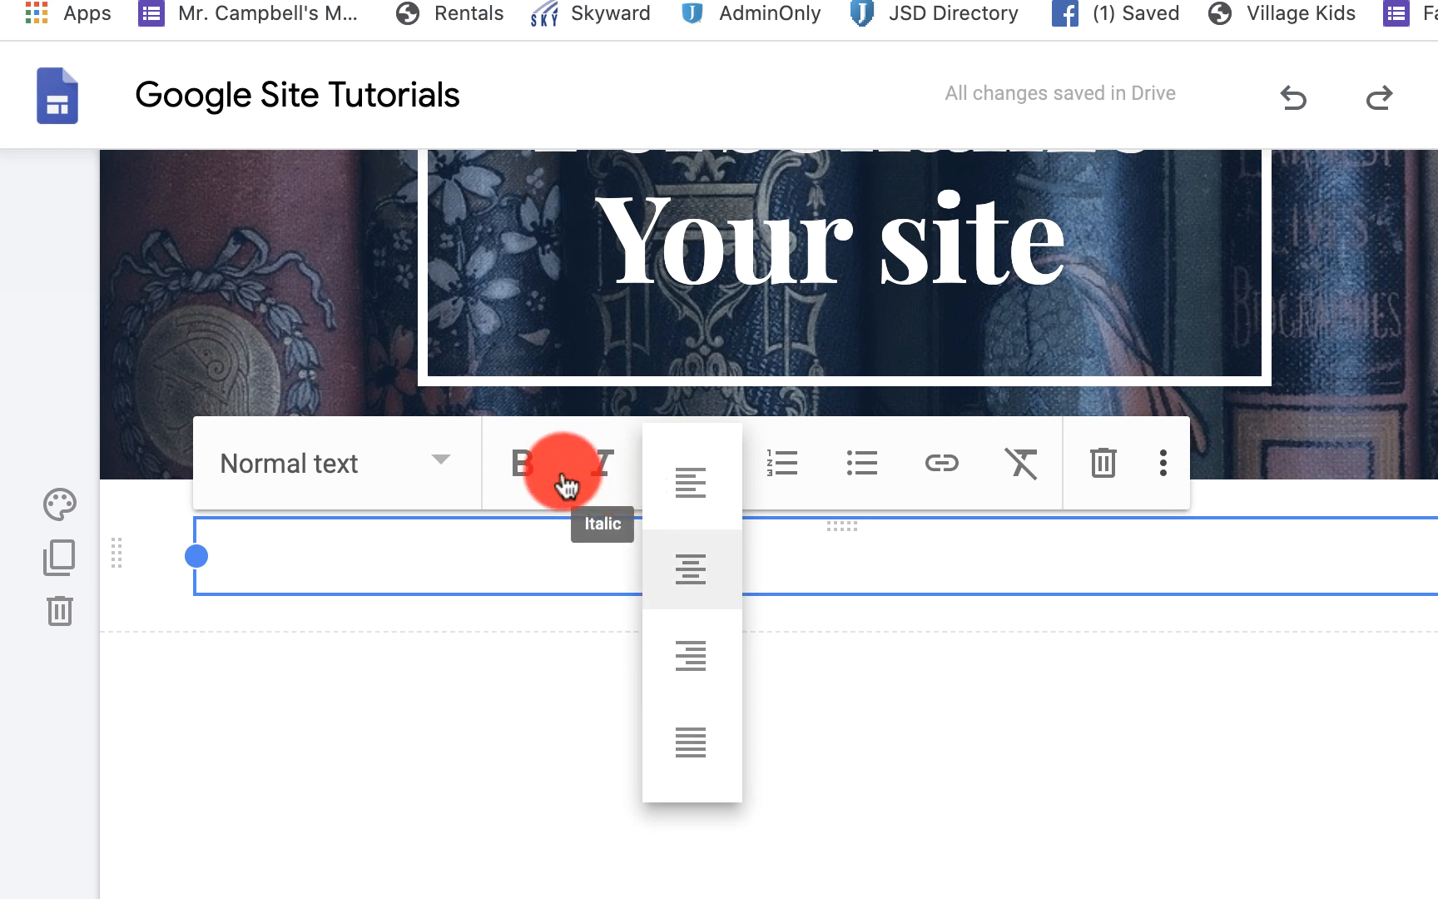
pyautogui.click(335, 462)
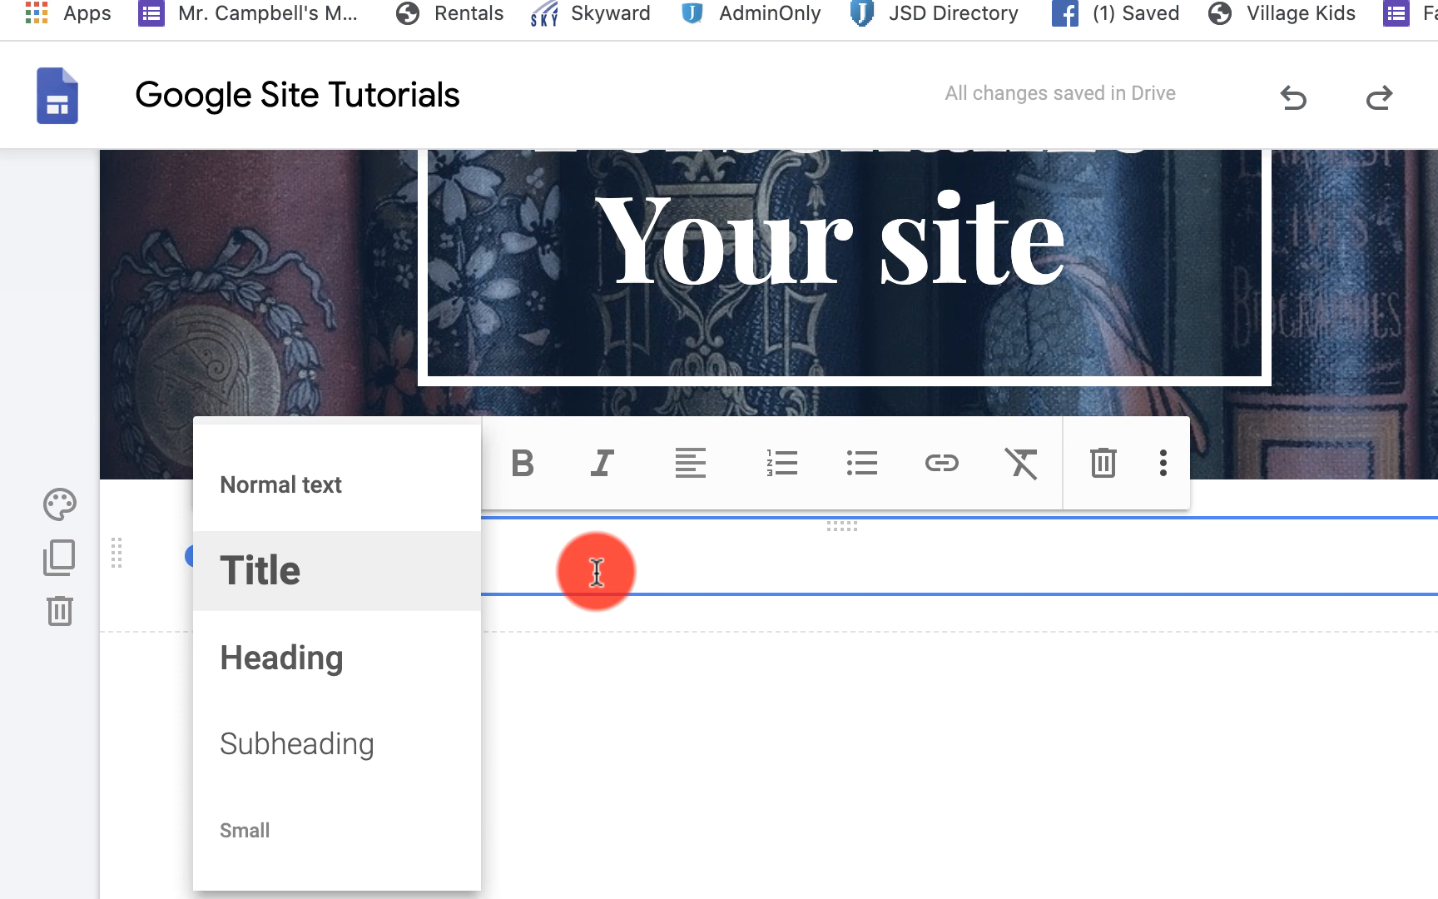
pyautogui.scroll(-3)
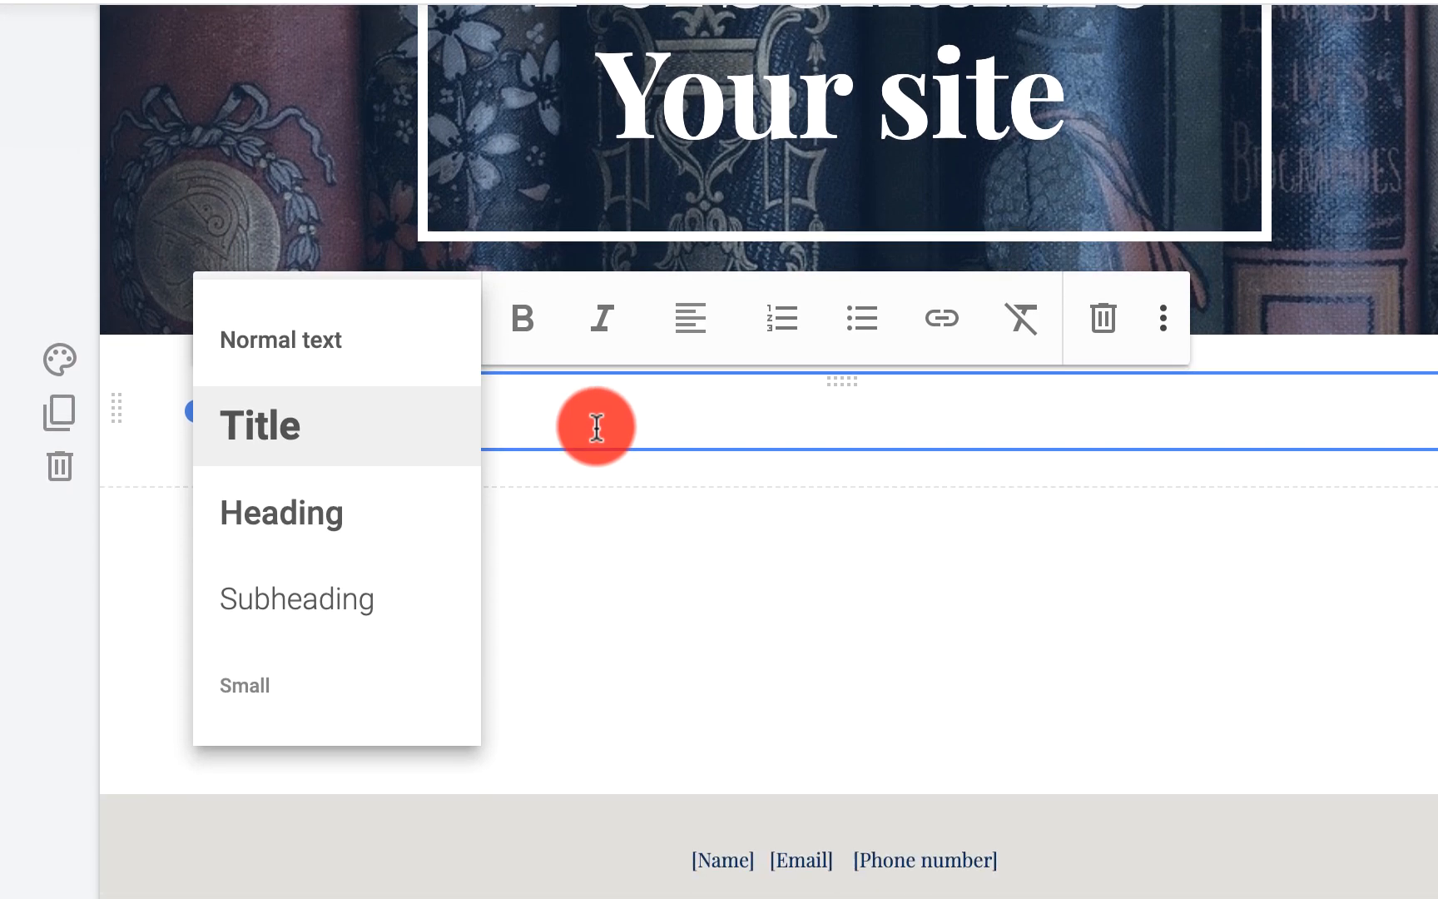
pyautogui.click(281, 340)
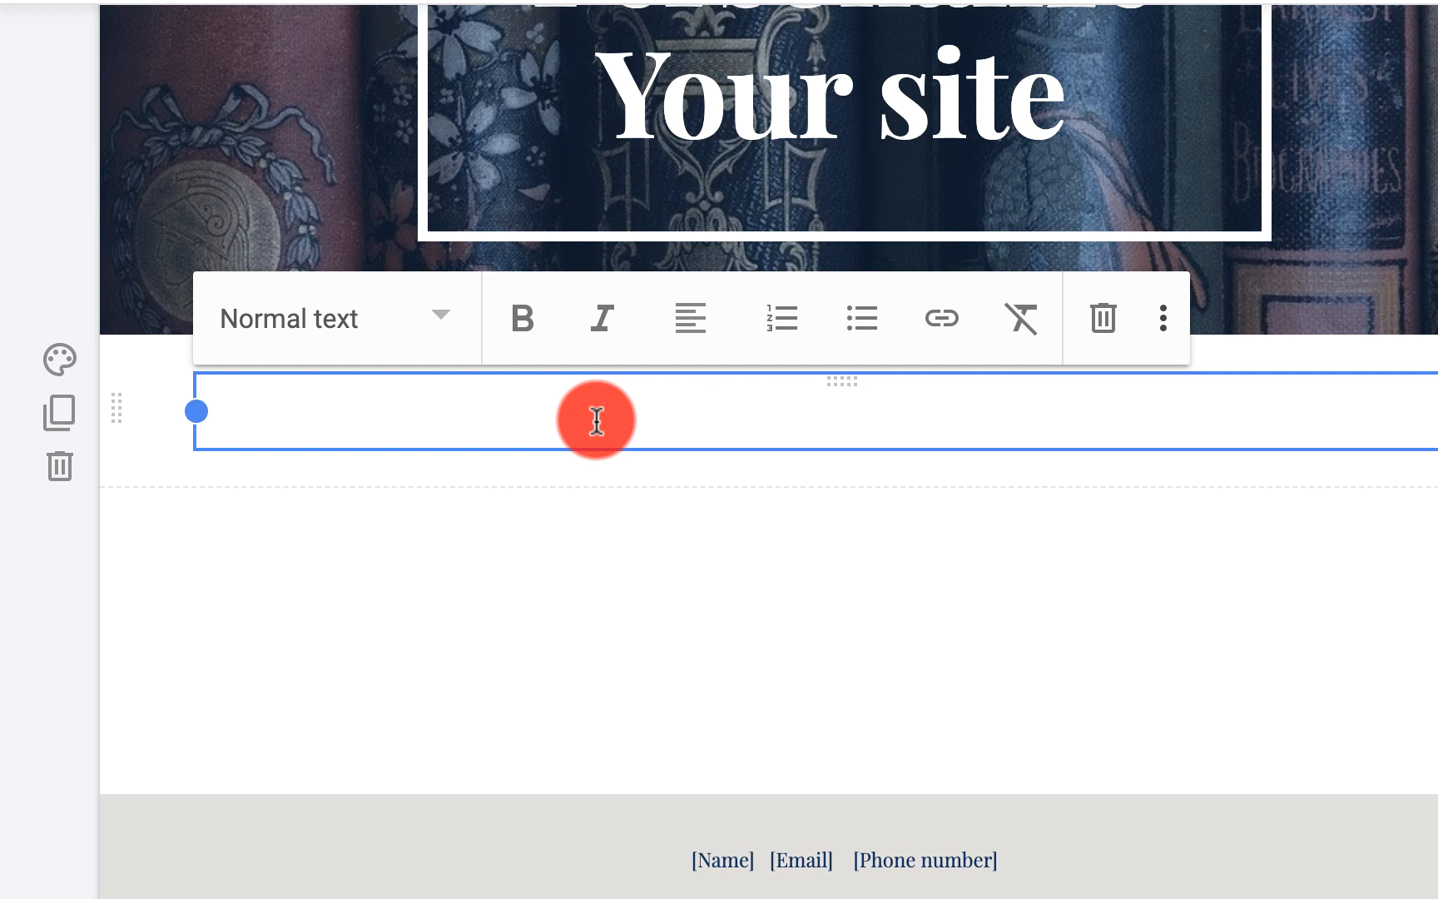
# Type 'Adding content to your site.' into the new text box.
pyautogui.write('Add')
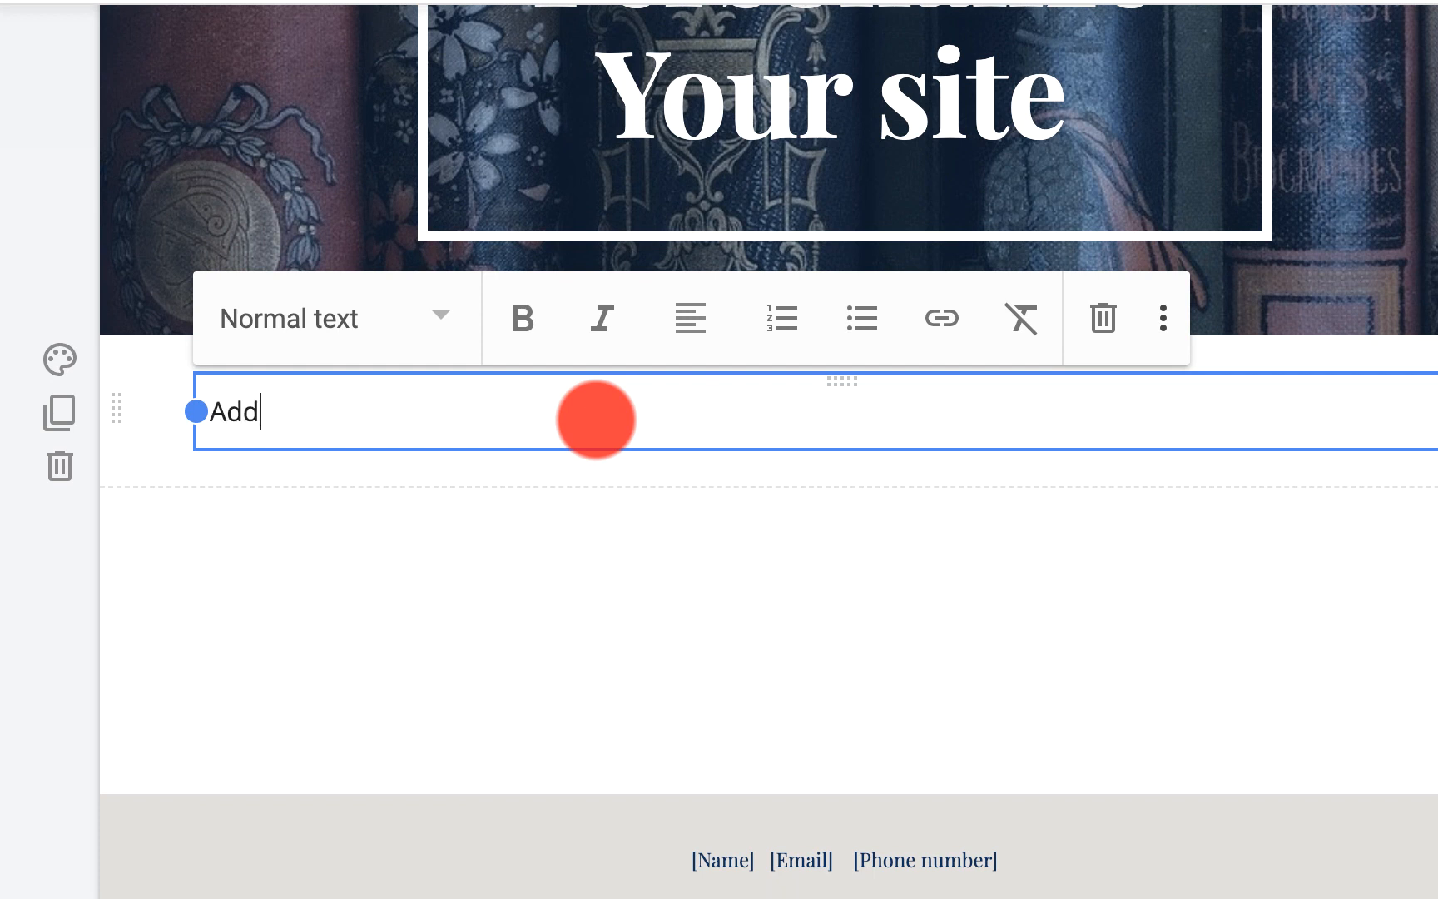
pyautogui.write('ing con')
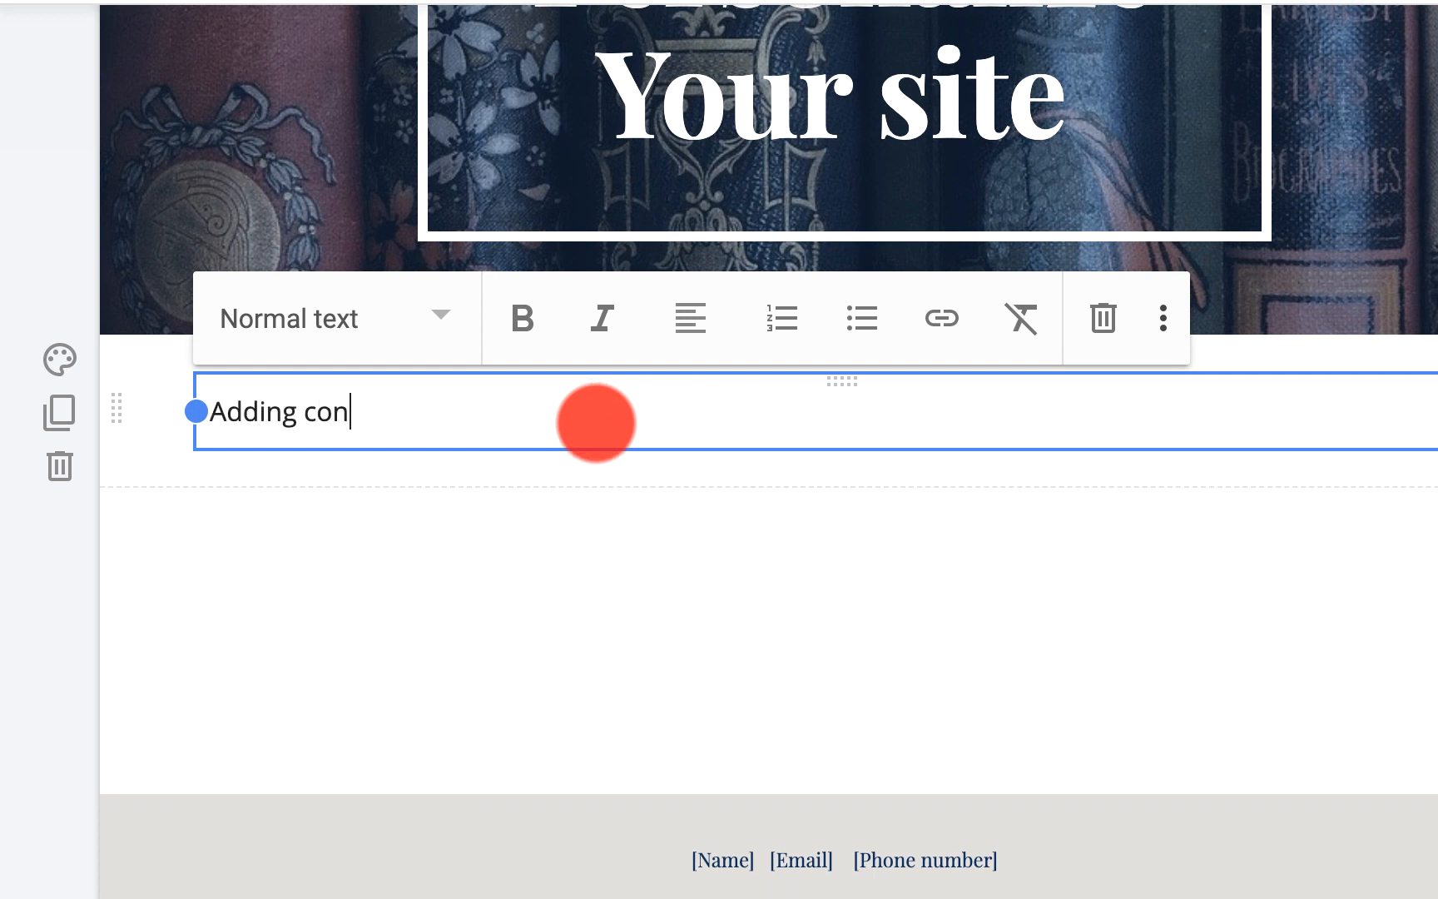
pyautogui.write('tent to your site.')
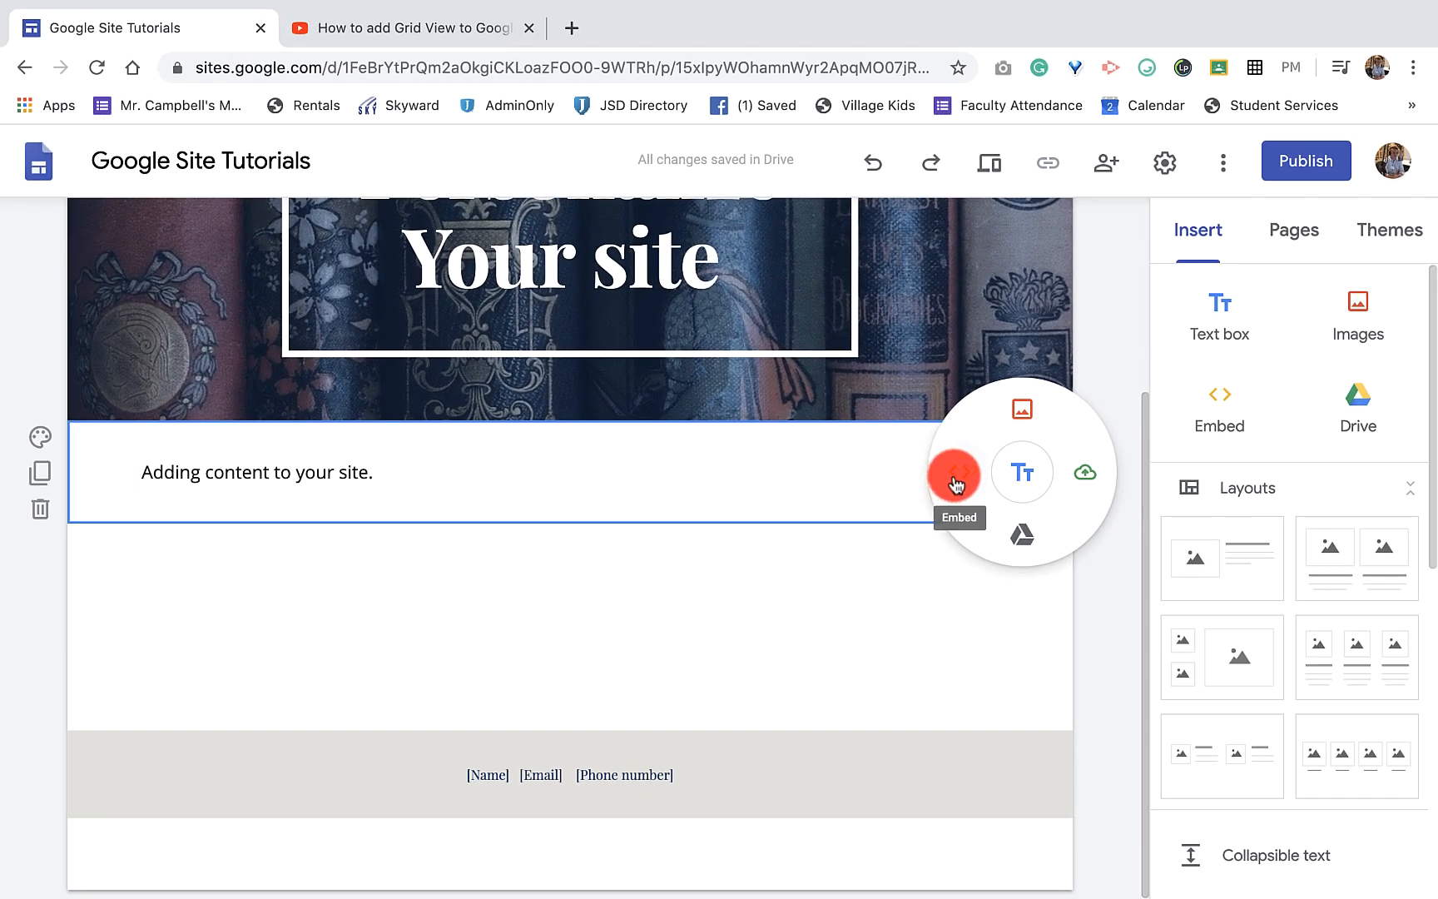
pyautogui.click(955, 476)
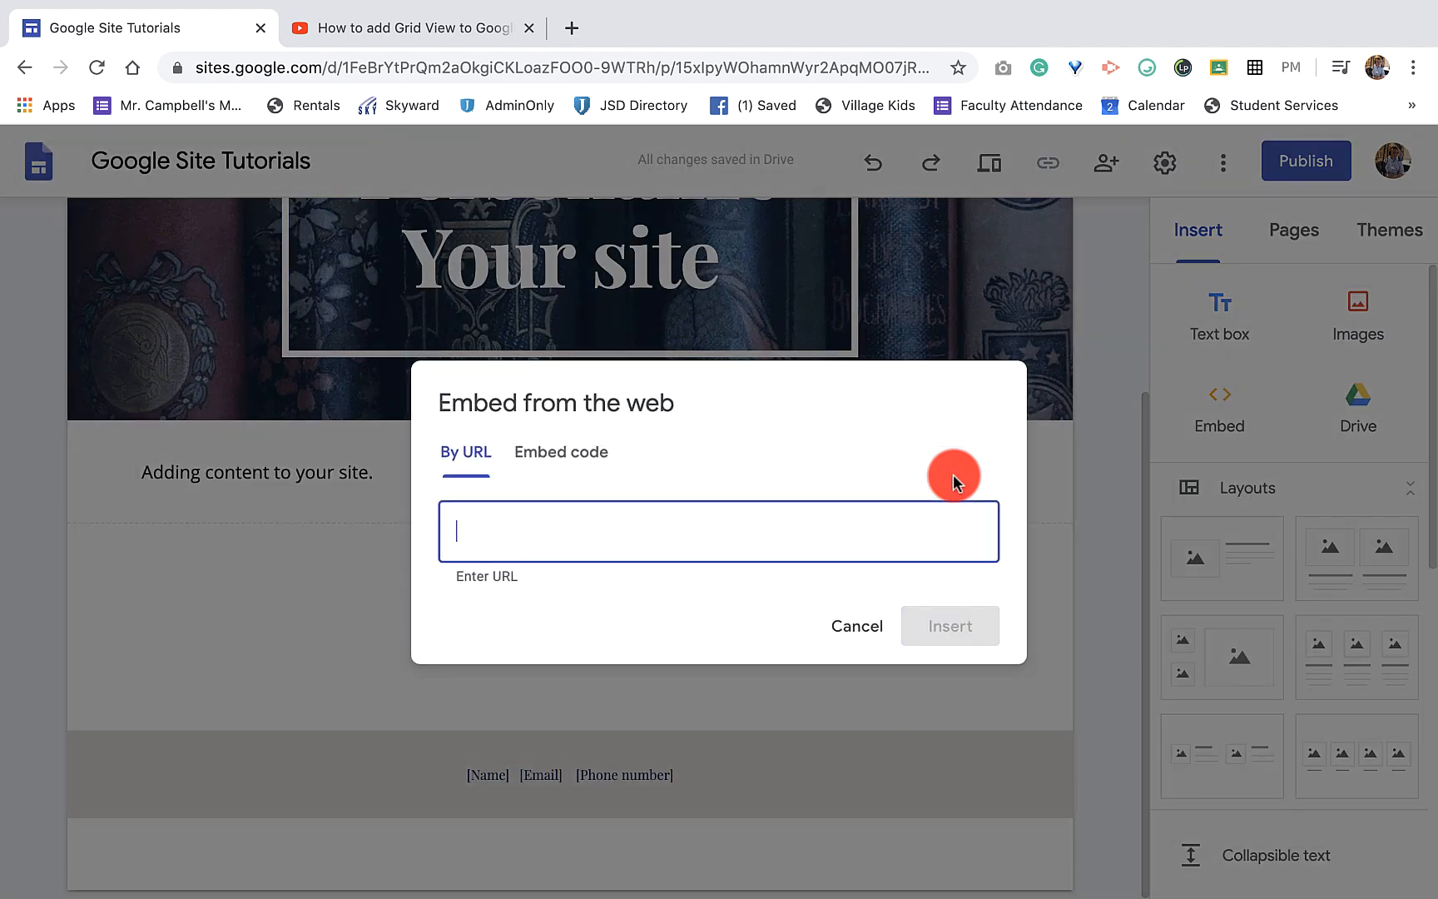
pyautogui.moveTo(392, 93)
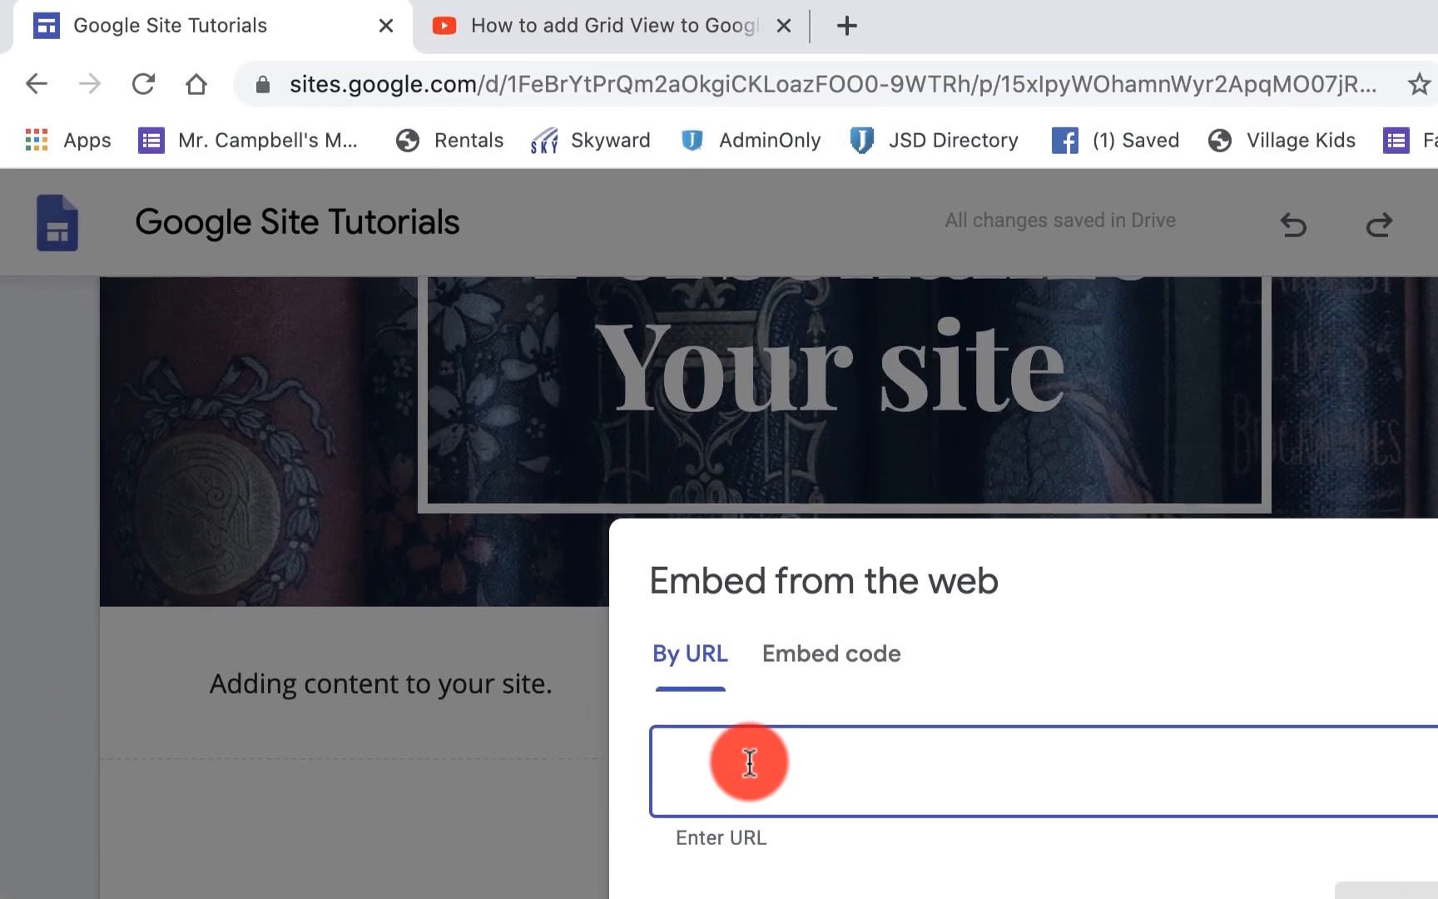
pyautogui.write('https://youtu.be/BELS3jX2tmw')
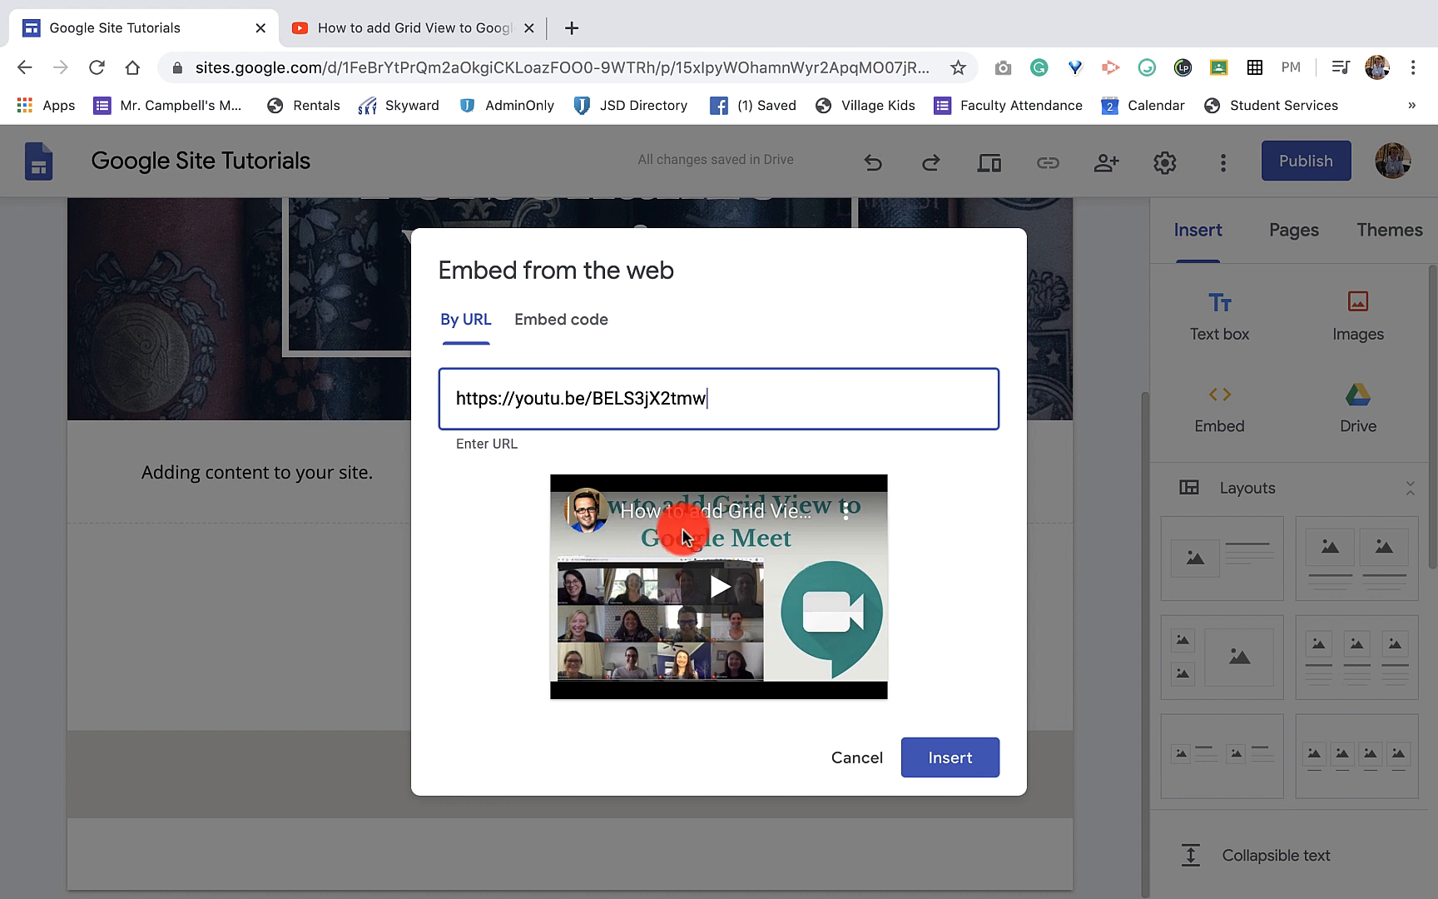
pyautogui.moveTo(867, 583)
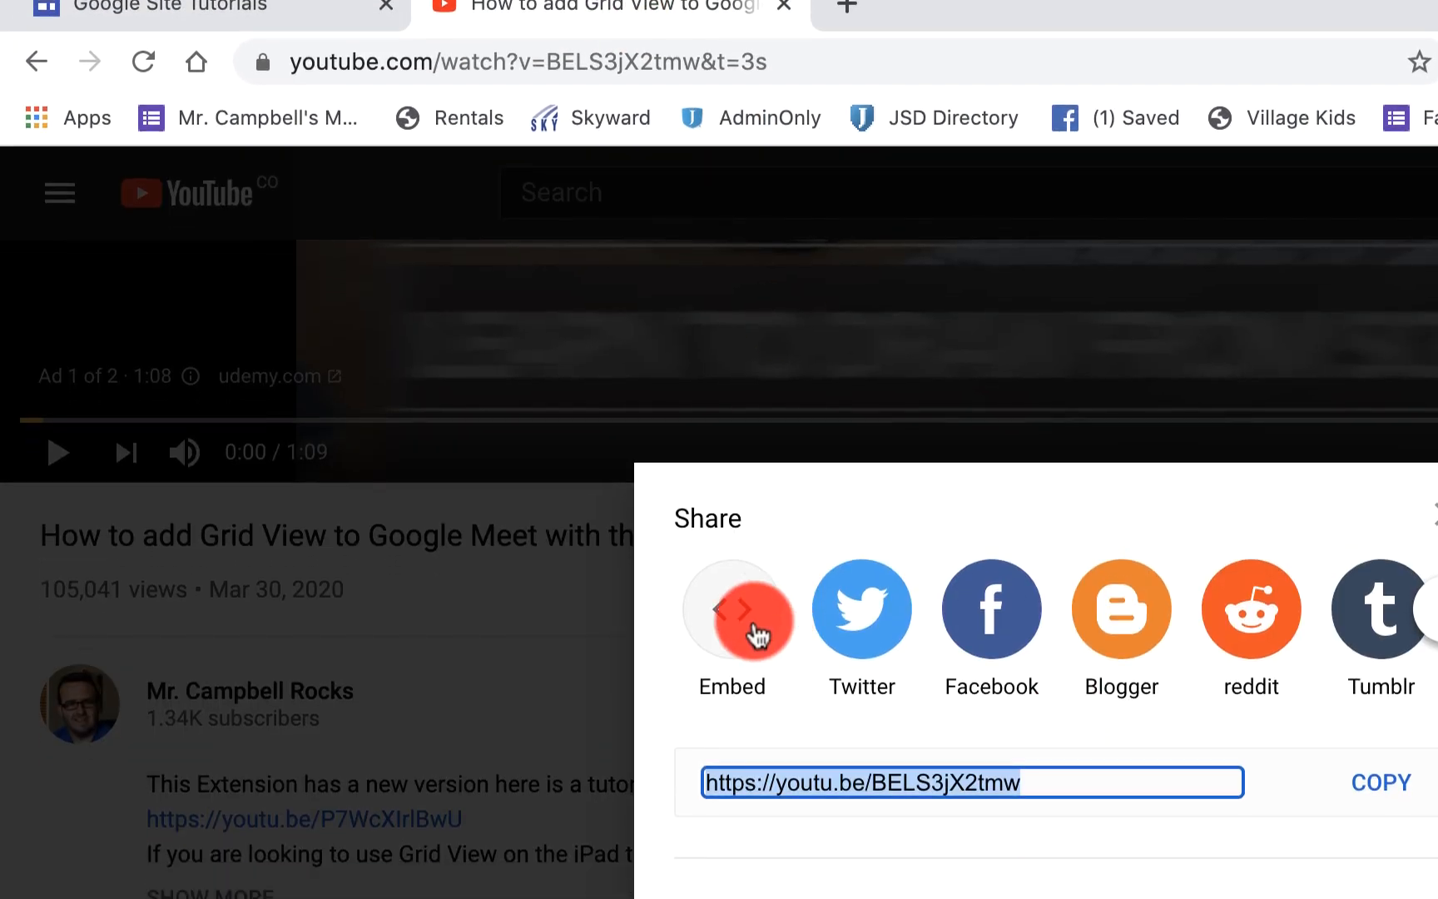
# Show the video's Share > Embed code and select the whole iframe snippet.
pyautogui.click(734, 607)
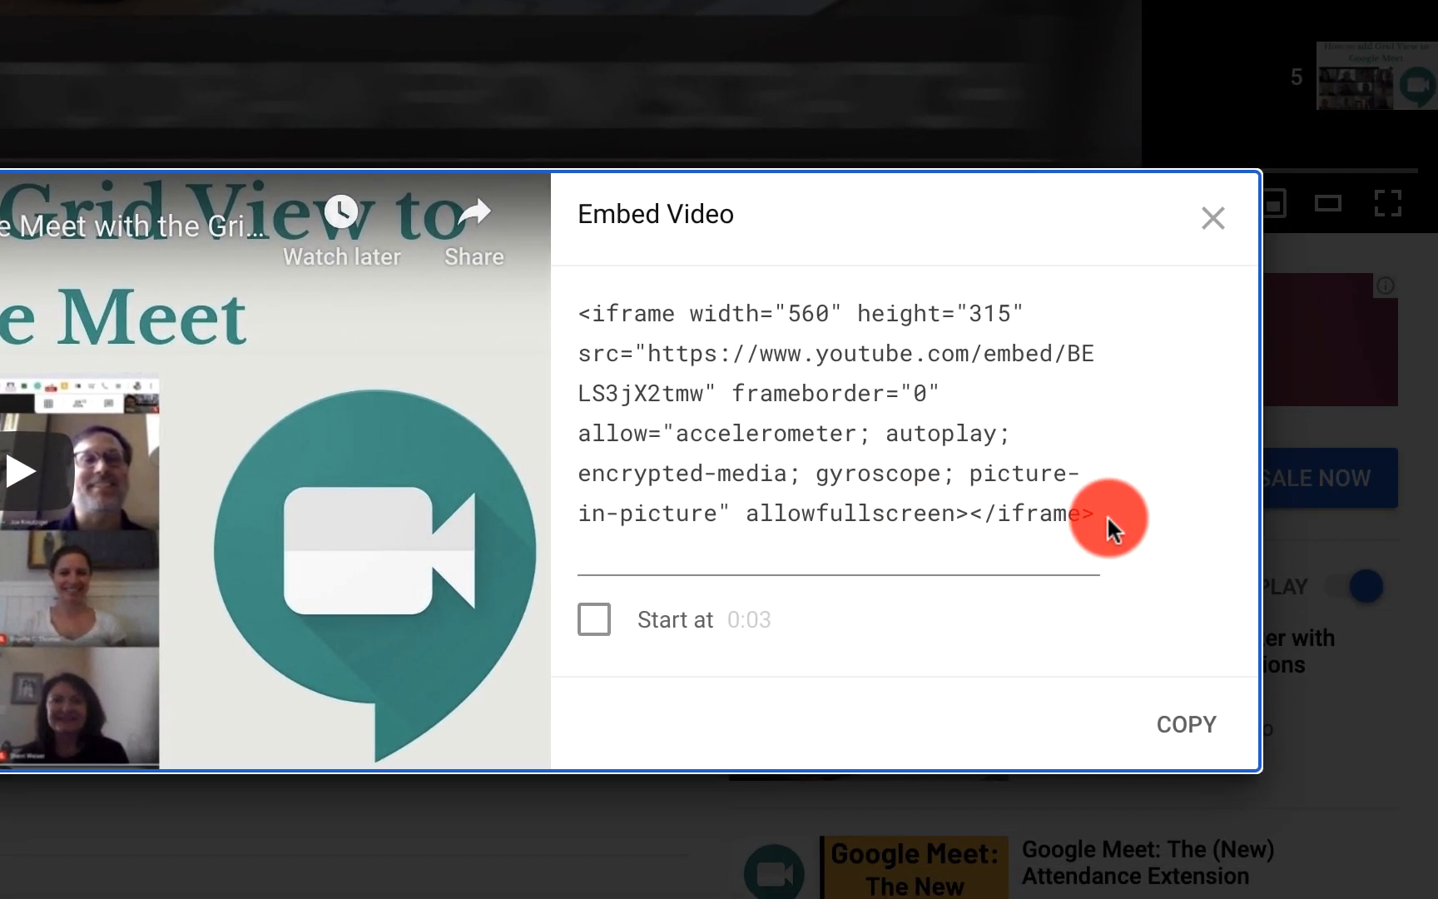
pyautogui.moveTo(1100, 513); pyautogui.dragTo(565, 313)
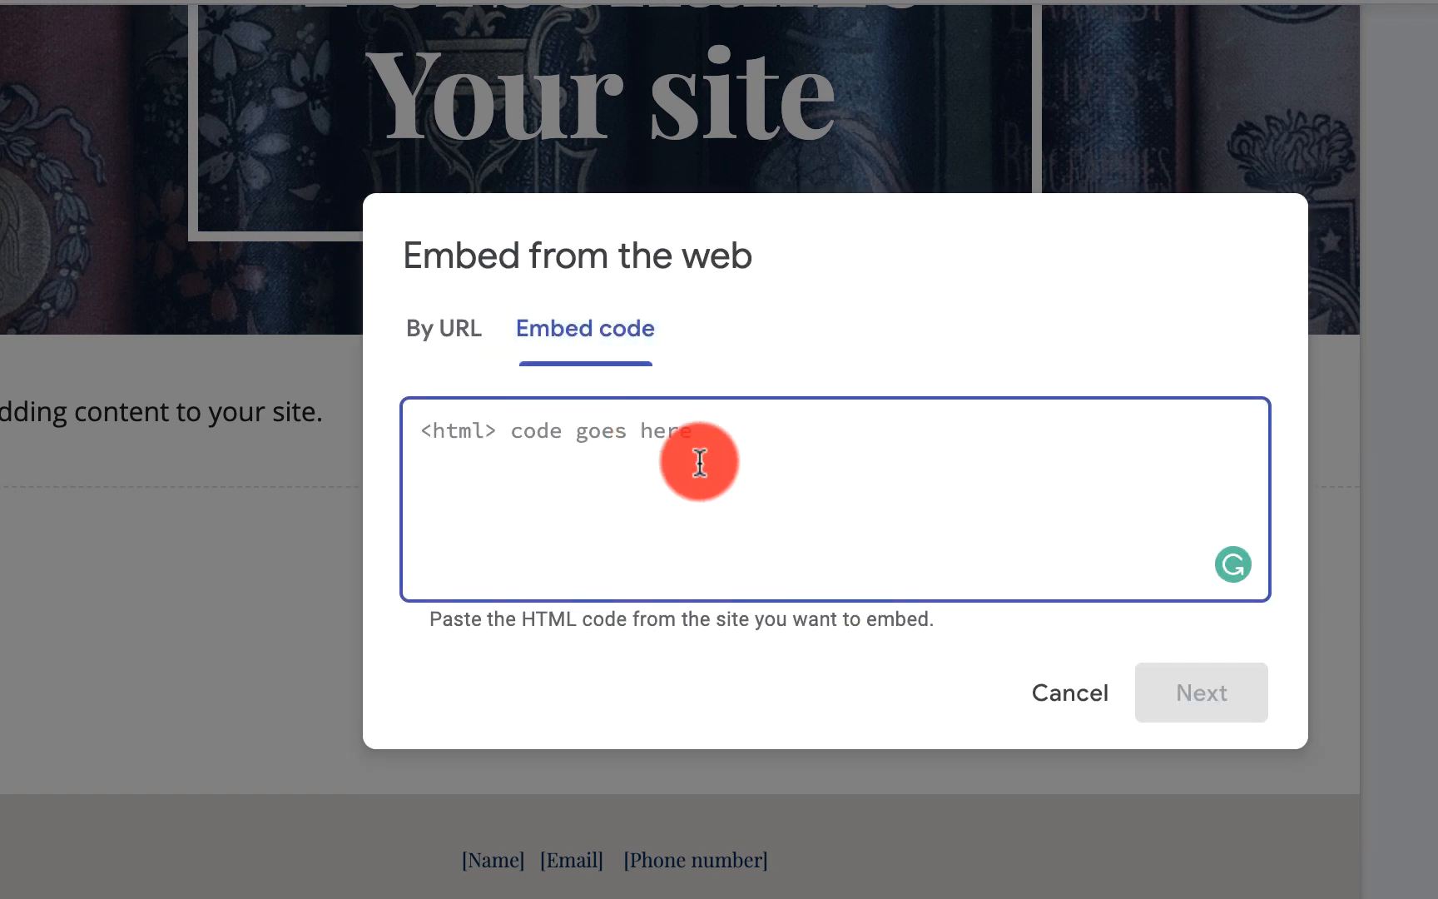
# Paste the YouTube iframe code into Sites, enter width 600, and dismiss the dialog.
pyautogui.write('<iframe width="560" height="315" src="https://www.youtube.com/embed/BELS3jX2tmw" frameborder="0" allow="accelerometer; autoplay; encrypted-media; gyroscope; picture-in-picture" allowfullscreen></iframe>')
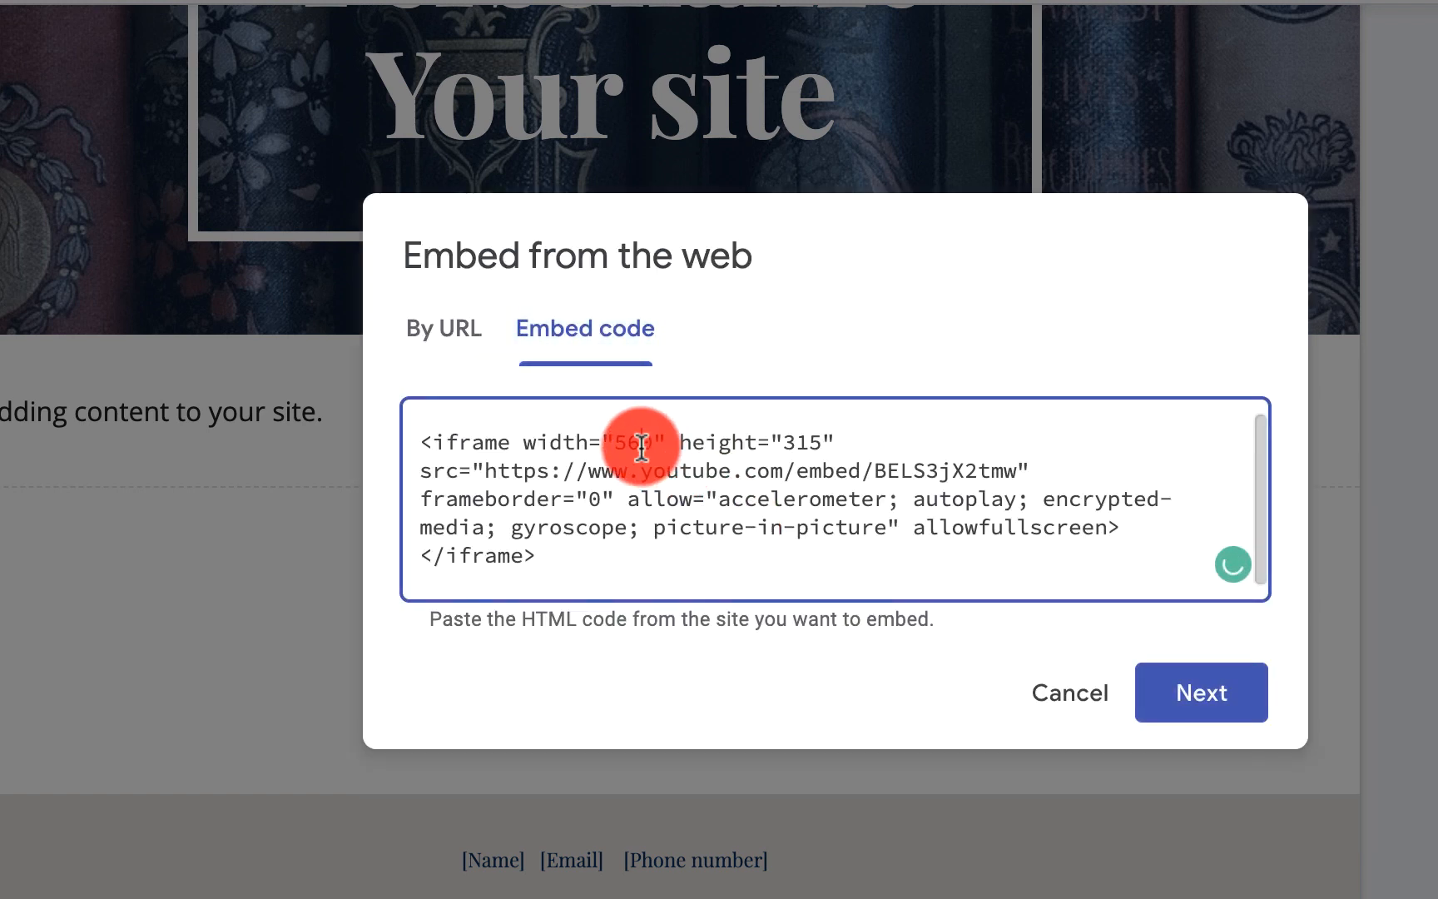
pyautogui.write('600')
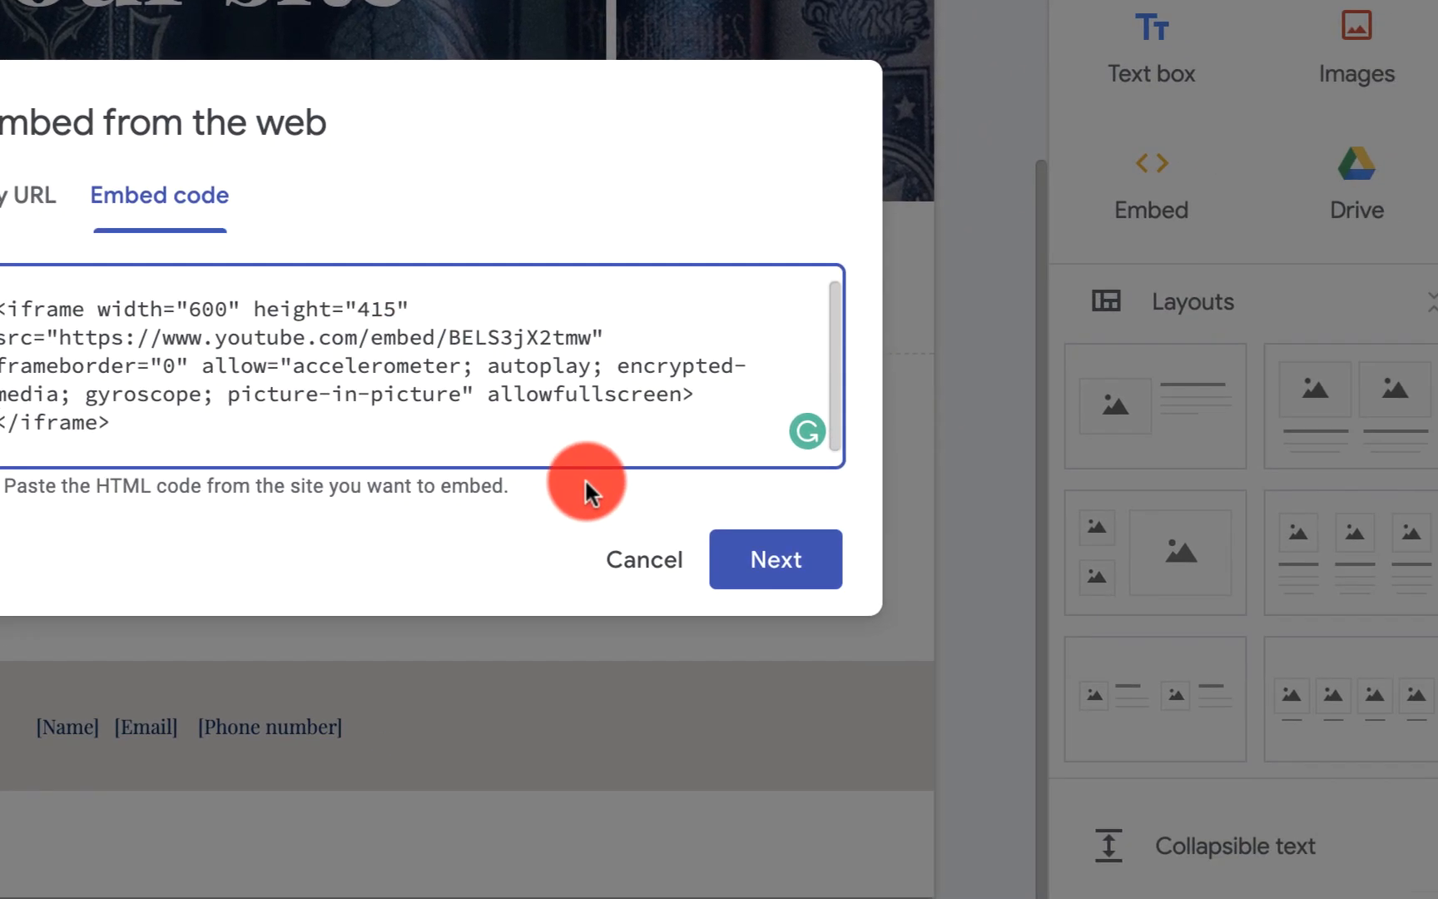
pyautogui.click(774, 559)
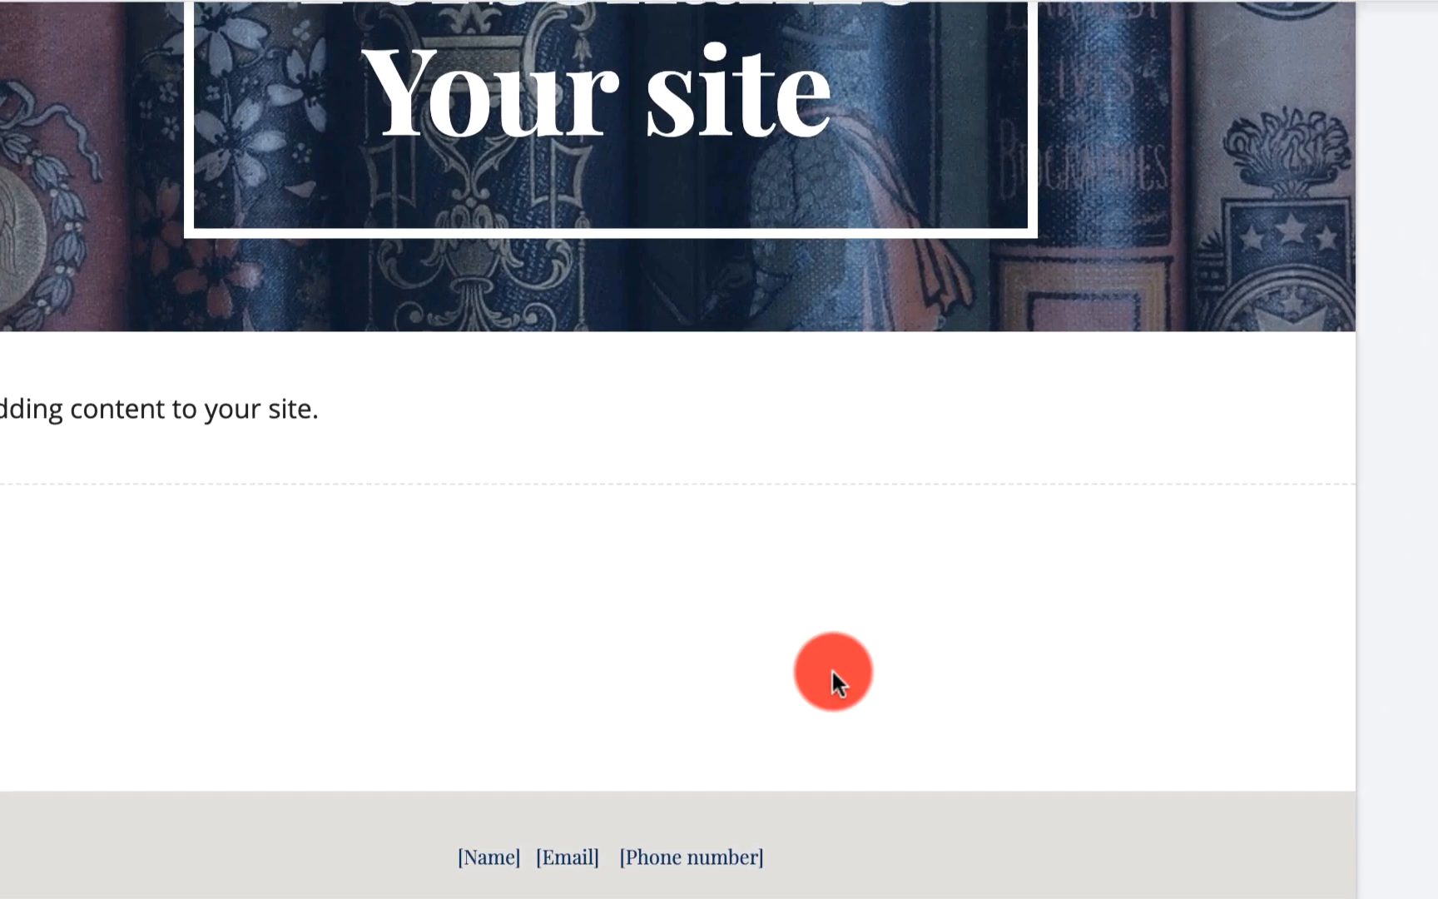
# Reopen the Embed dialog, switch to Embed code, and insert the pasted video code.
pyautogui.click(832, 671)
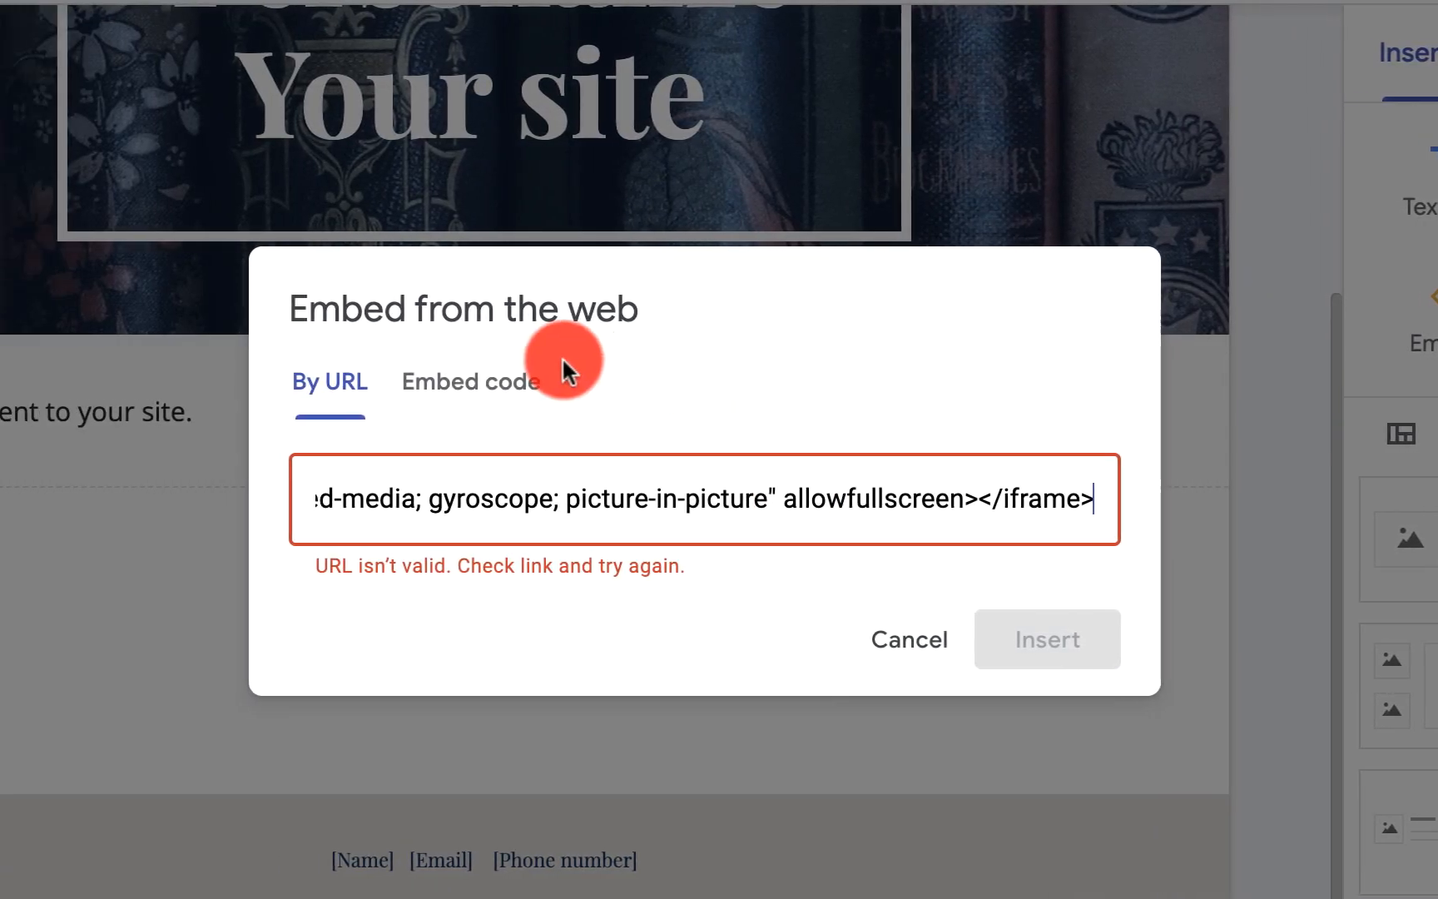
pyautogui.click(469, 381)
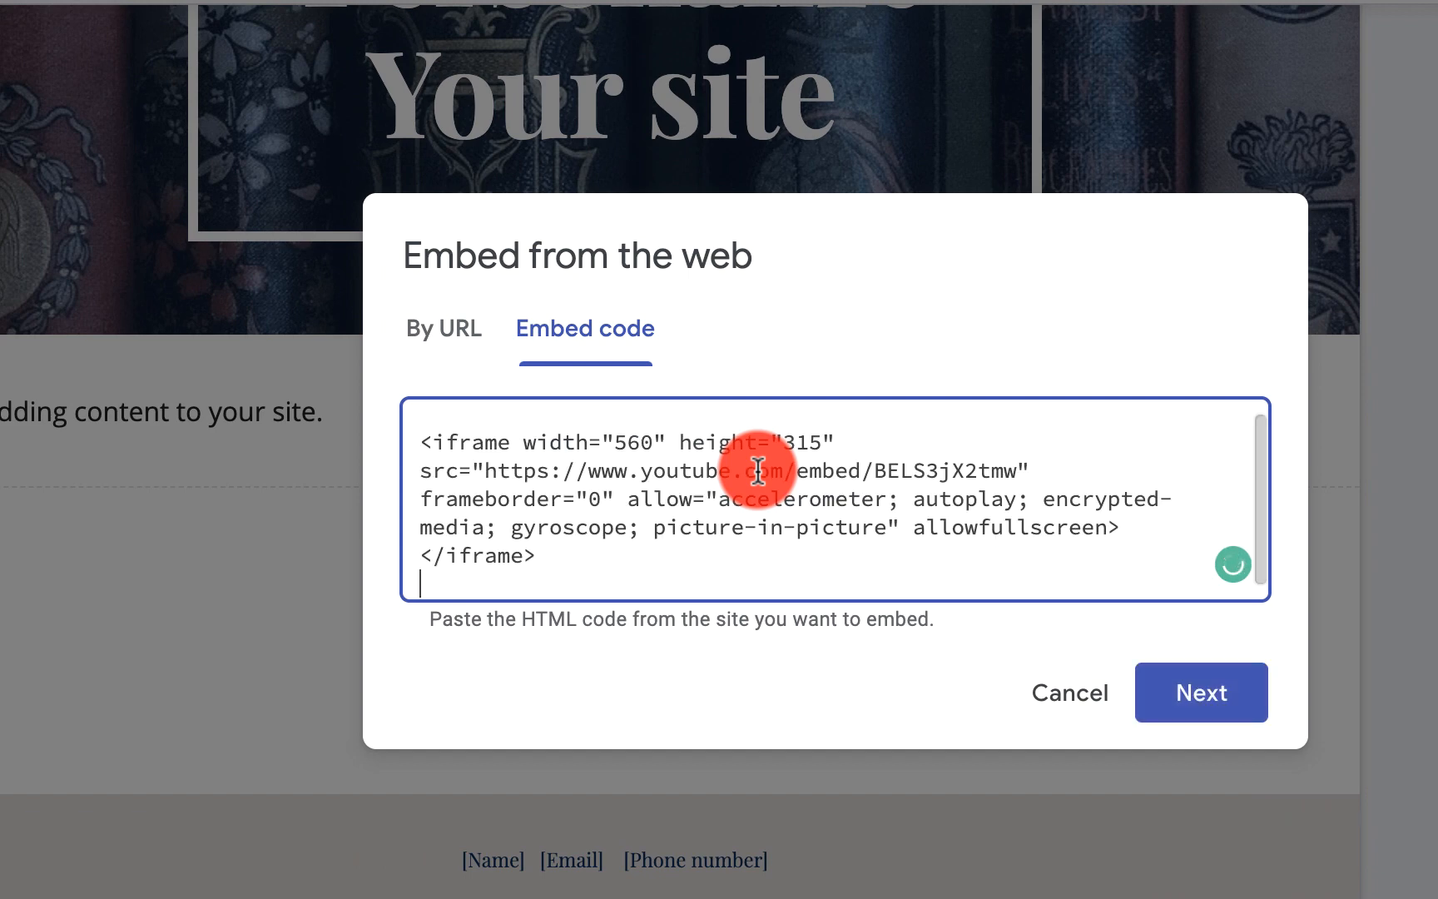
pyautogui.click(1199, 692)
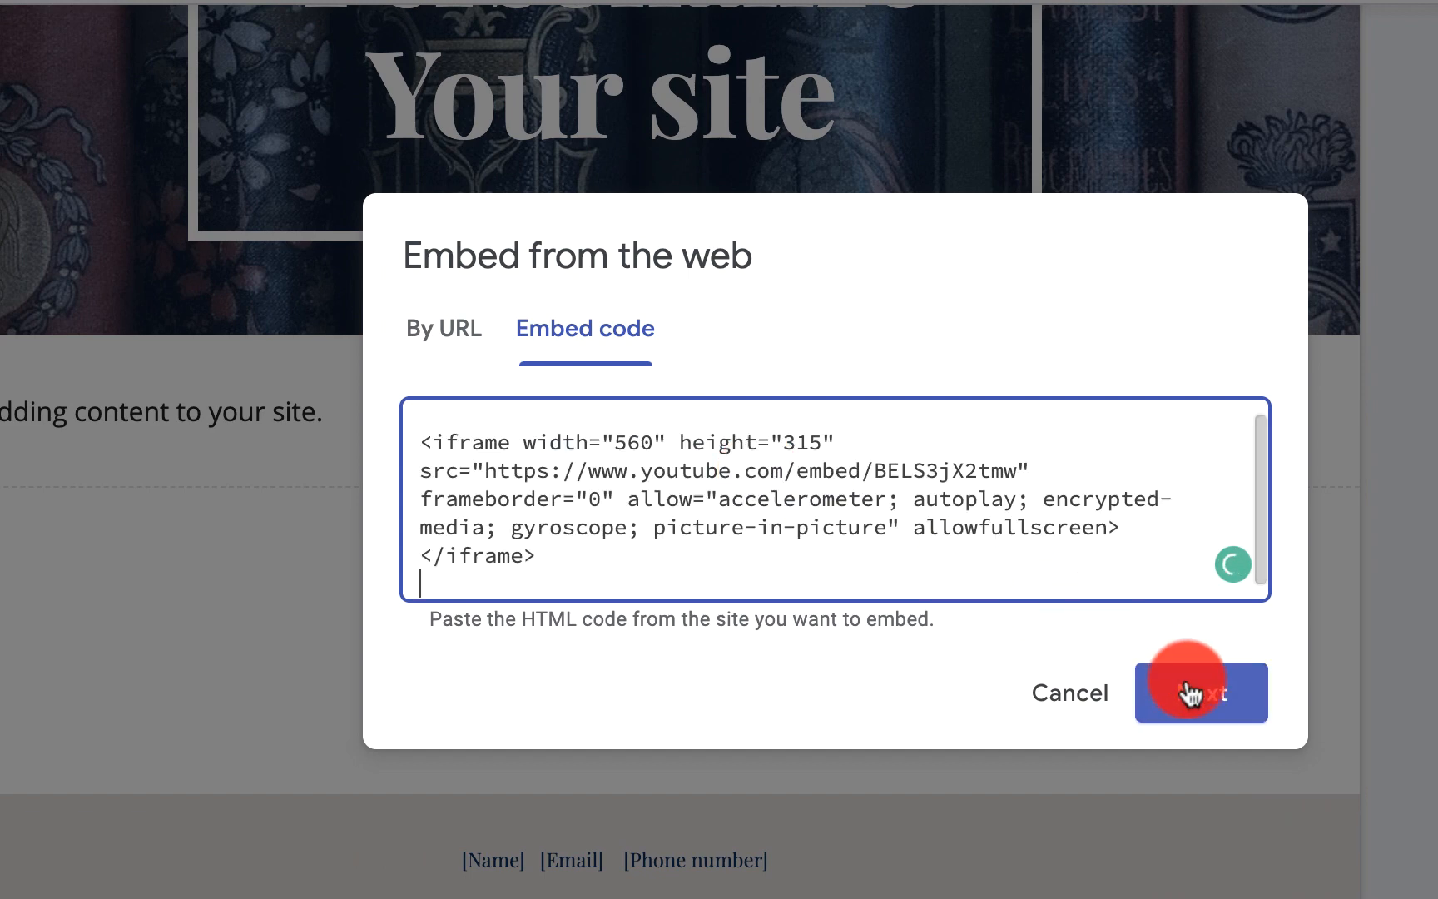
pyautogui.click(1202, 692)
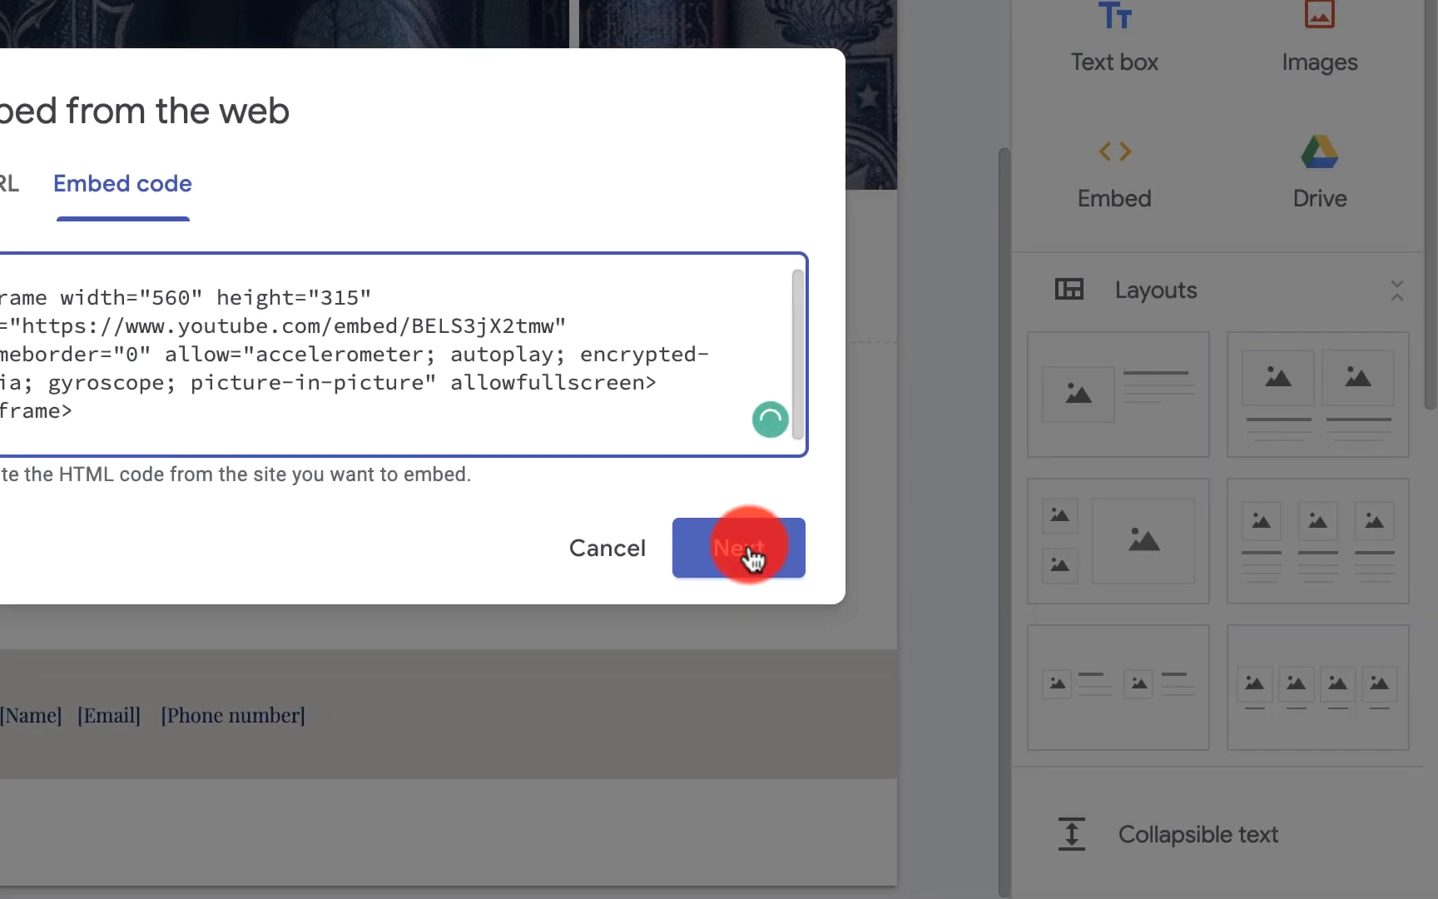
pyautogui.click(737, 548)
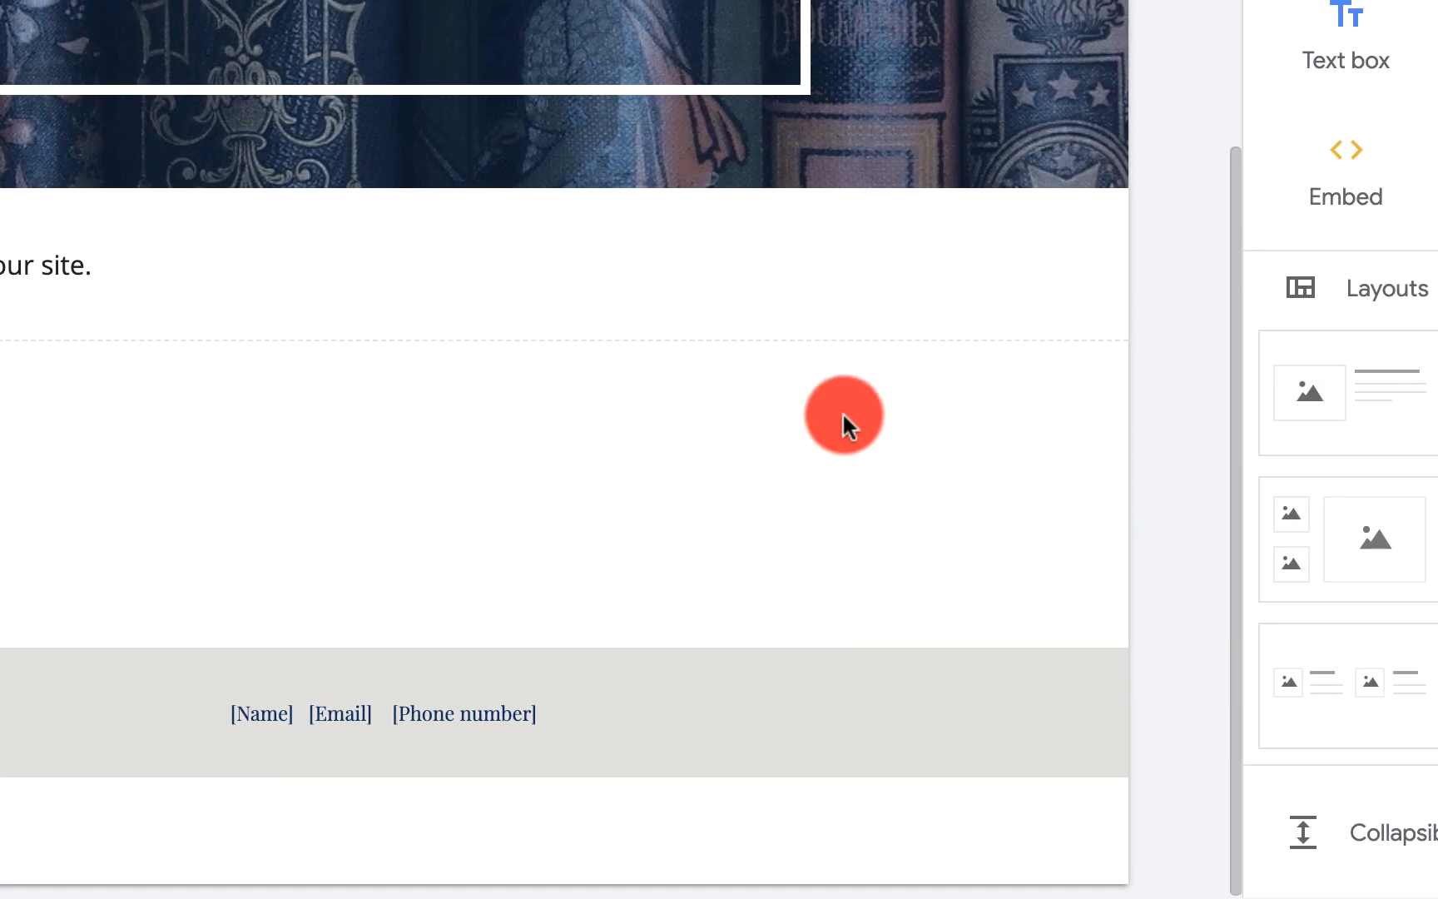
pyautogui.moveTo(759, 515)
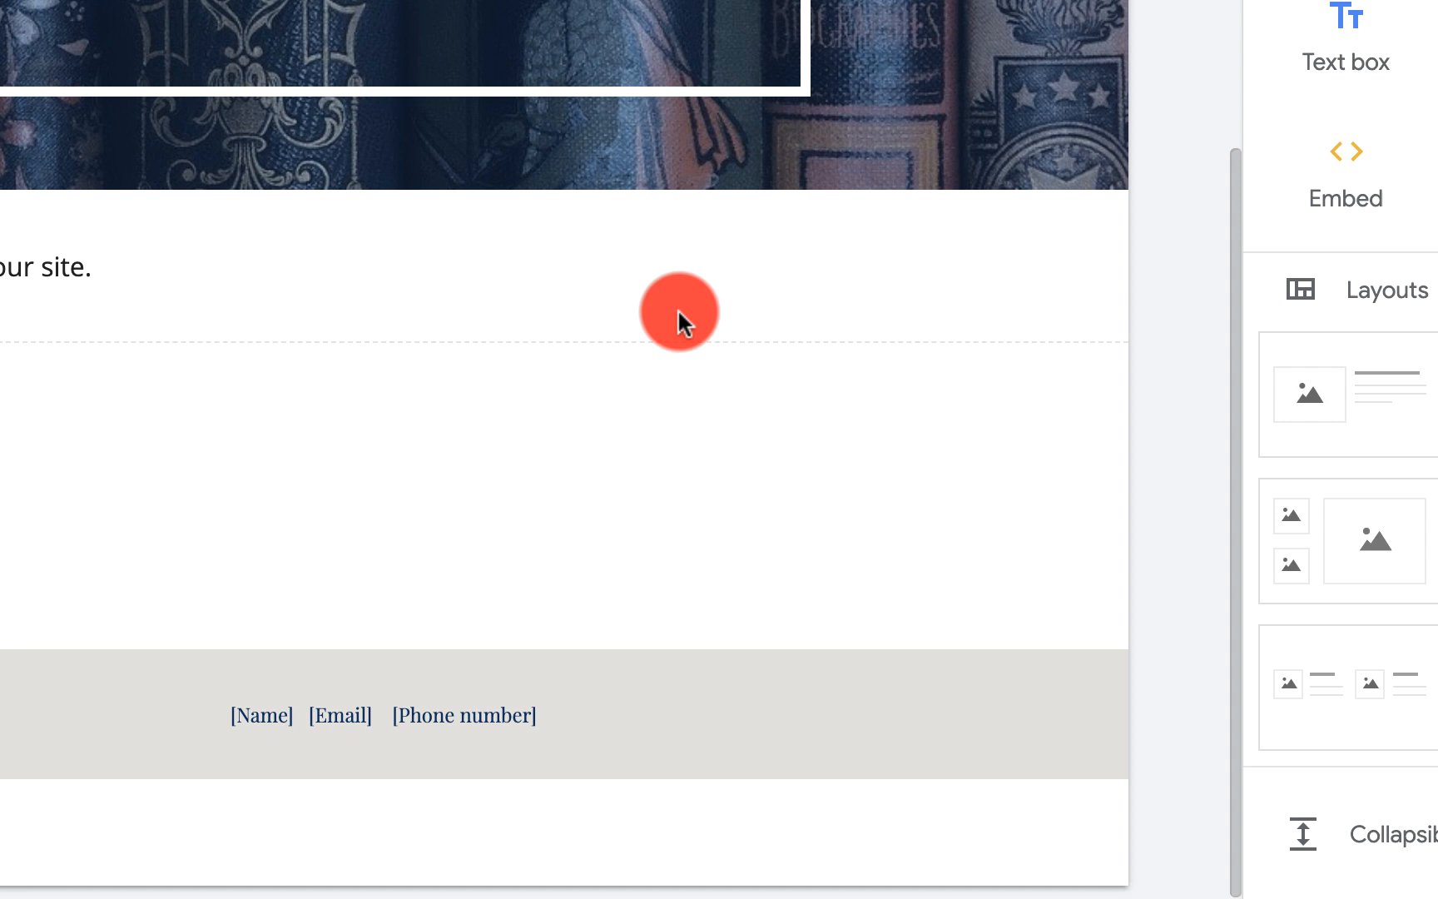
# Double-click the empty area near the intro text to bring up the insert wheel.
pyautogui.click(679, 312)
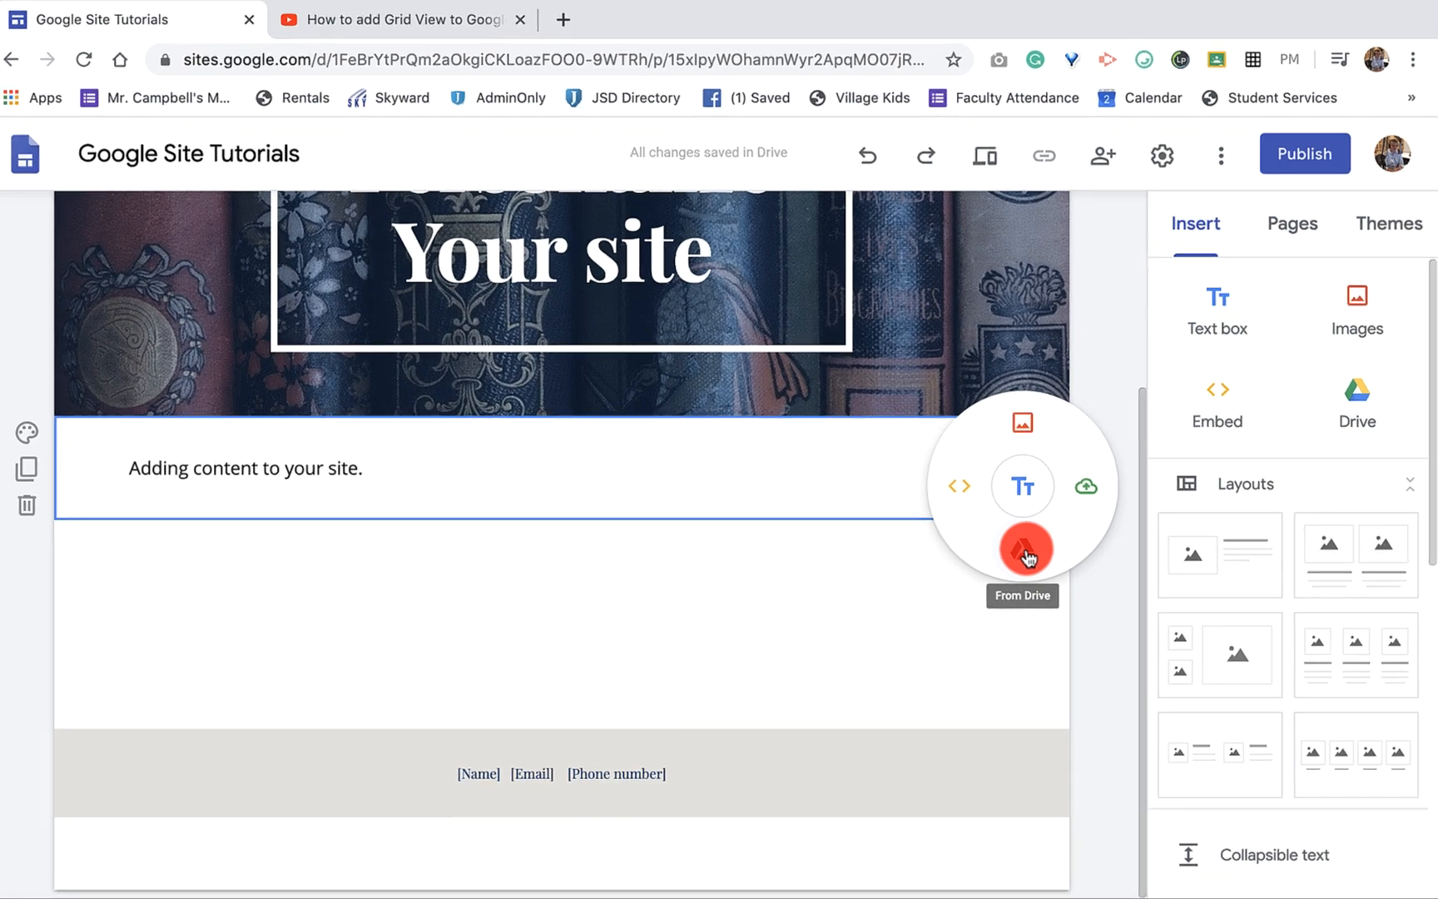
# Insert the last choir video, GOPR0097, from the BeatALS Video Drive folder.
pyautogui.click(1022, 548)
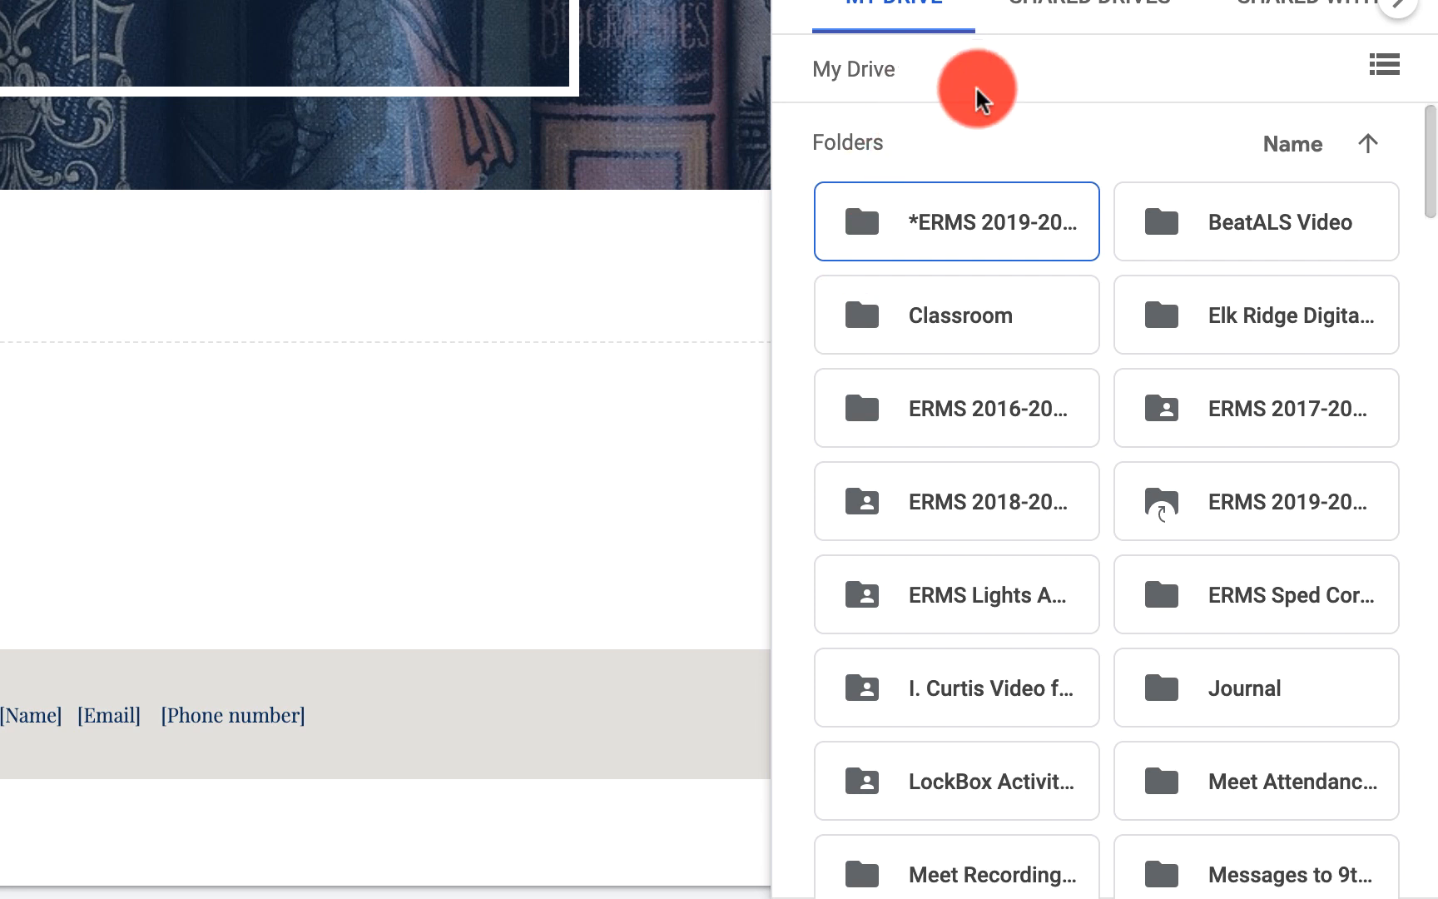
pyautogui.moveTo(987, 303)
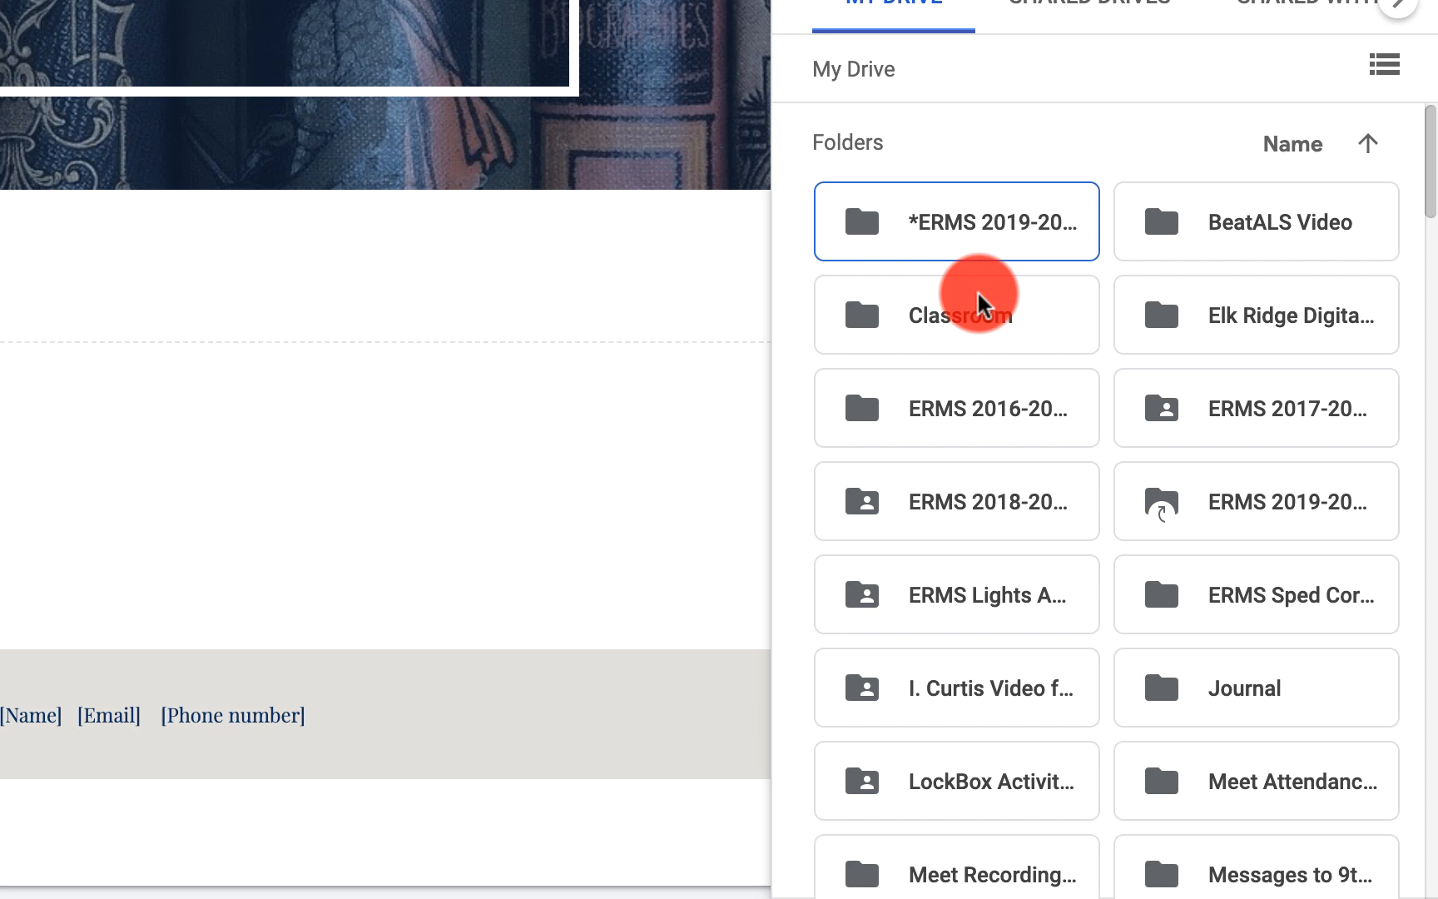
pyautogui.moveTo(1195, 552)
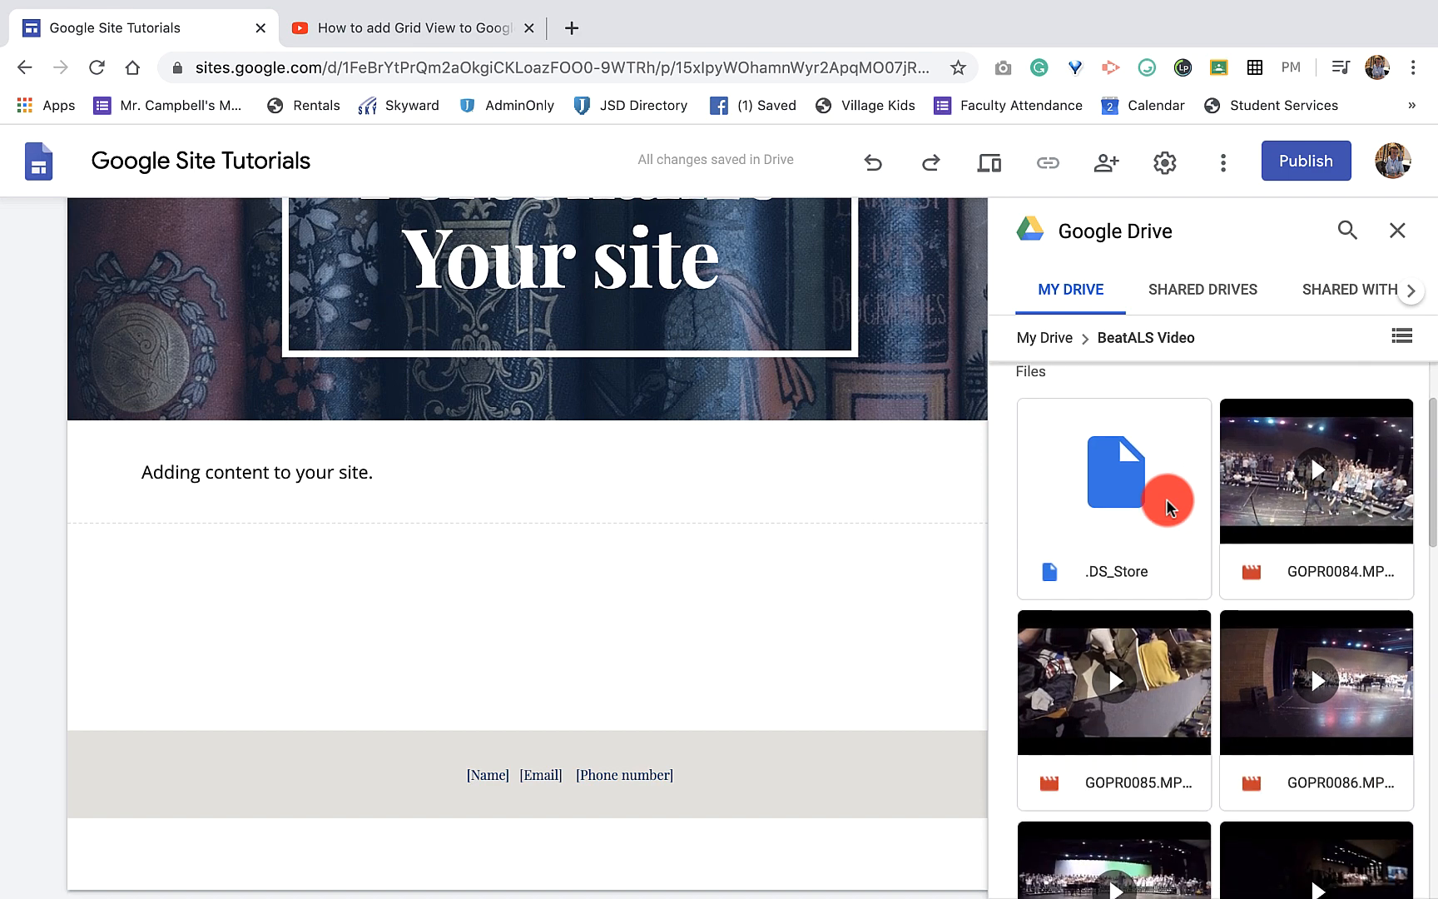
pyautogui.scroll(-3)
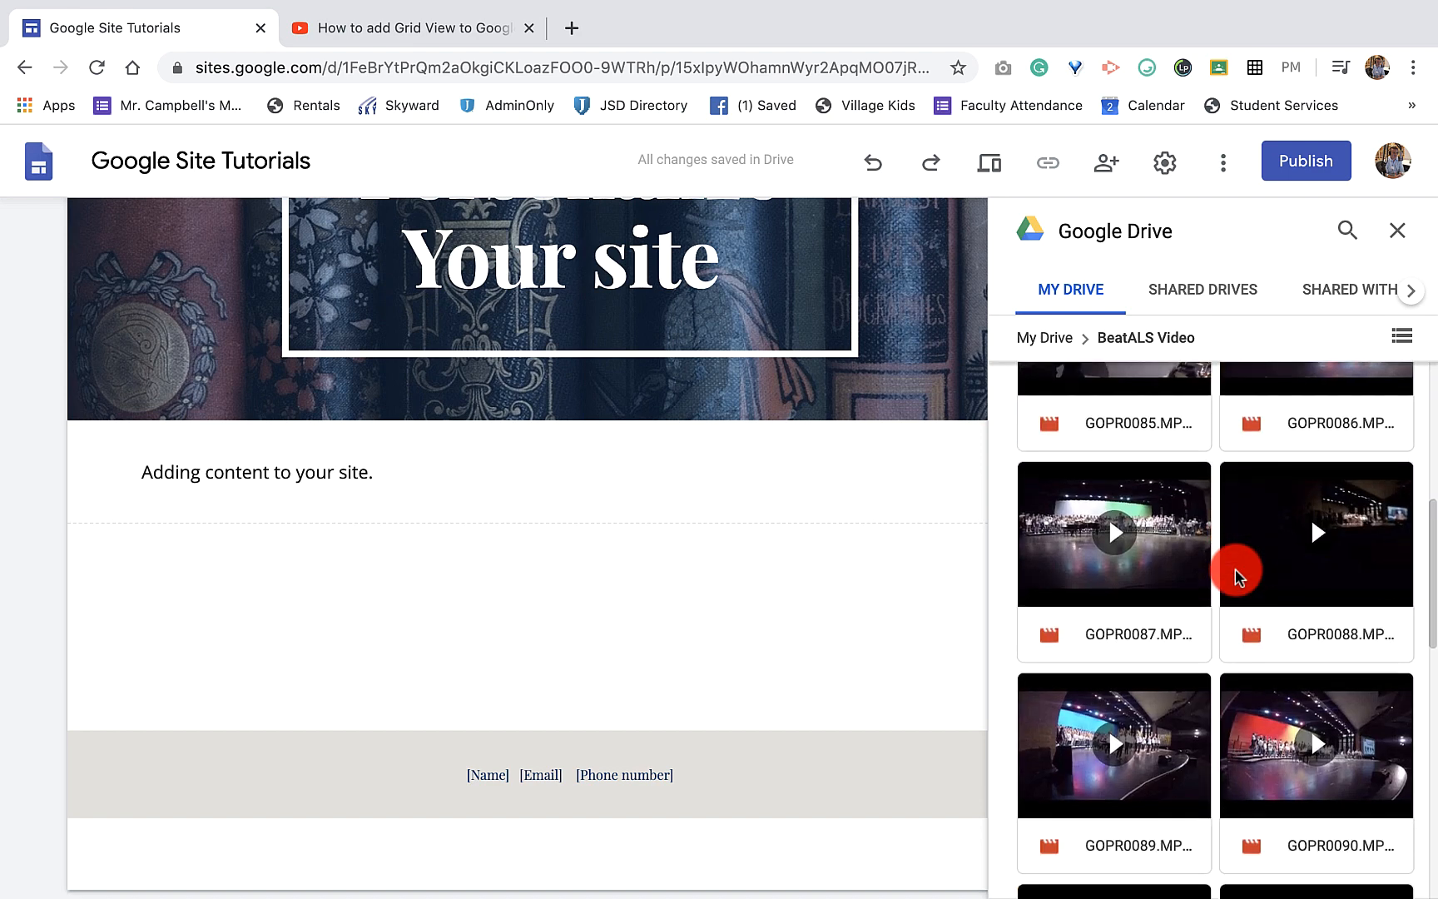
pyautogui.scroll(-3)
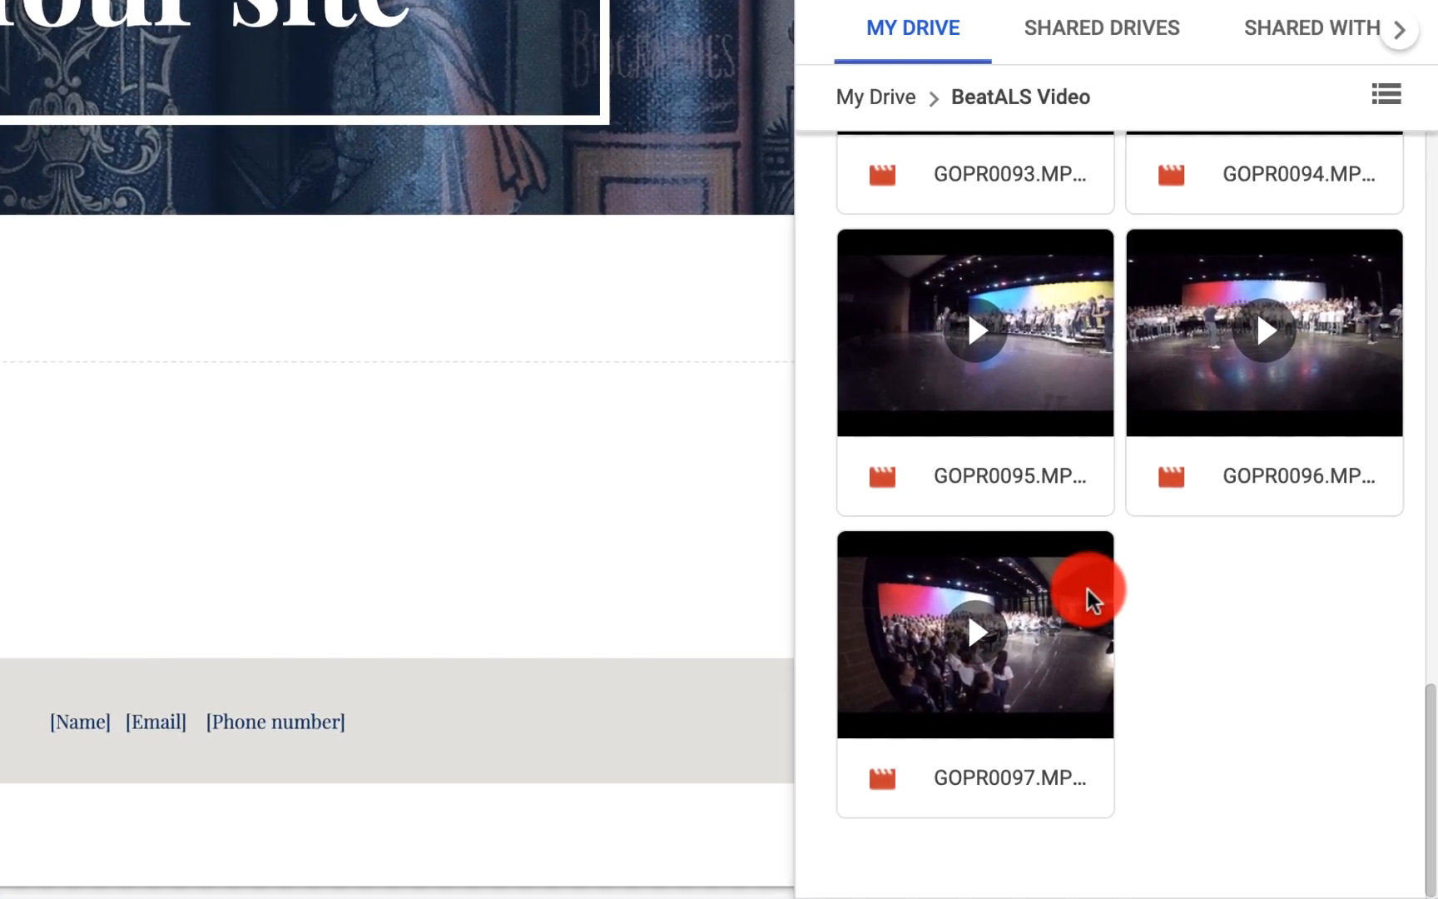
pyautogui.click(975, 635)
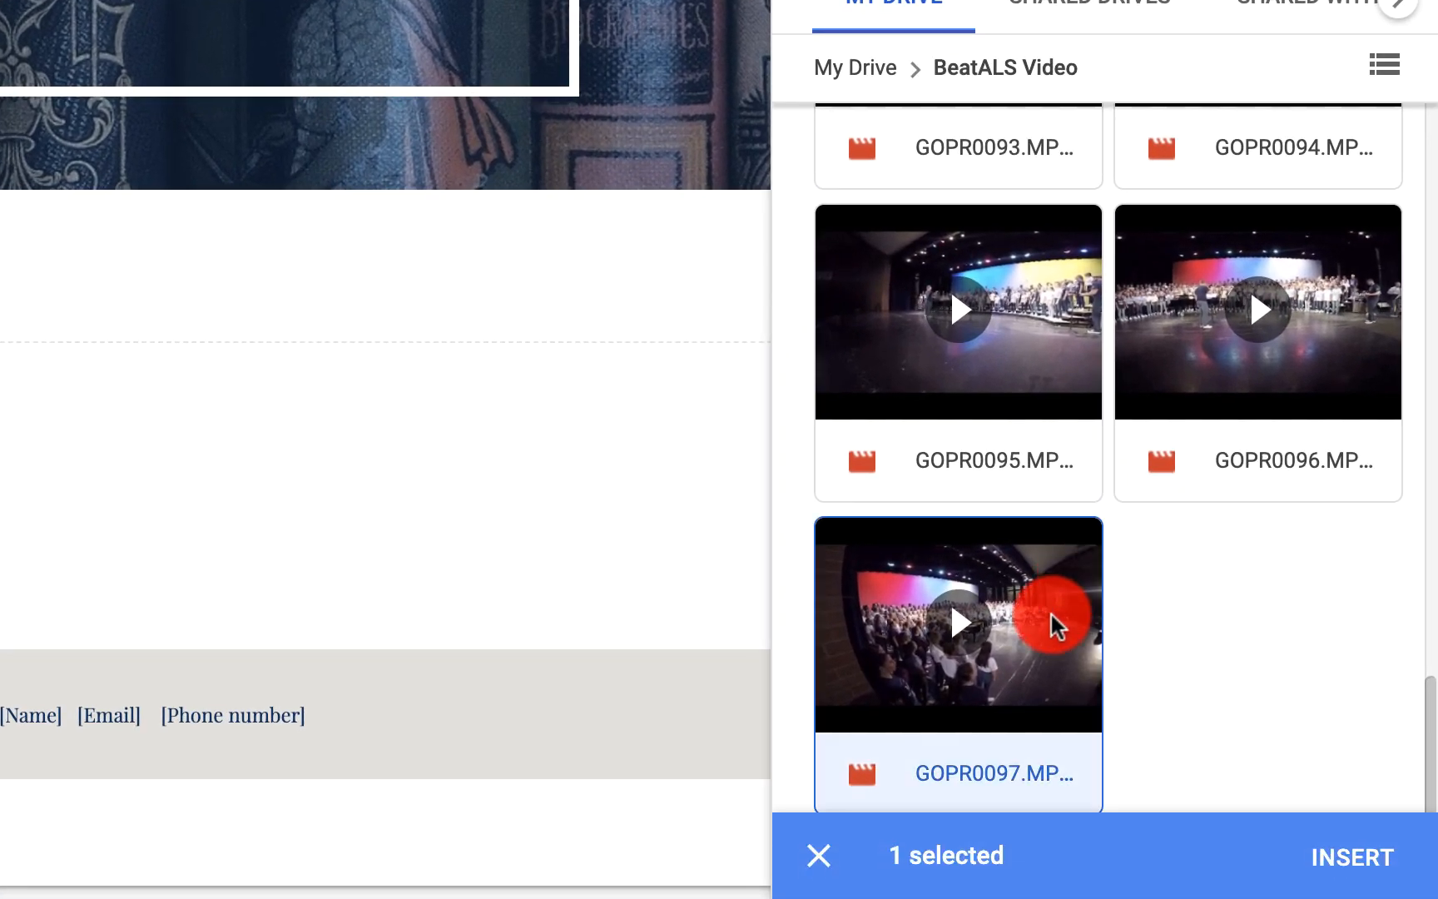
pyautogui.click(1352, 856)
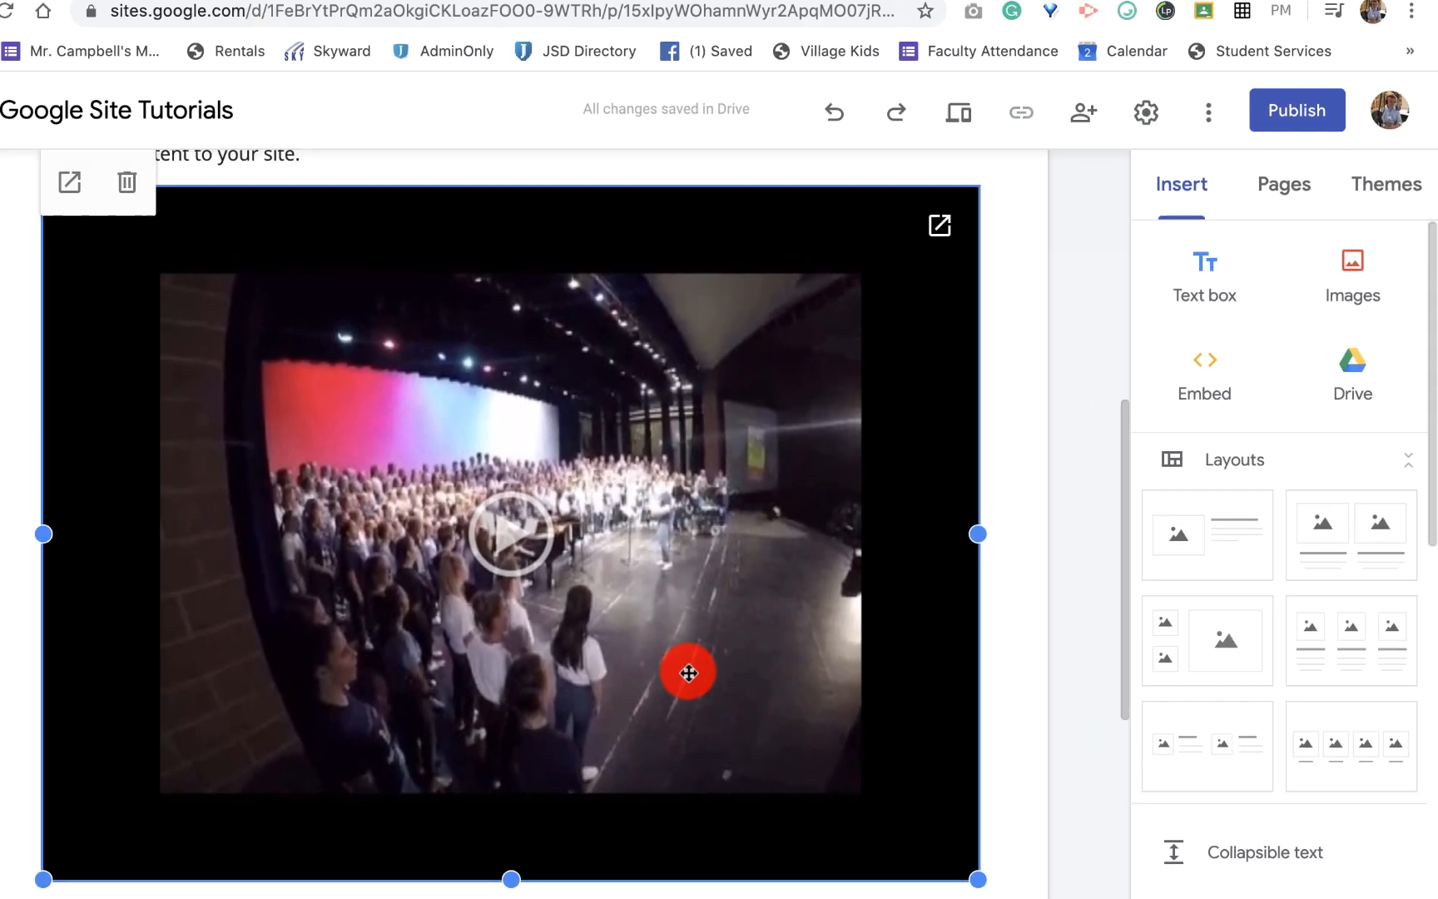
# Delete the GOPR0097 video from the page using its trash icon.
pyautogui.click(571, 28)
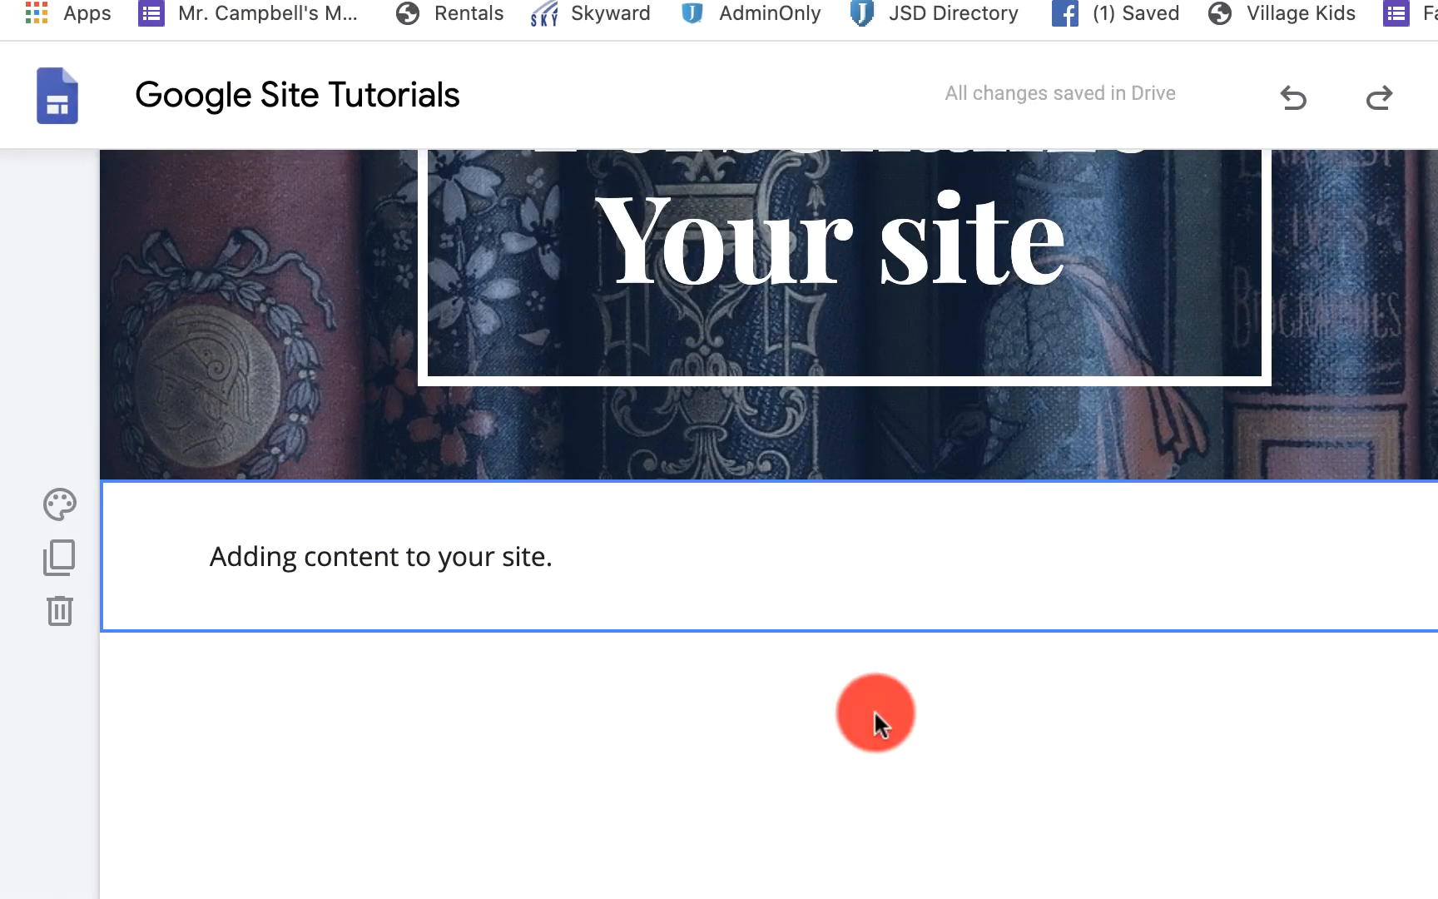
pyautogui.moveTo(1346, 785)
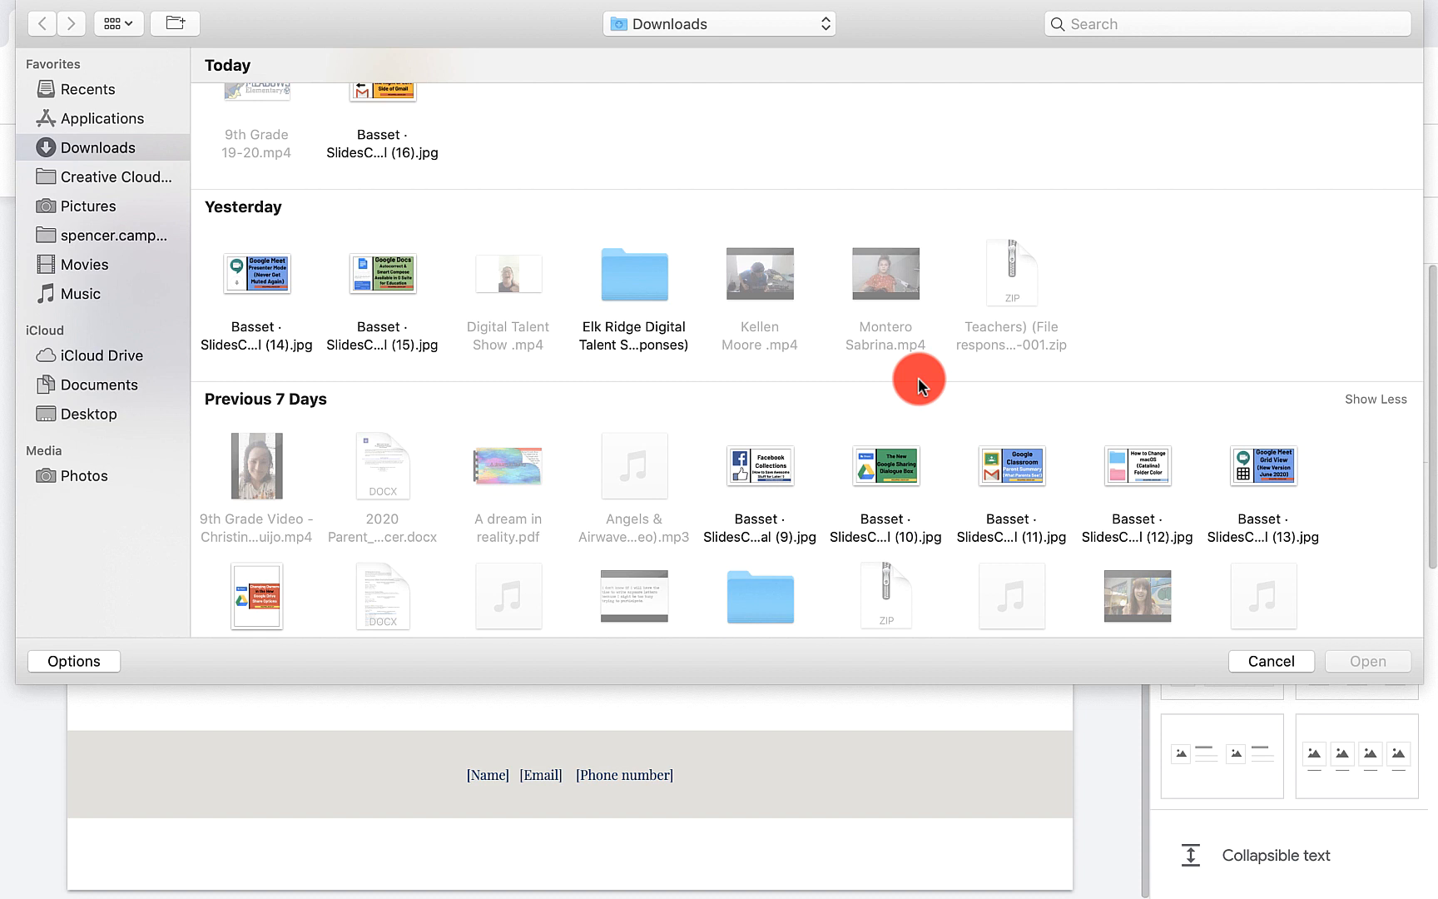
pyautogui.scroll(-3)
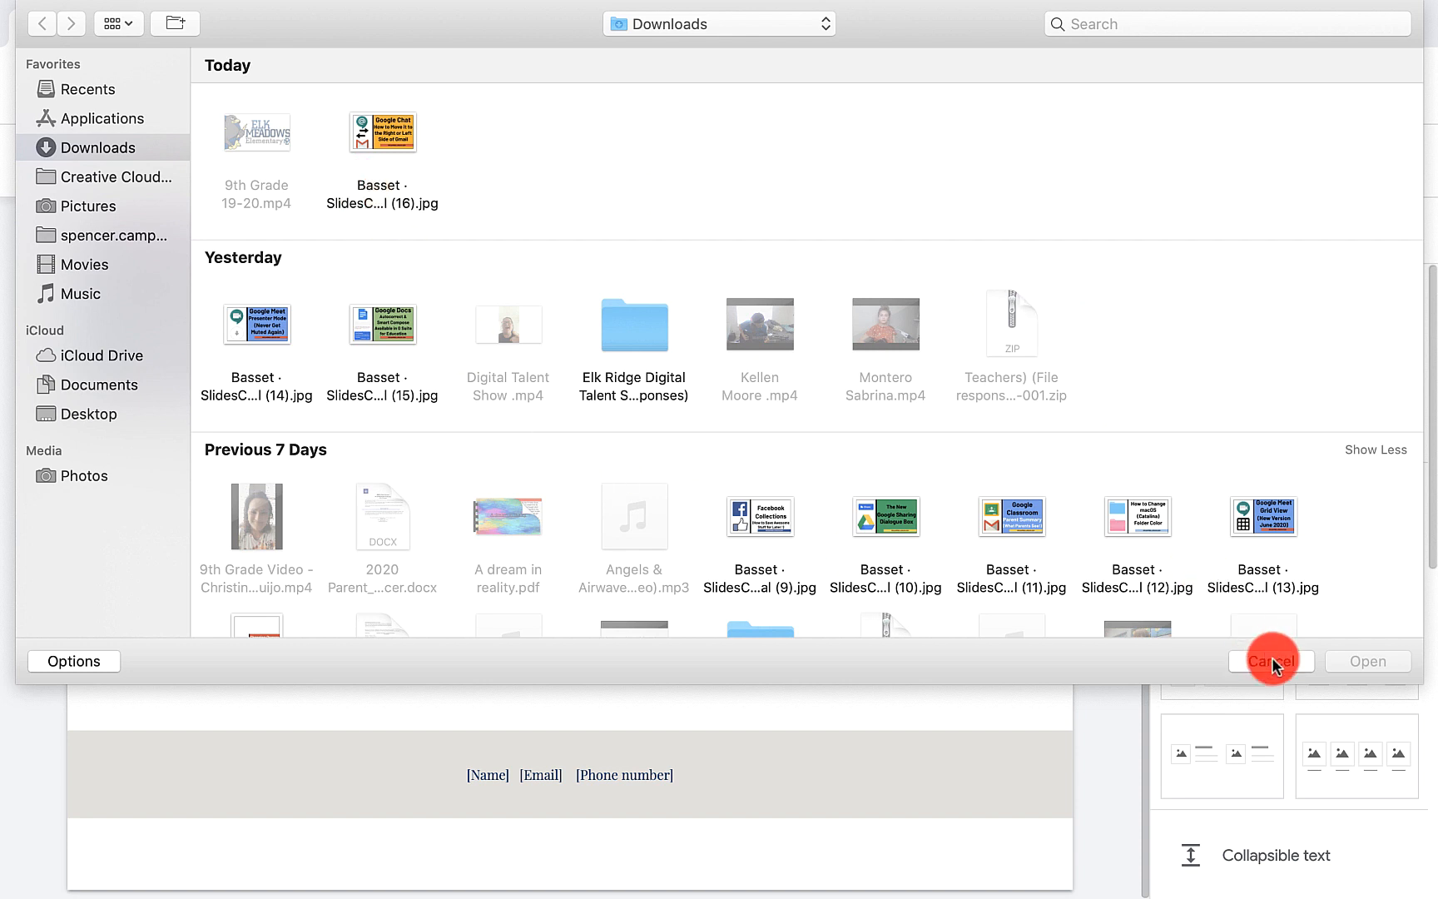
pyautogui.click(1271, 662)
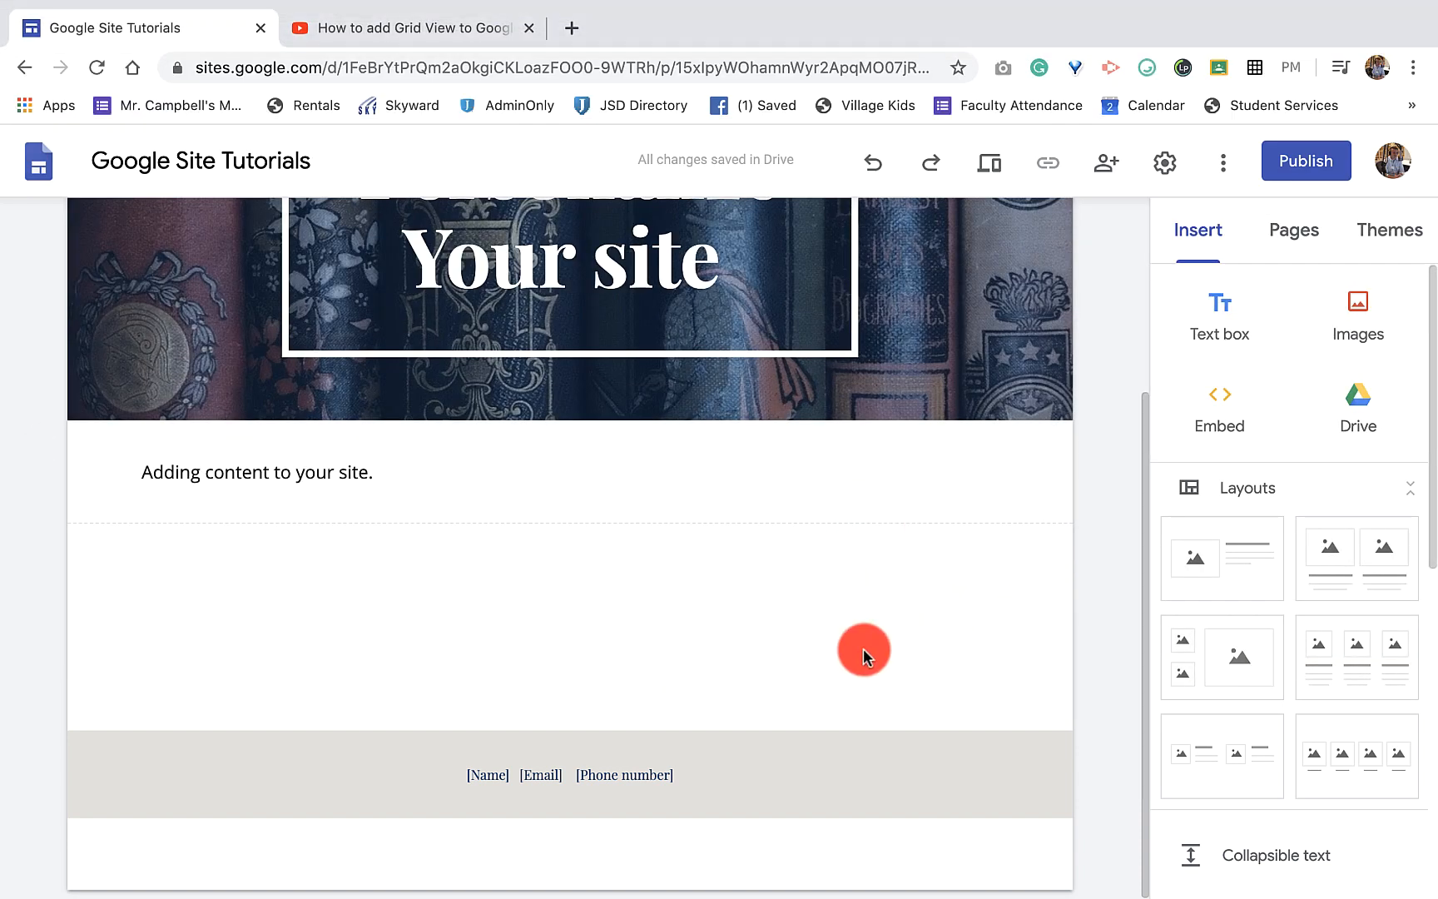
pyautogui.click(863, 650)
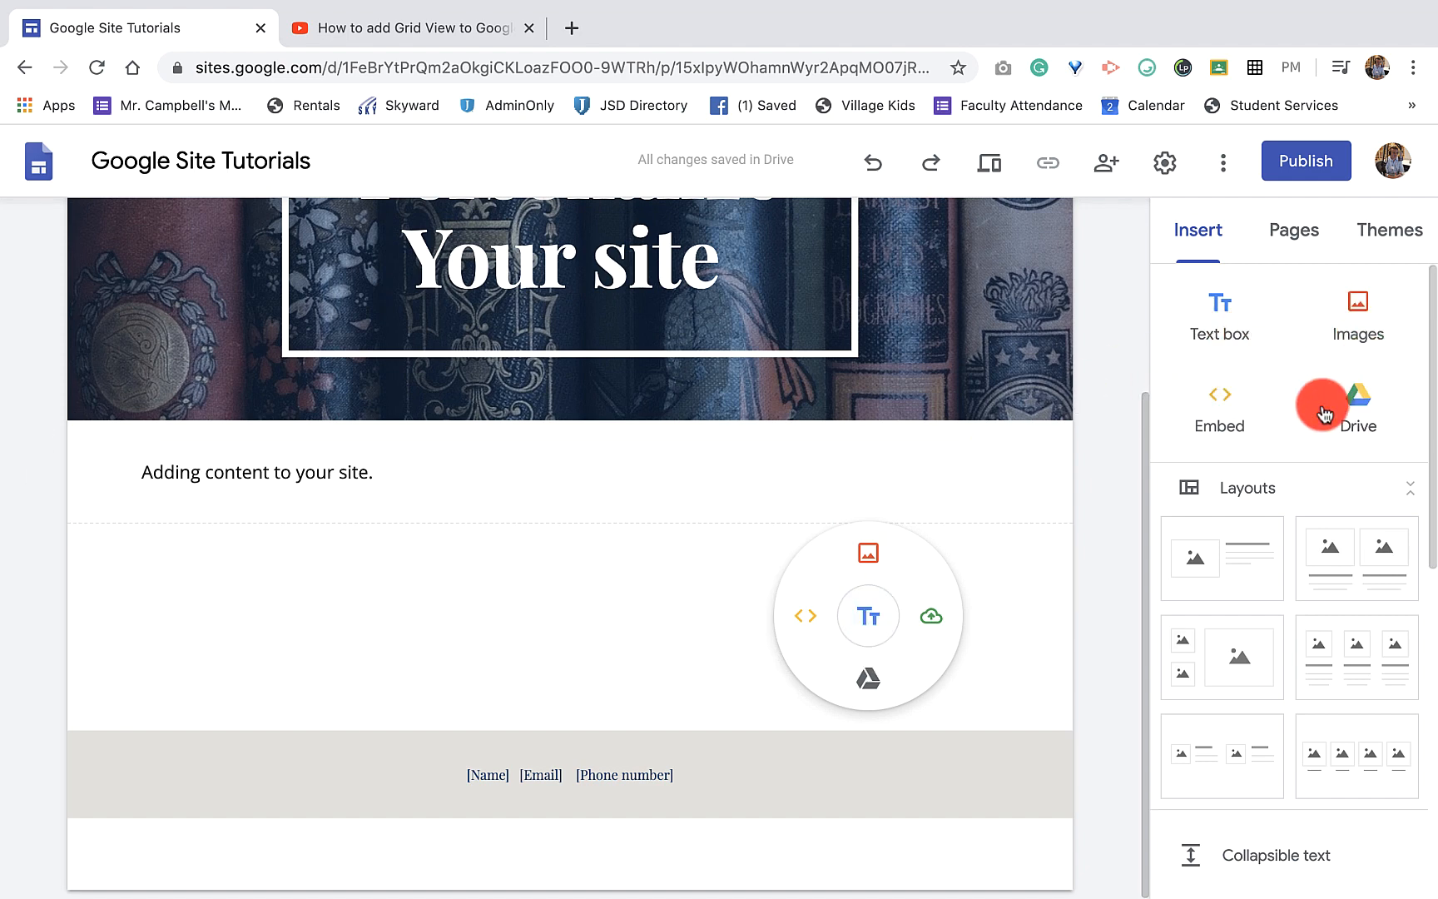
pyautogui.moveTo(1220, 395)
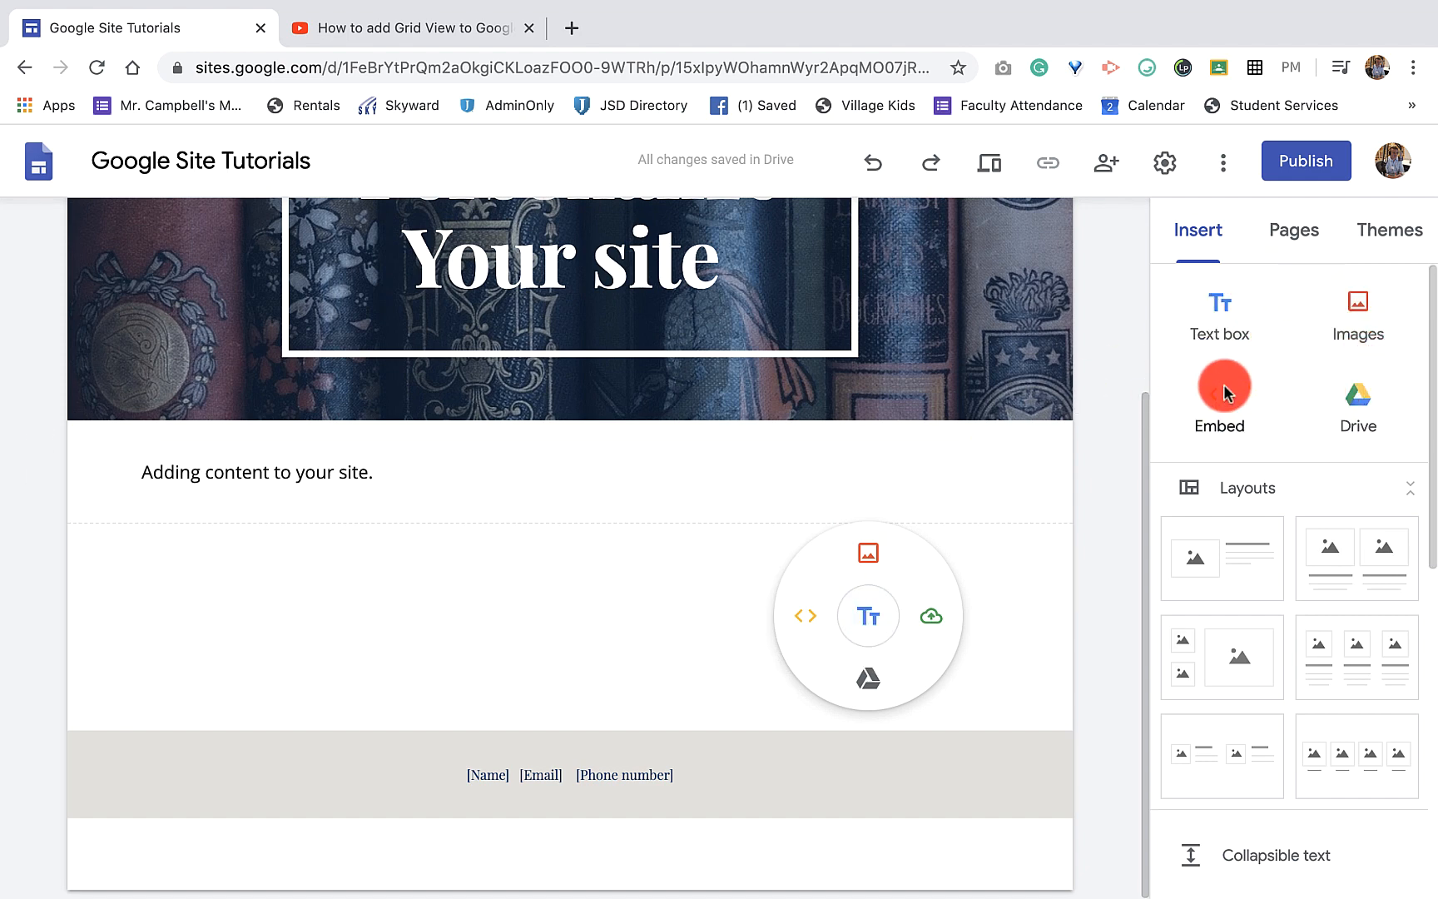
pyautogui.moveTo(1221, 303)
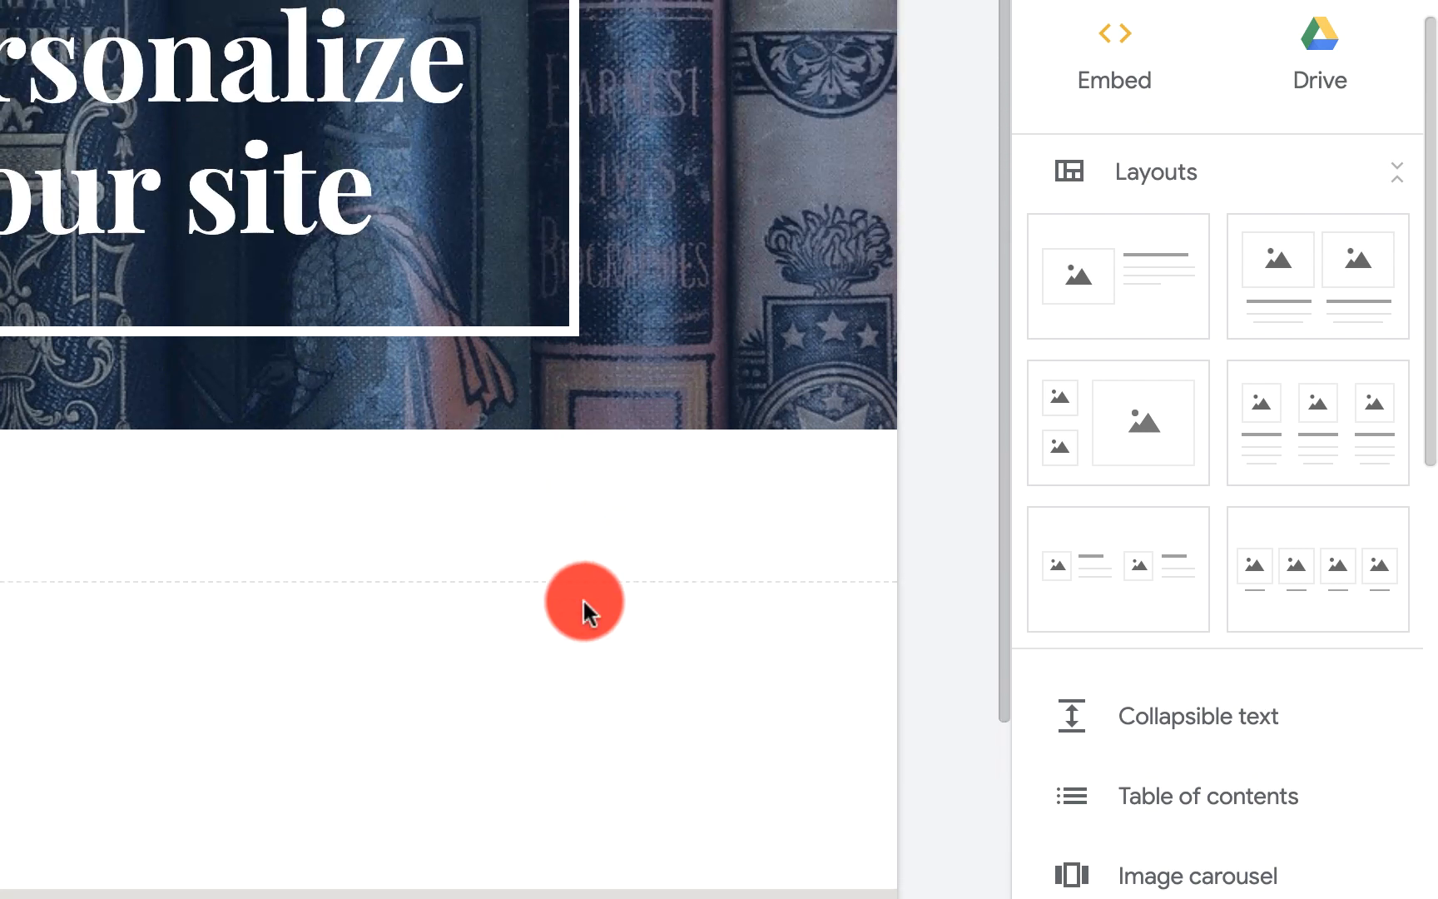
pyautogui.scroll(-3)
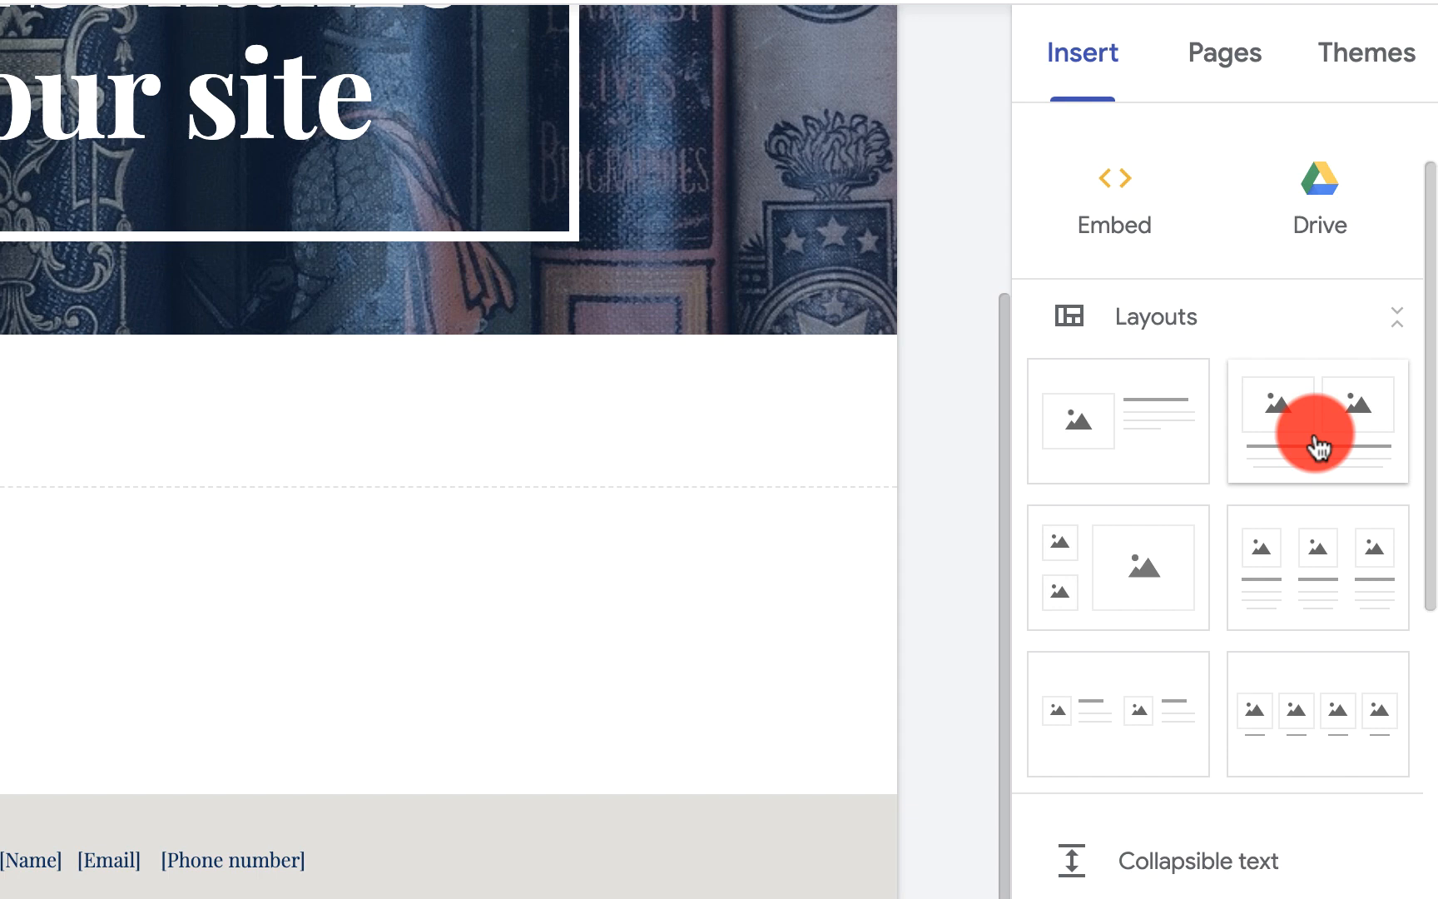
# Insert the two-image layout from the sidebar's Layouts section.
pyautogui.click(1316, 421)
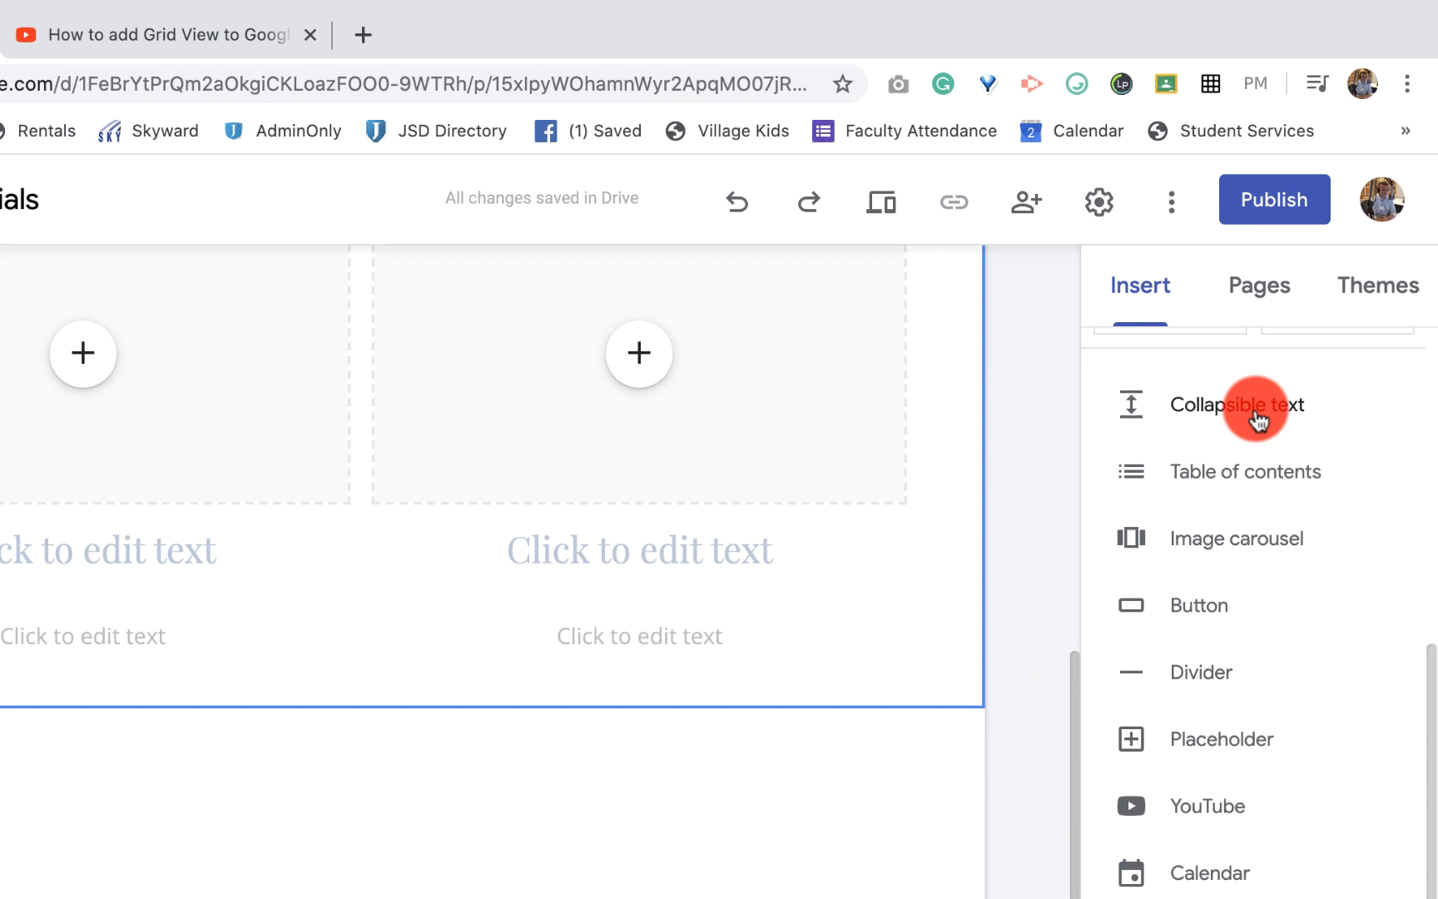
pyautogui.click(1238, 405)
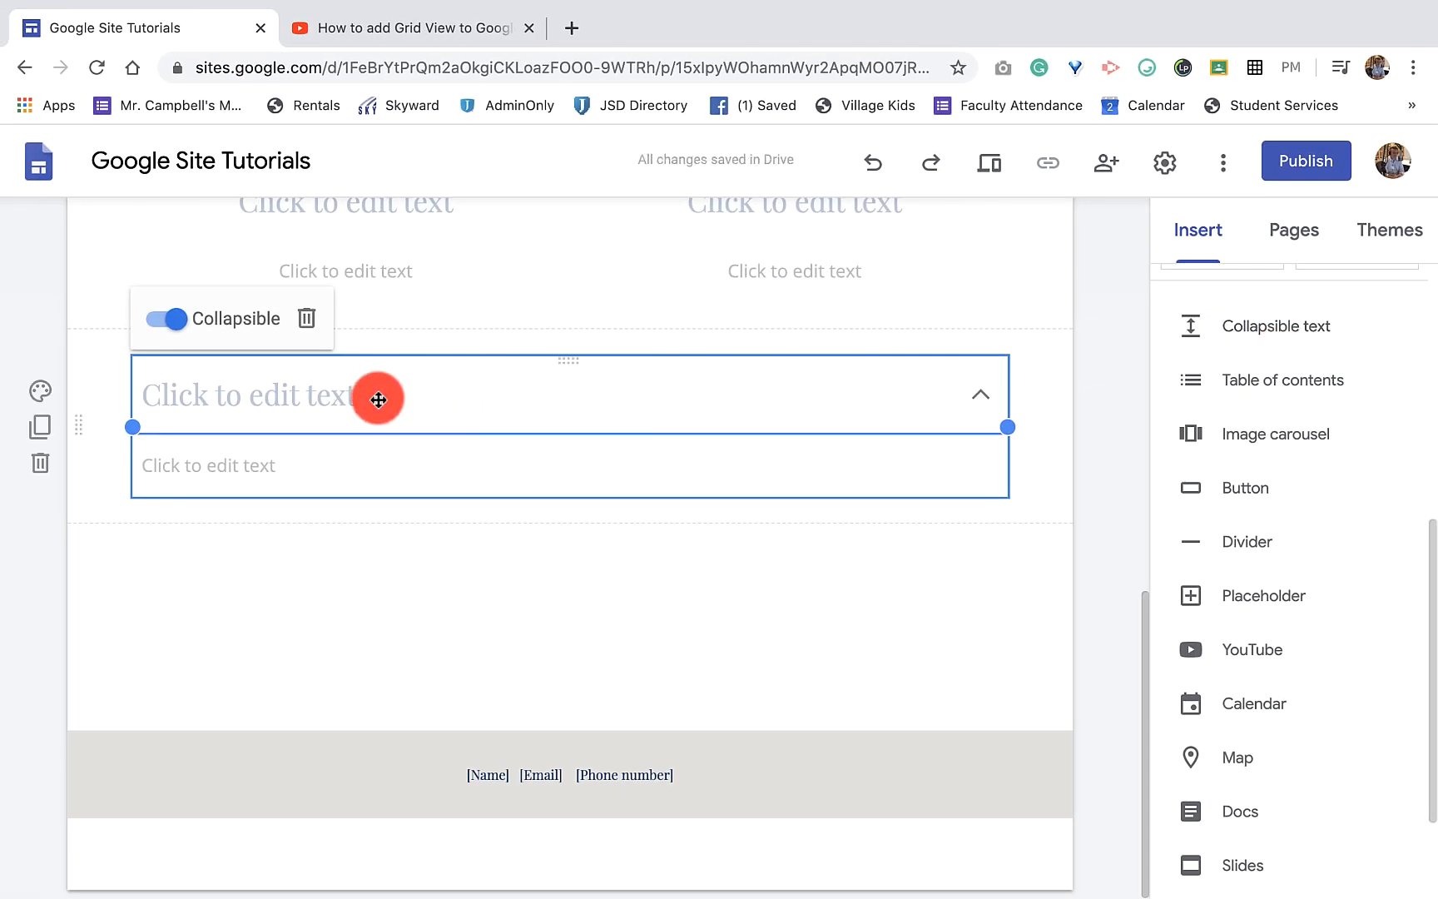
pyautogui.moveTo(895, 375)
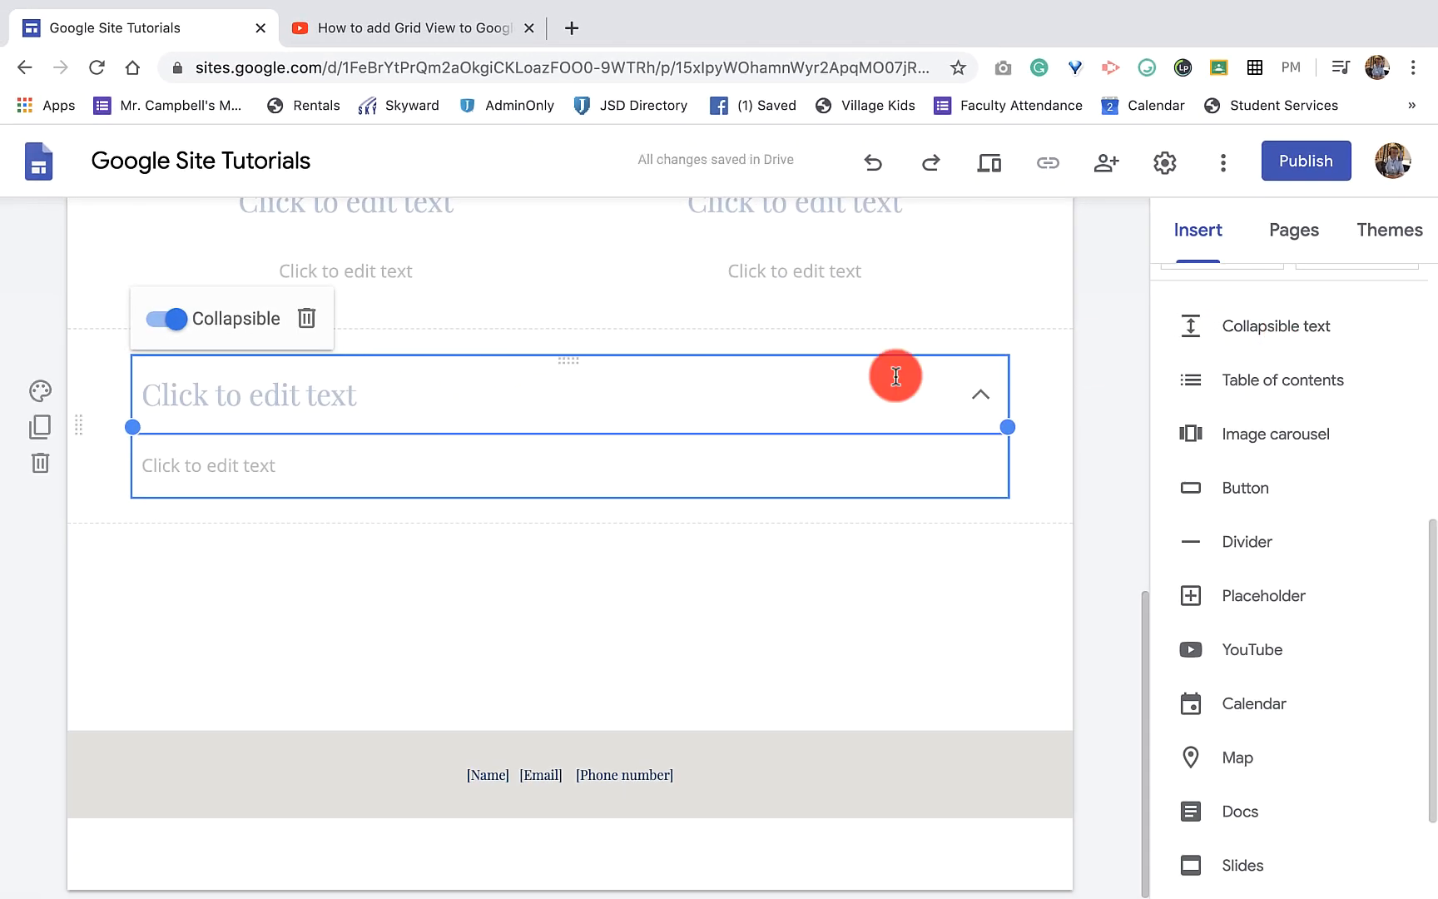
pyautogui.moveTo(843, 399)
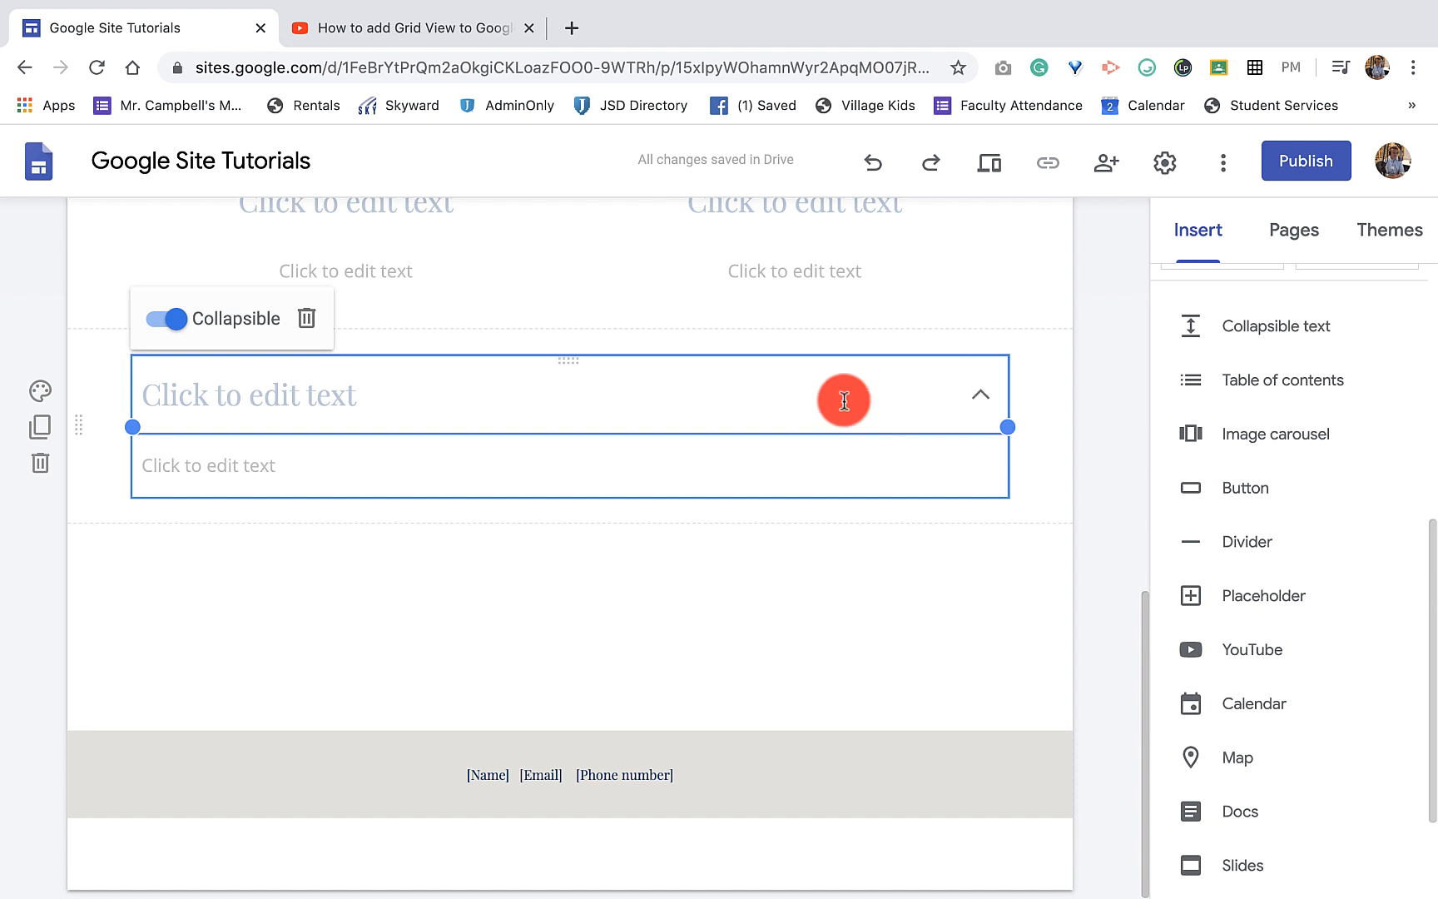
pyautogui.write('Test for Dropdown')
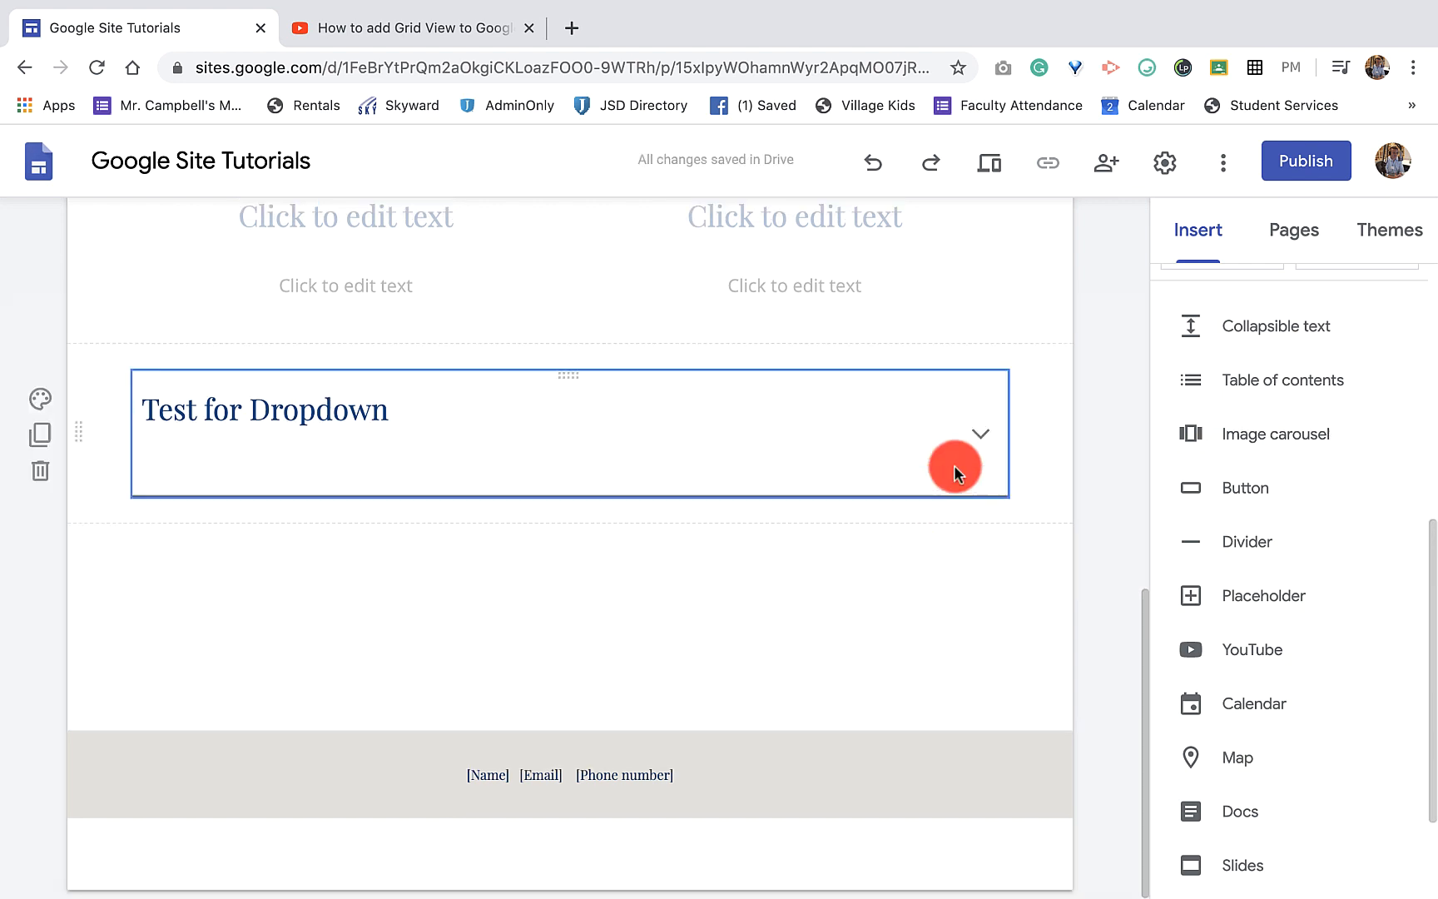
pyautogui.click(964, 433)
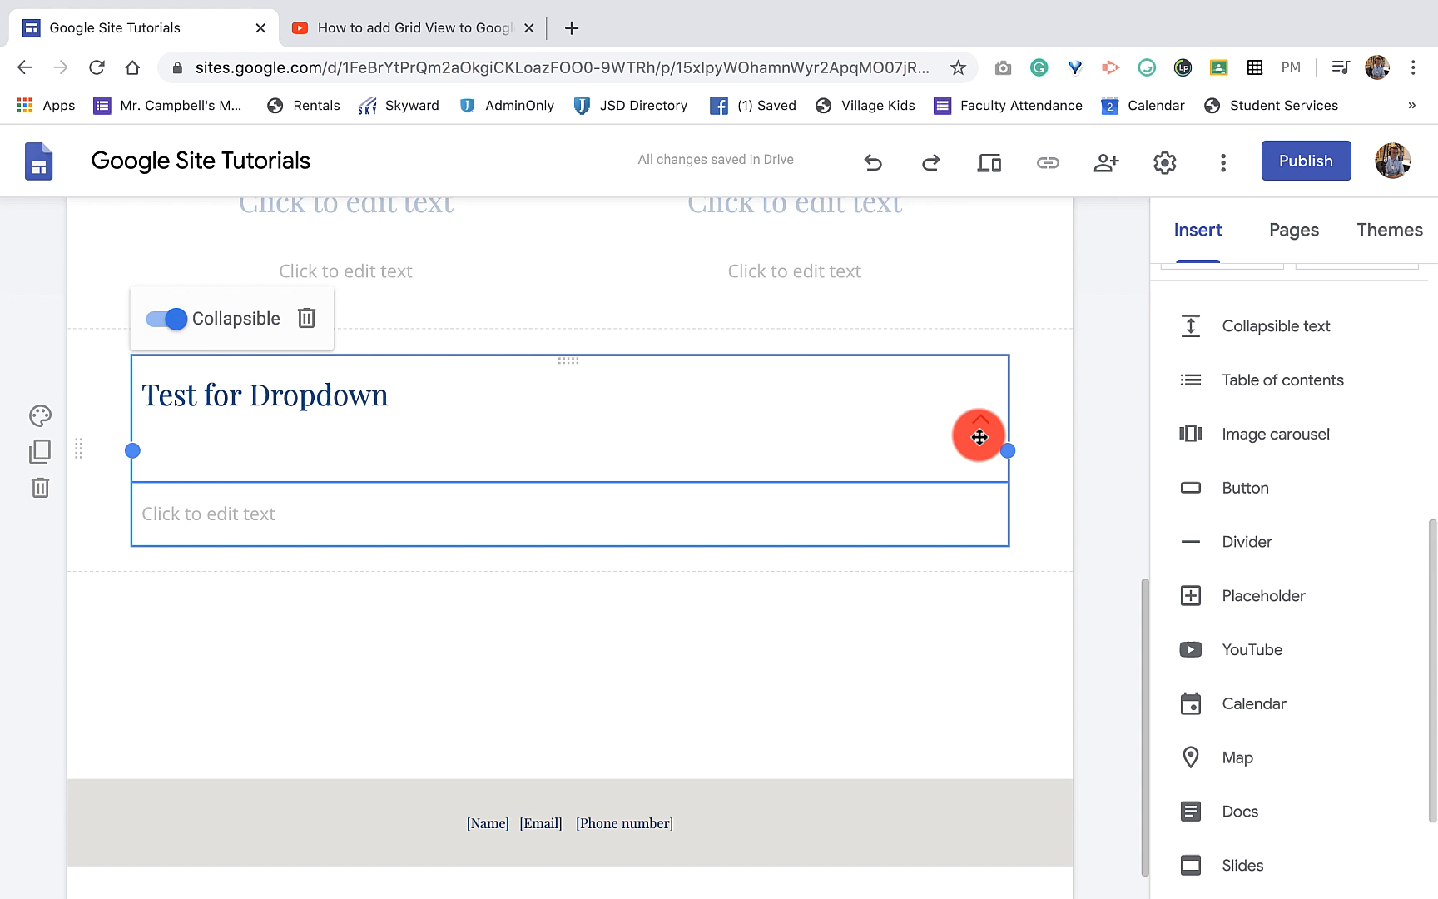
pyautogui.click(165, 318)
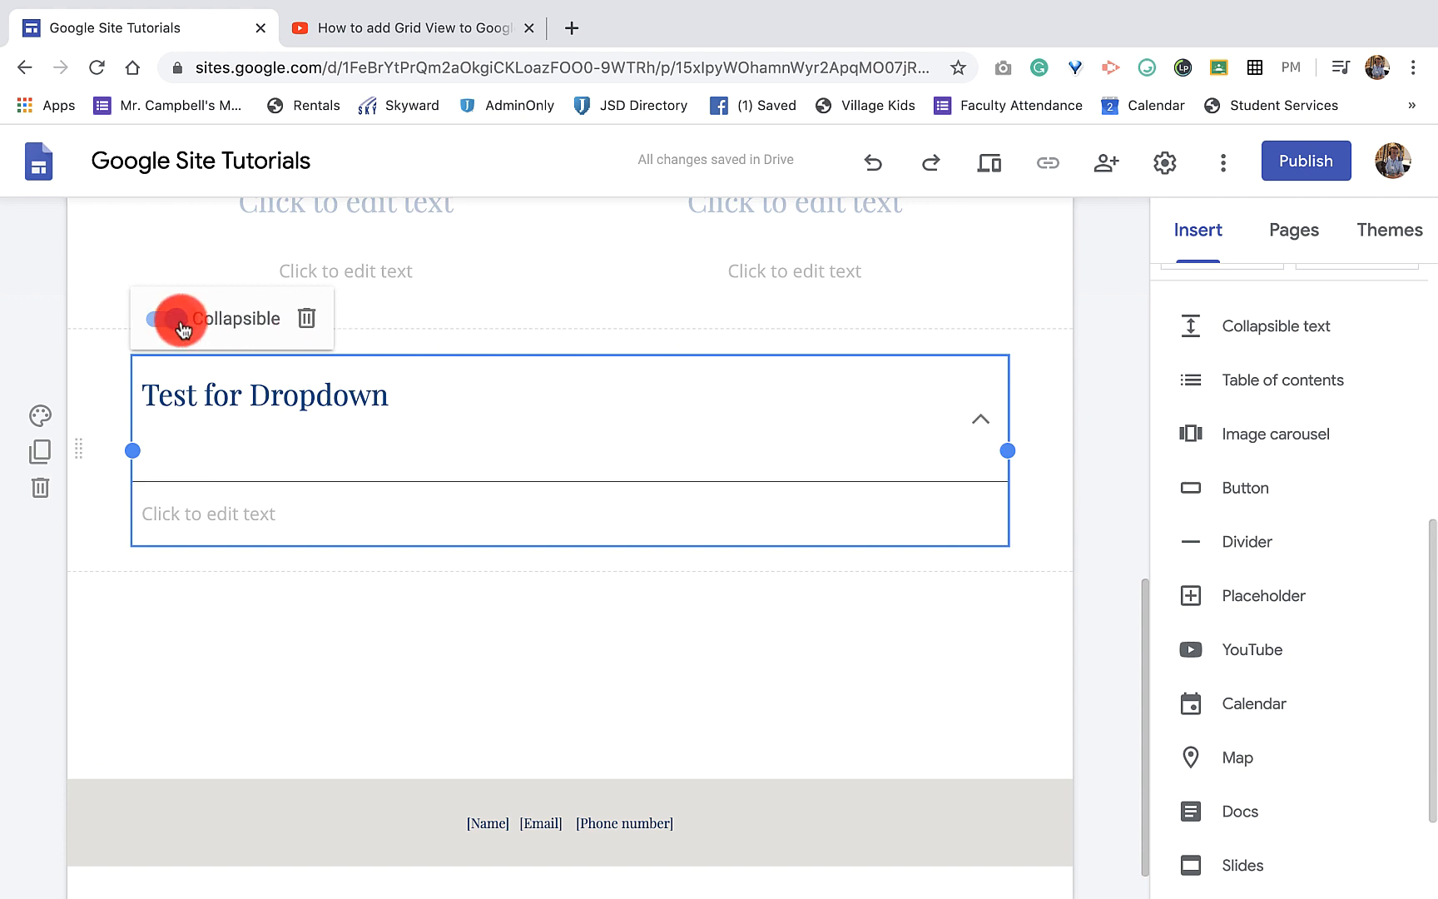
pyautogui.click(168, 318)
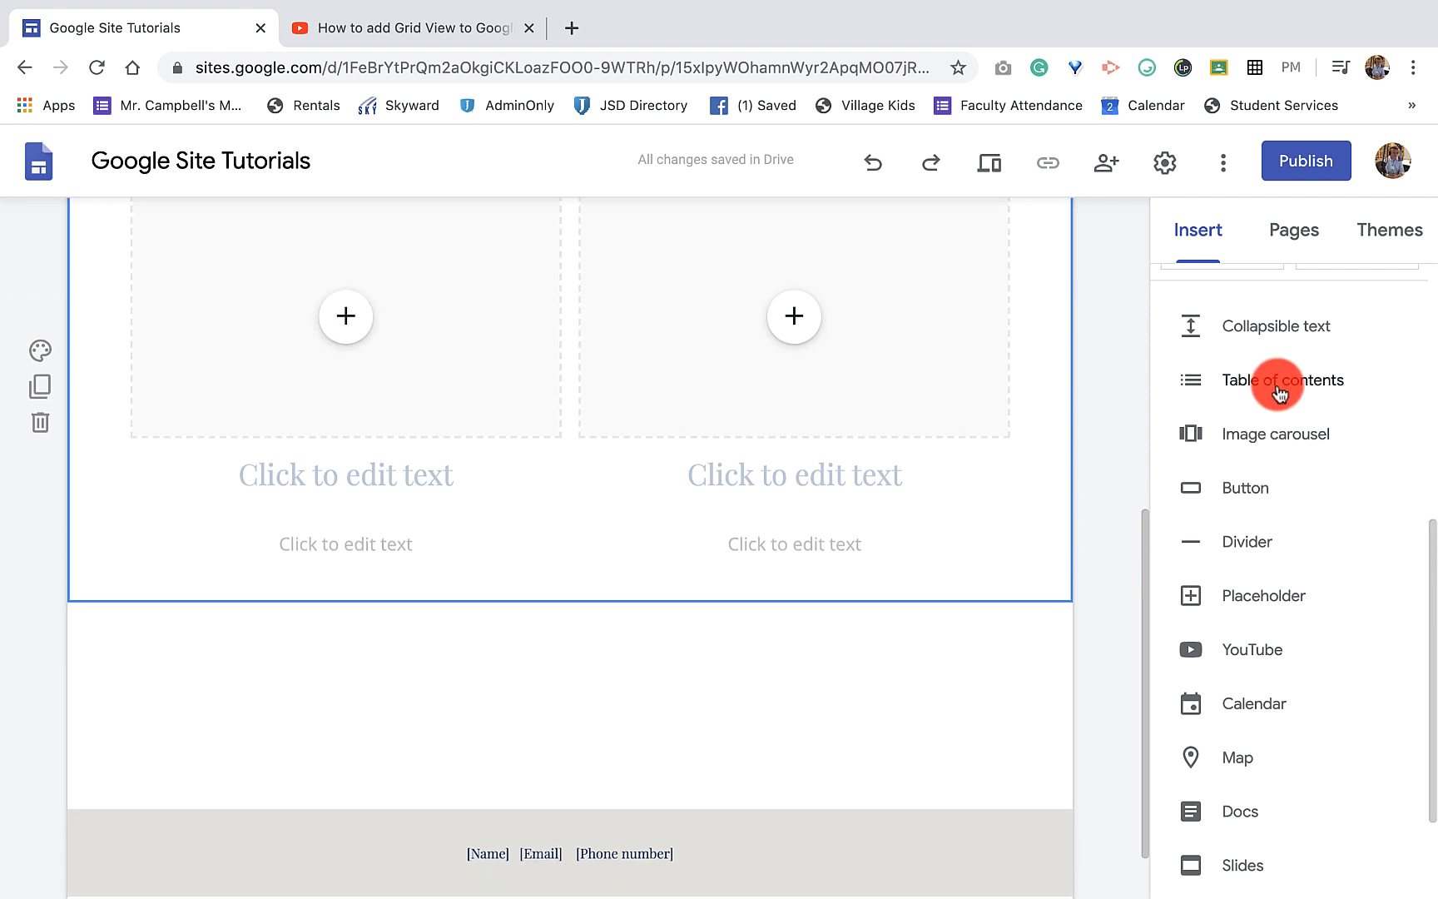
pyautogui.click(1283, 380)
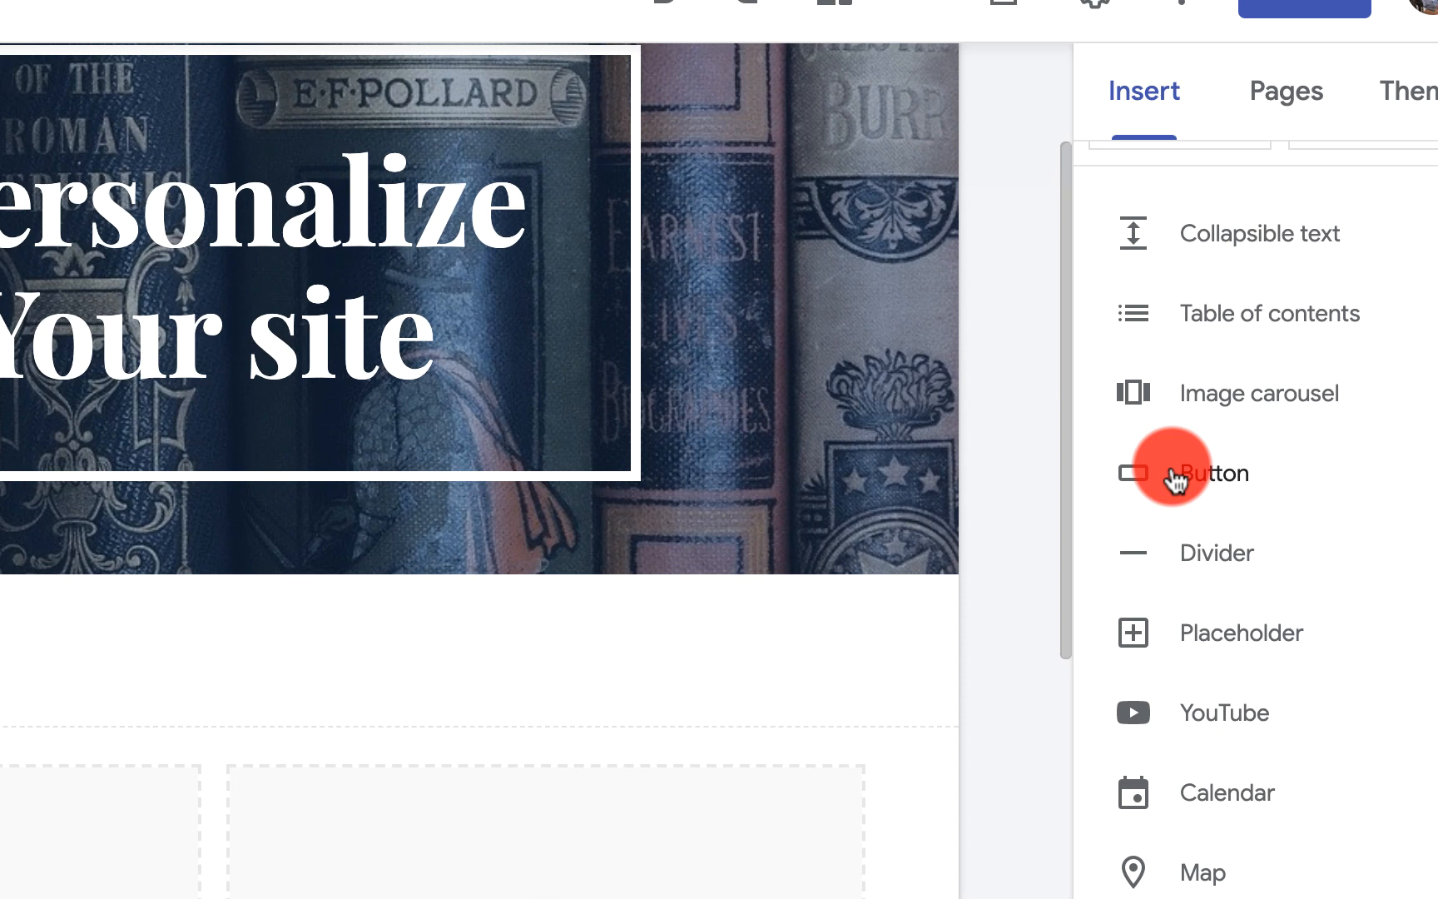
# Begin naming the button 'Google Classroom', then cancel the Insert button dialog.
pyautogui.click(1216, 473)
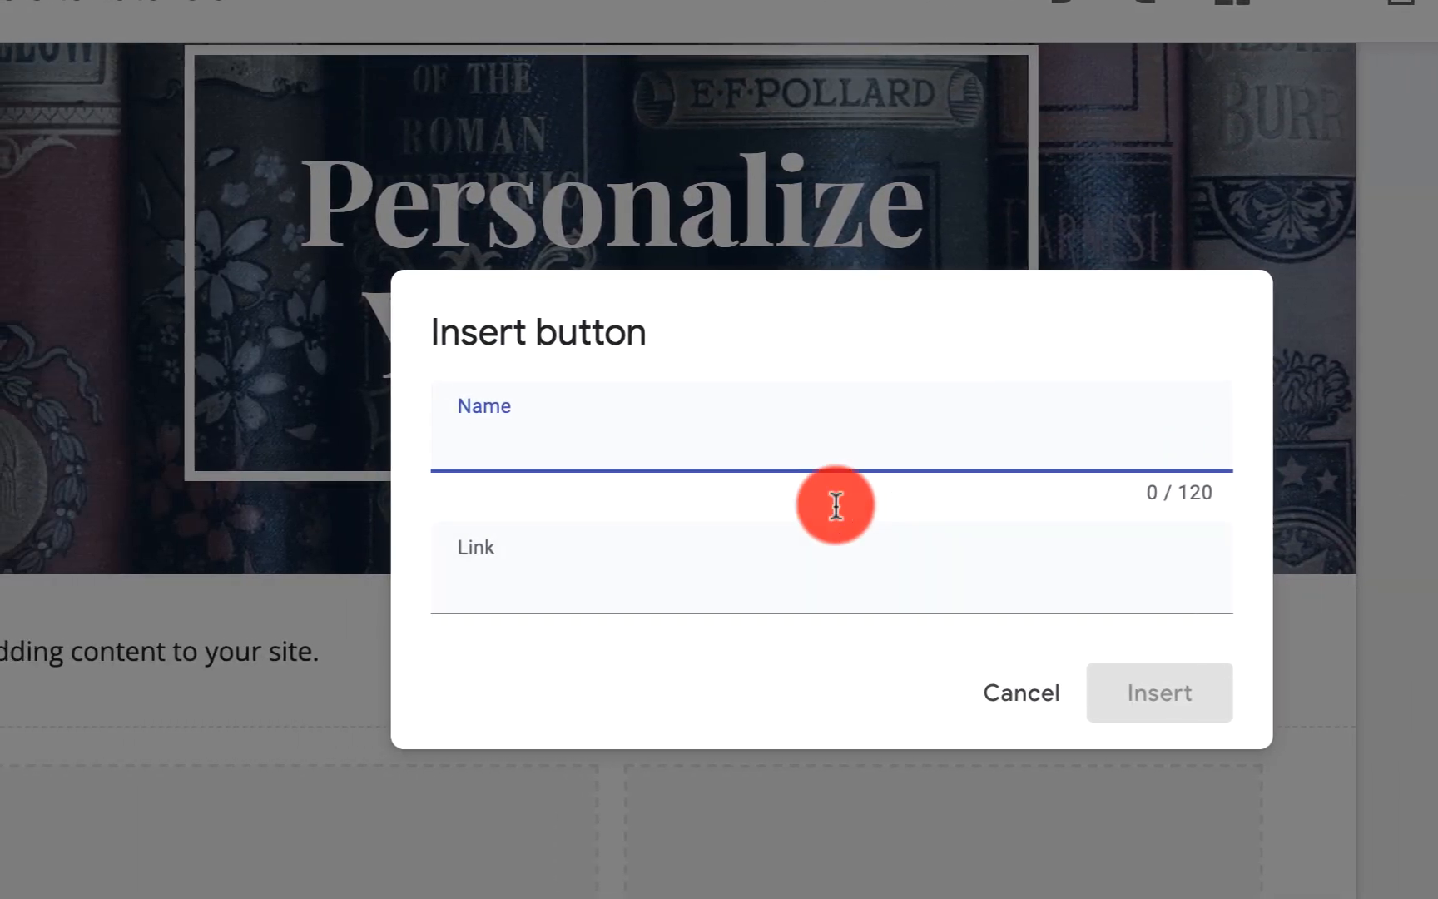
pyautogui.write('Google Classroom')
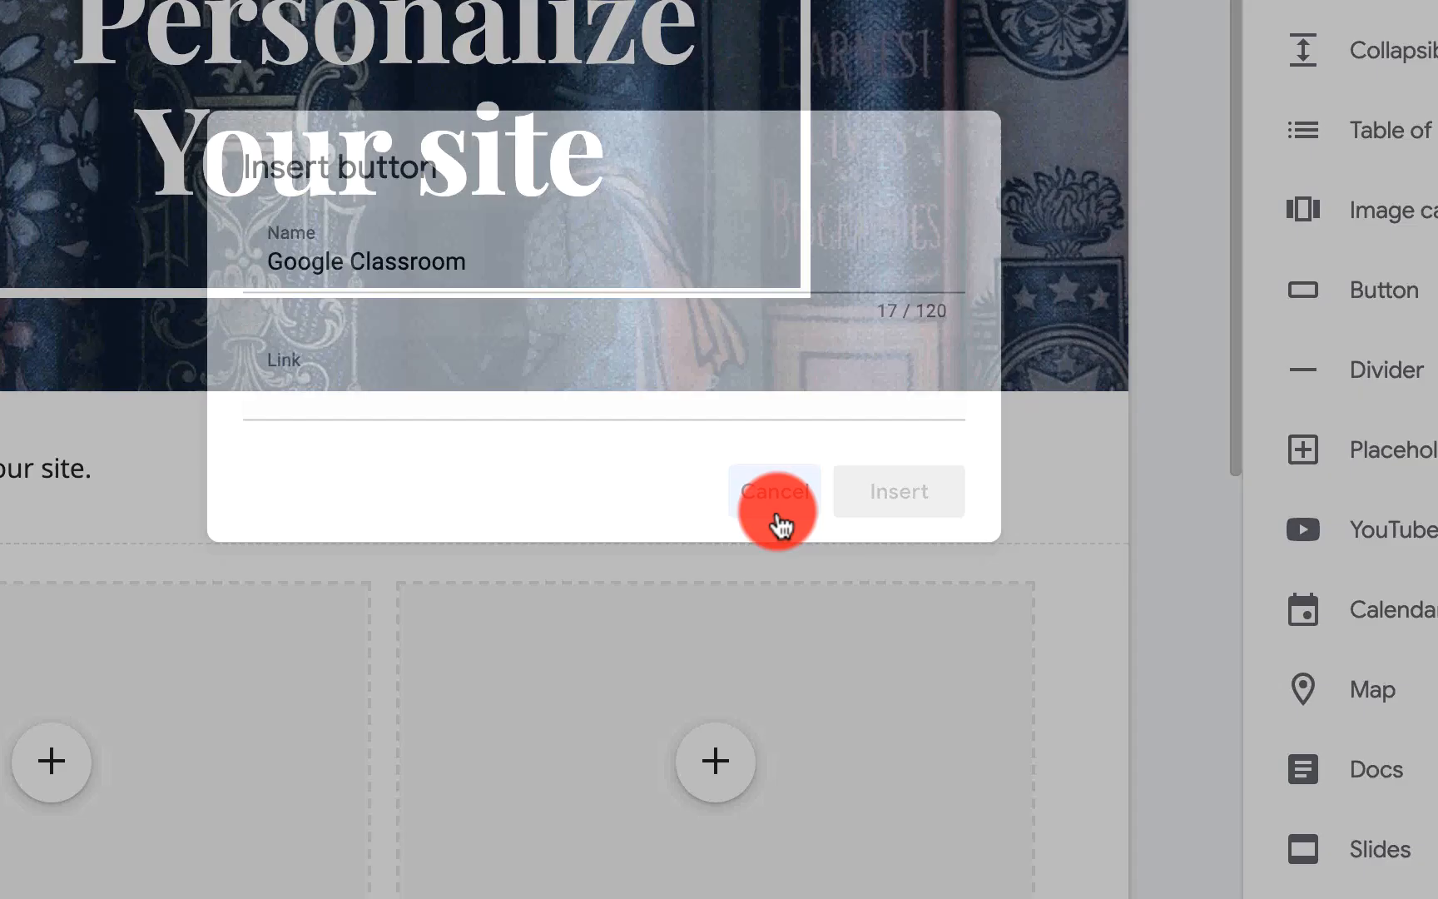
pyautogui.click(773, 492)
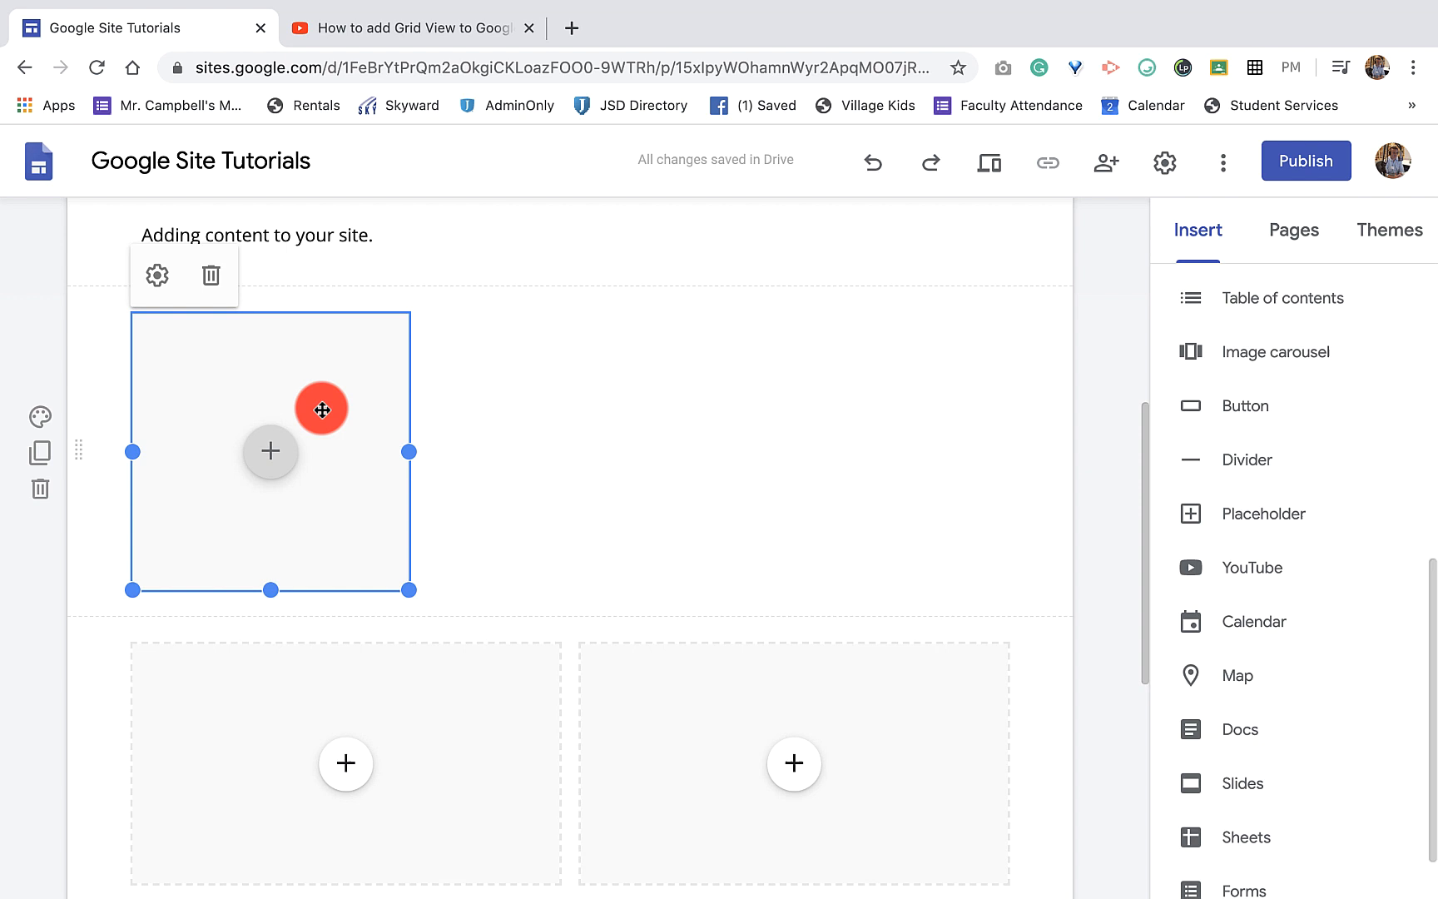
pyautogui.moveTo(1009, 615)
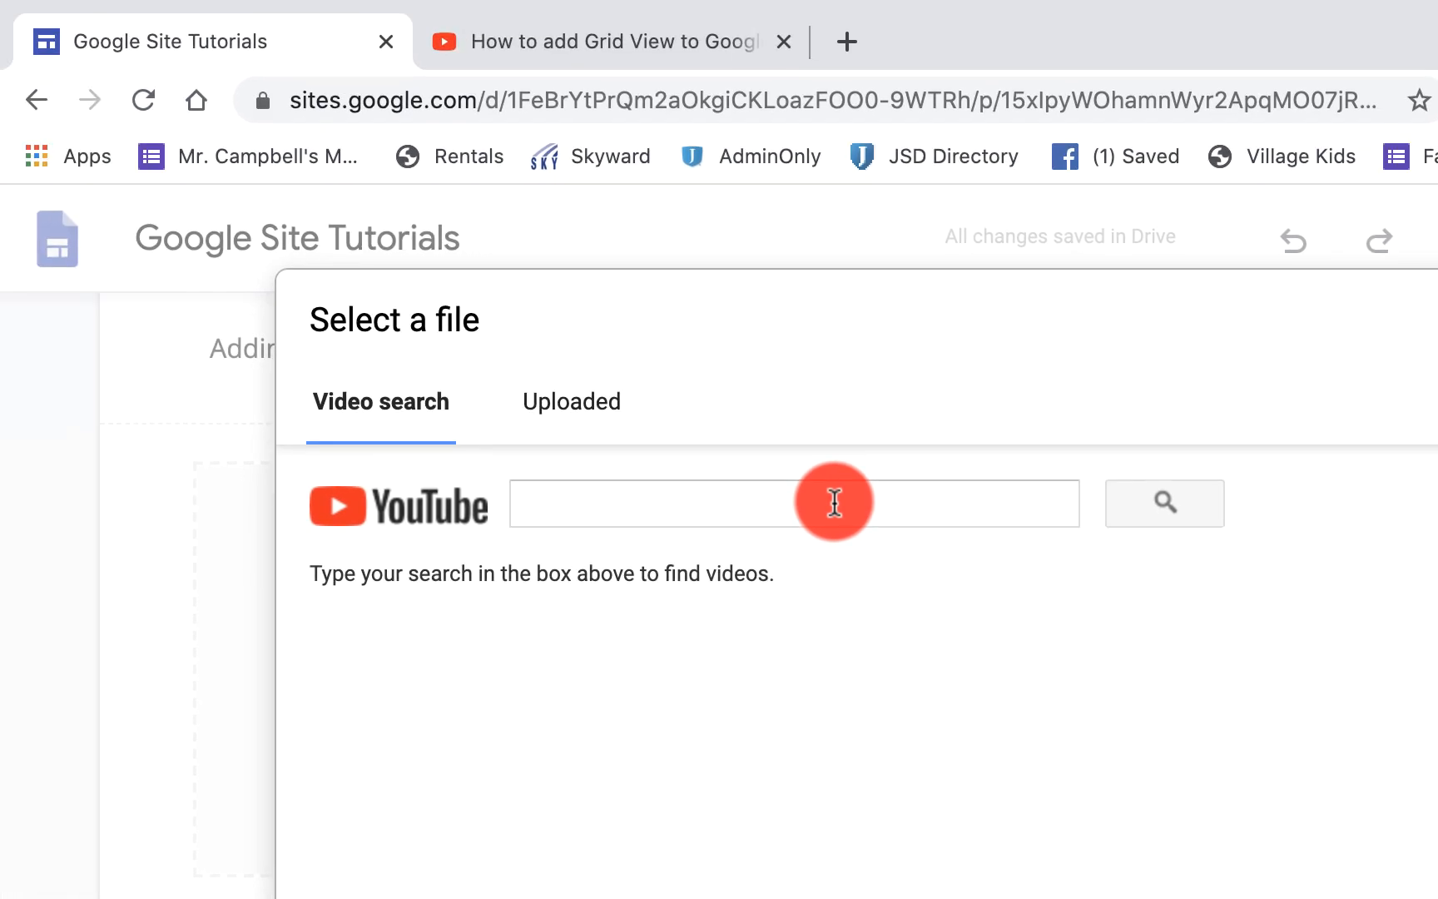
pyautogui.click(793, 502)
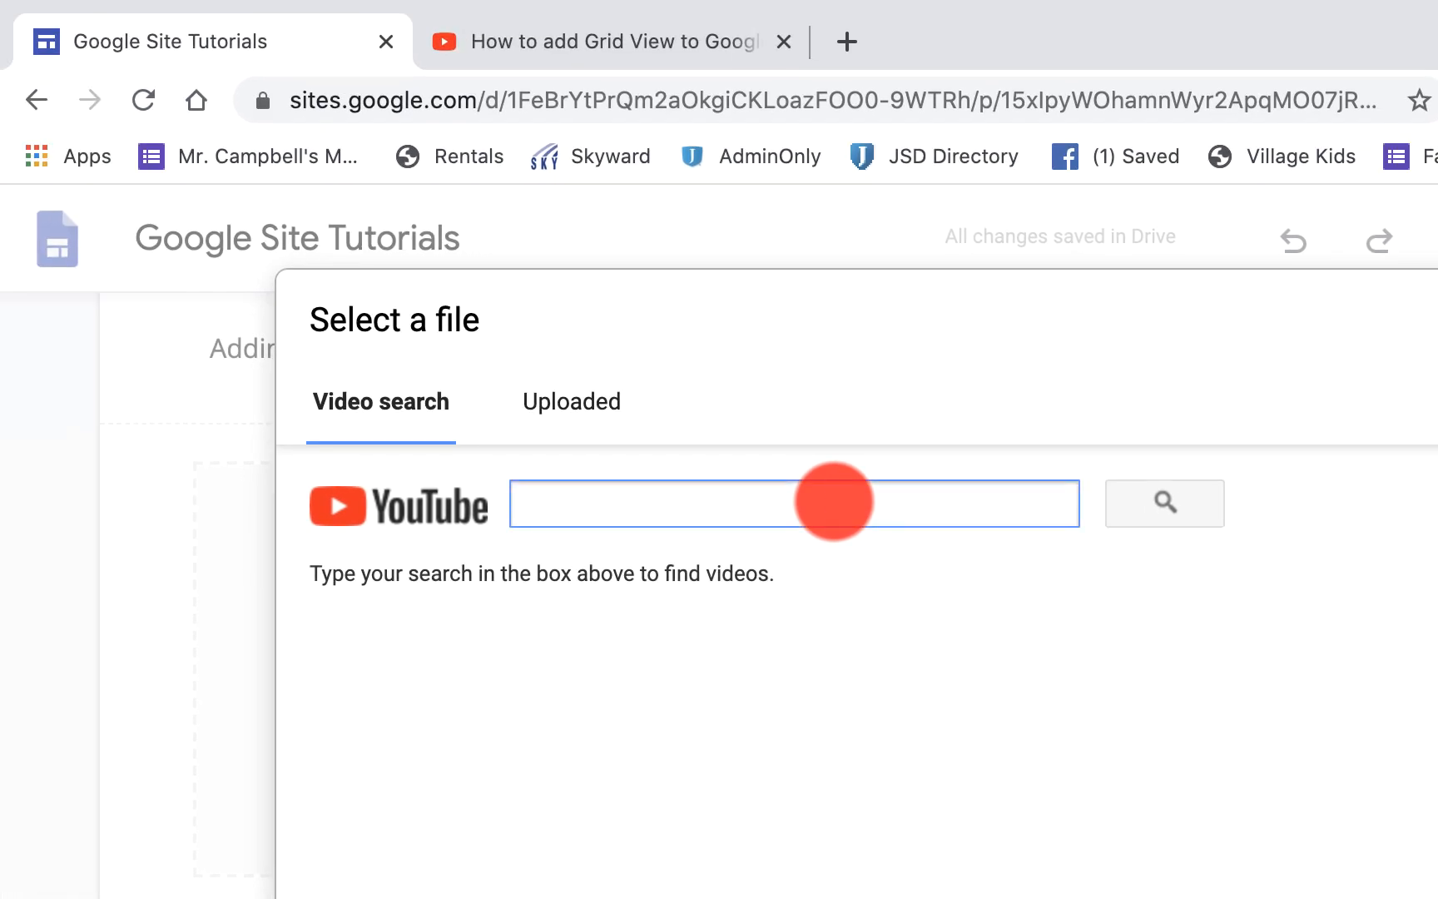
pyautogui.write('Google Grid View for')
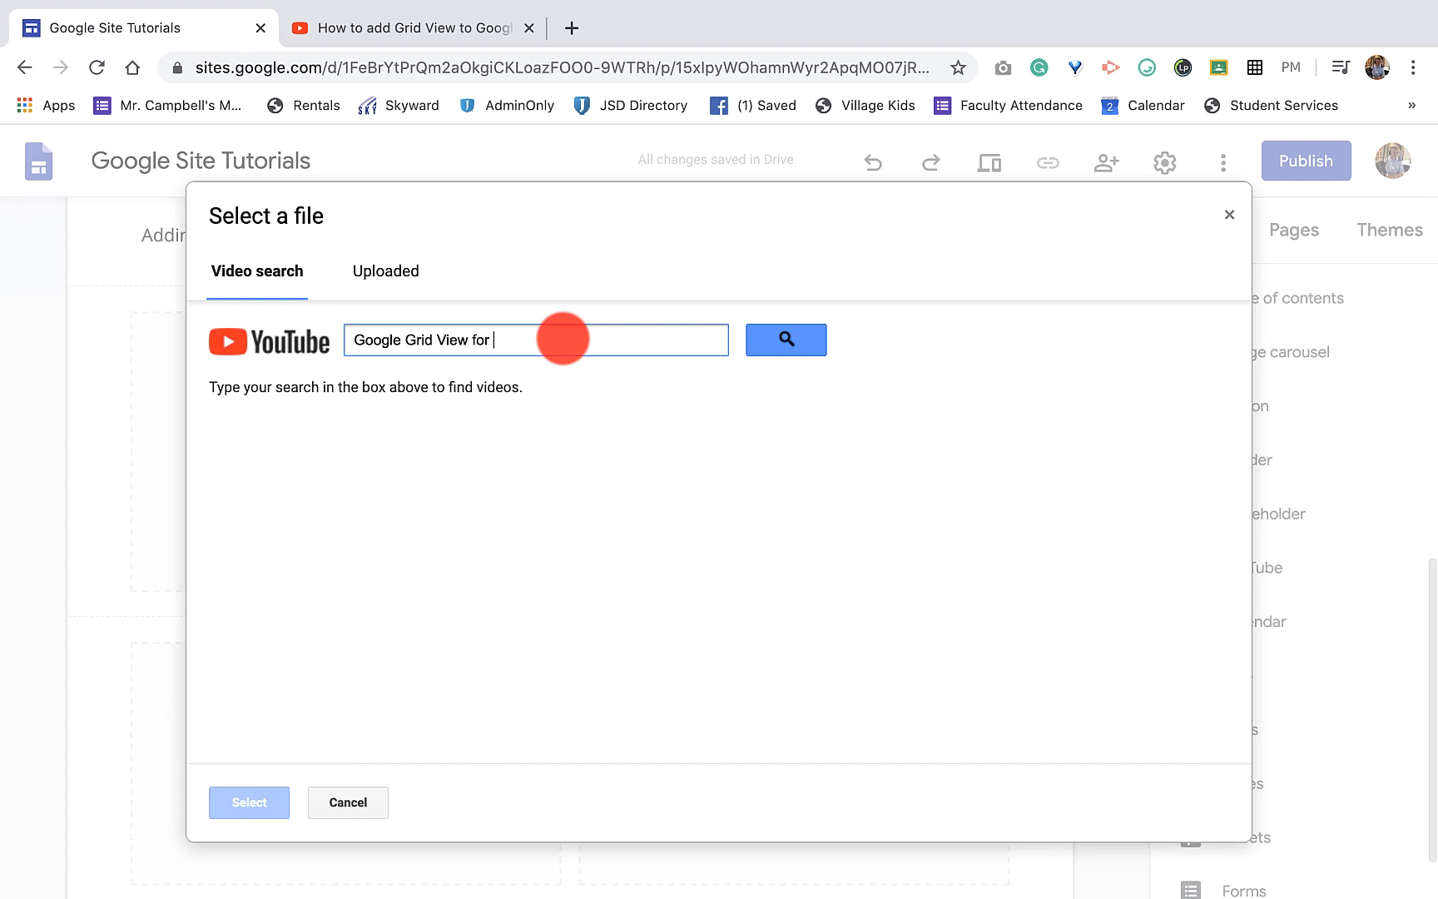
pyautogui.write('Google Meet')
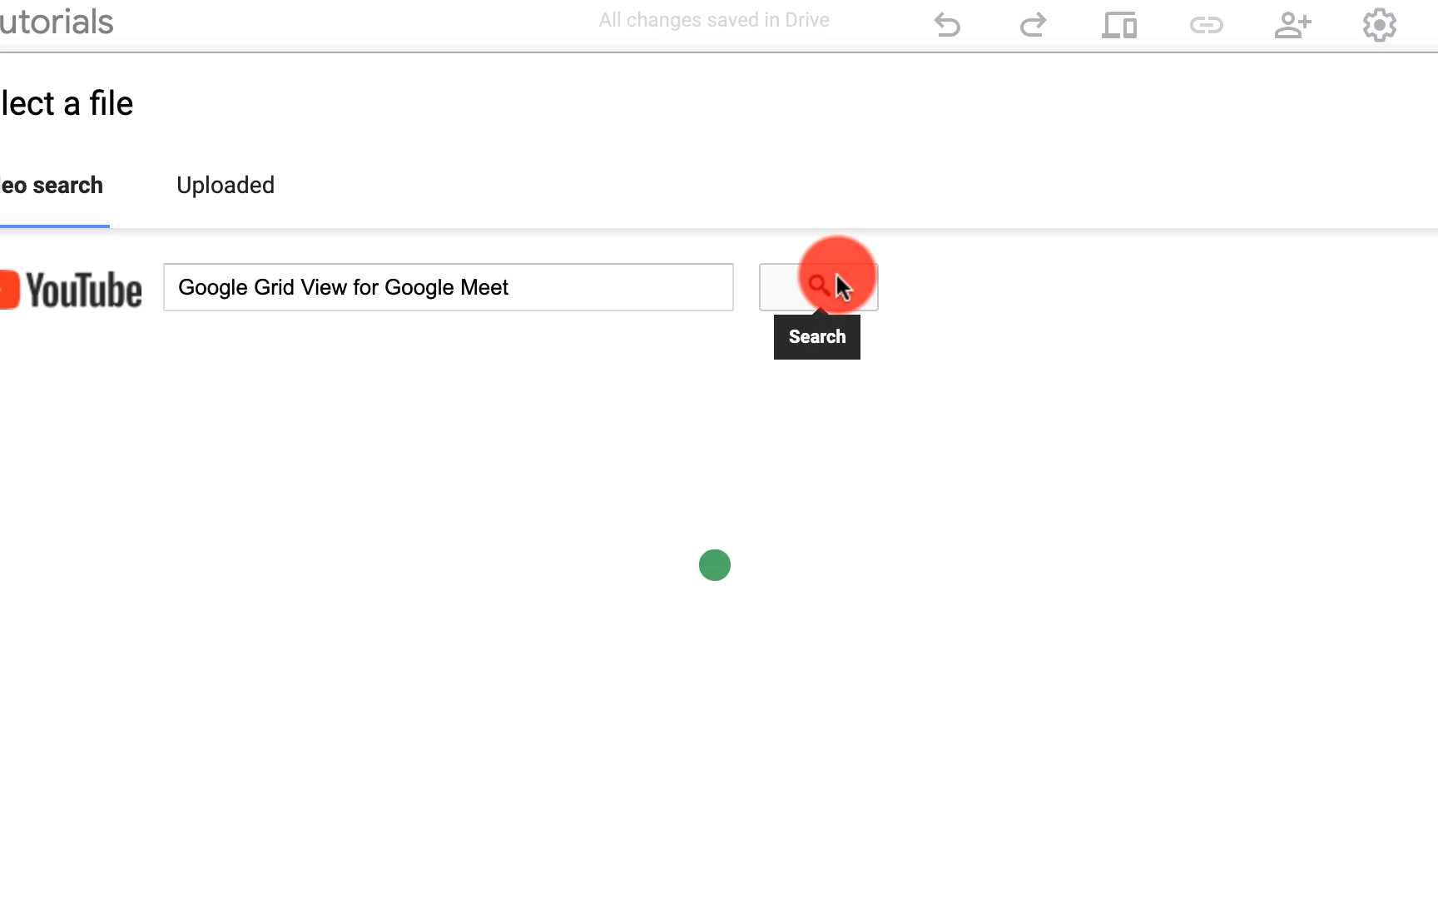
pyautogui.click(817, 286)
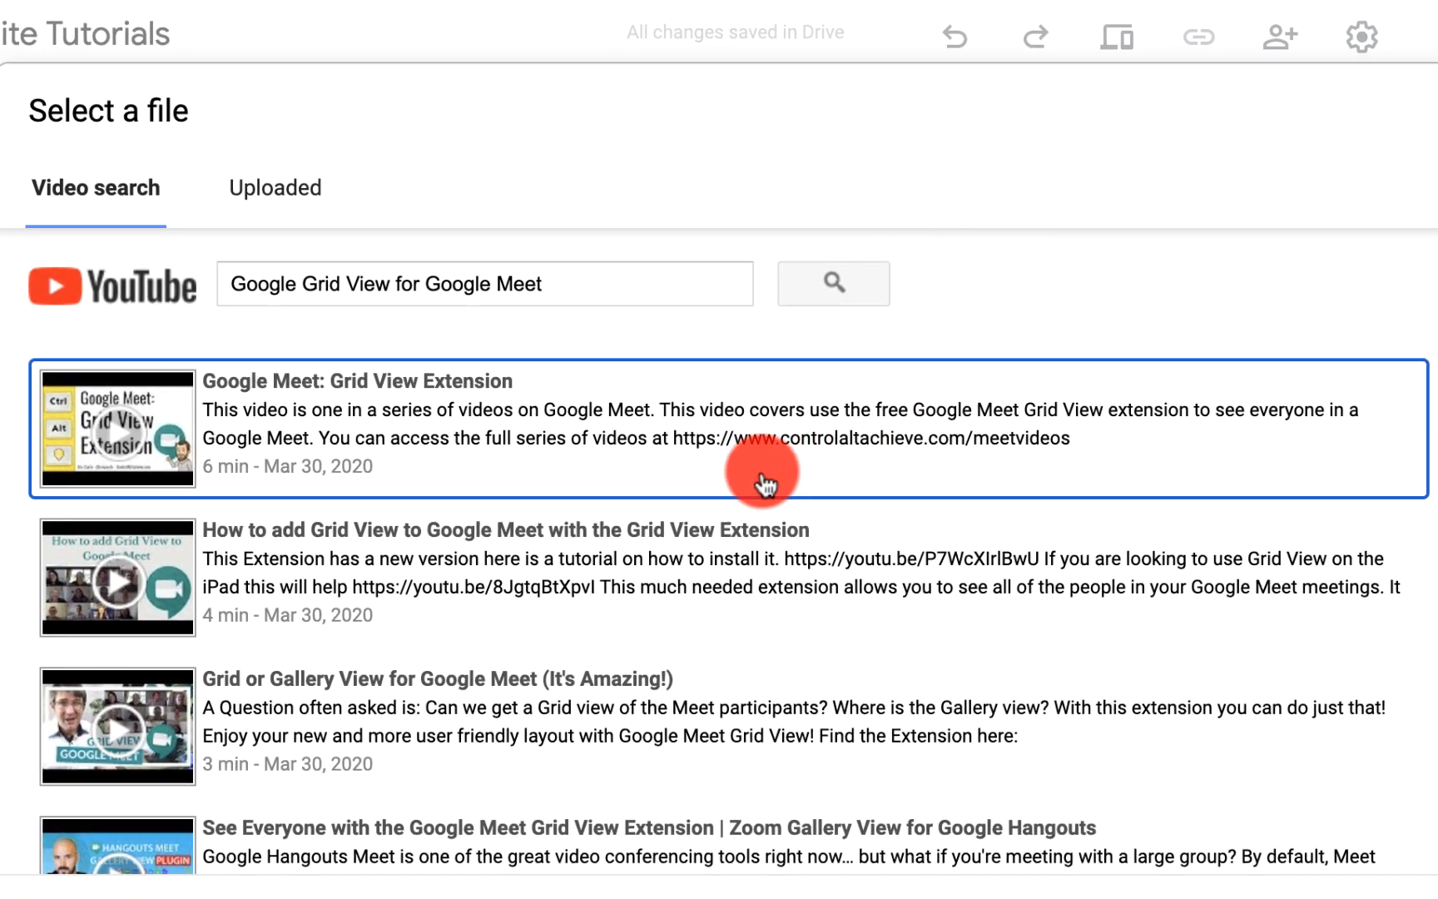
pyautogui.click(761, 477)
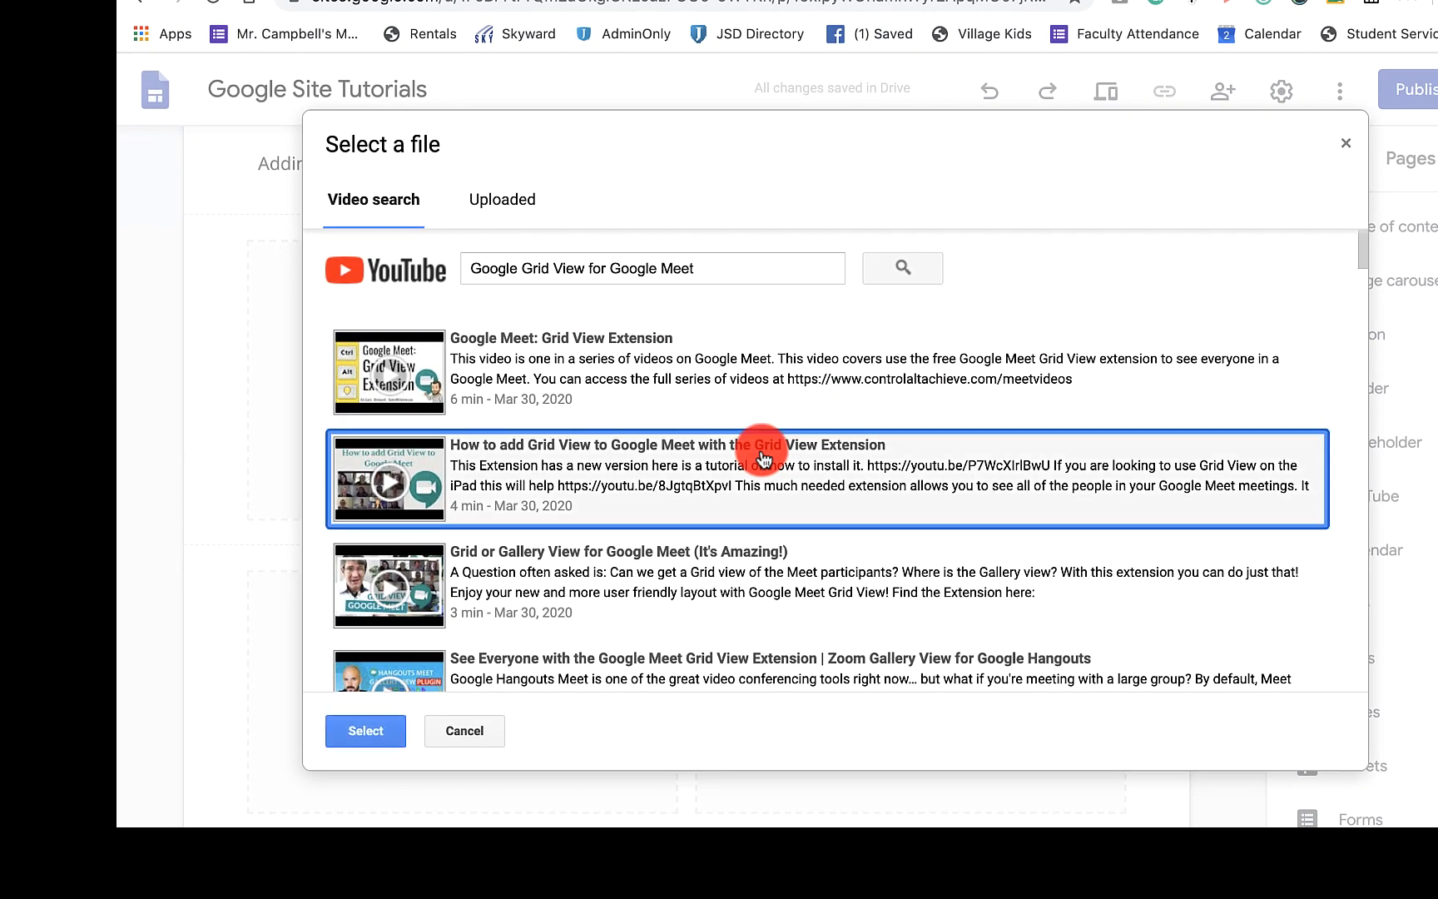
pyautogui.click(366, 731)
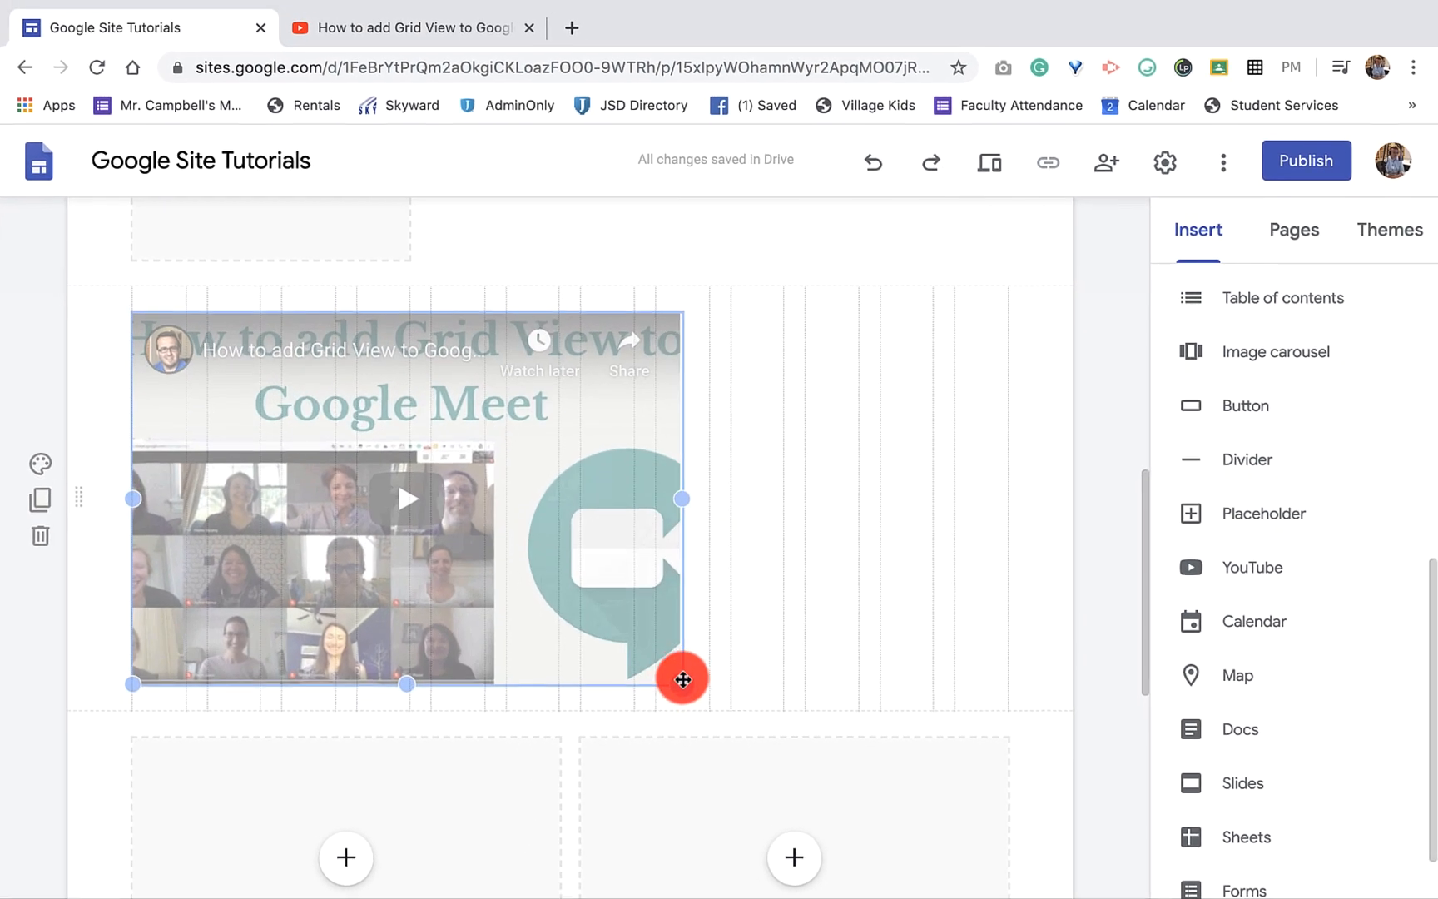
pyautogui.moveTo(682, 679); pyautogui.dragTo(1004, 731)
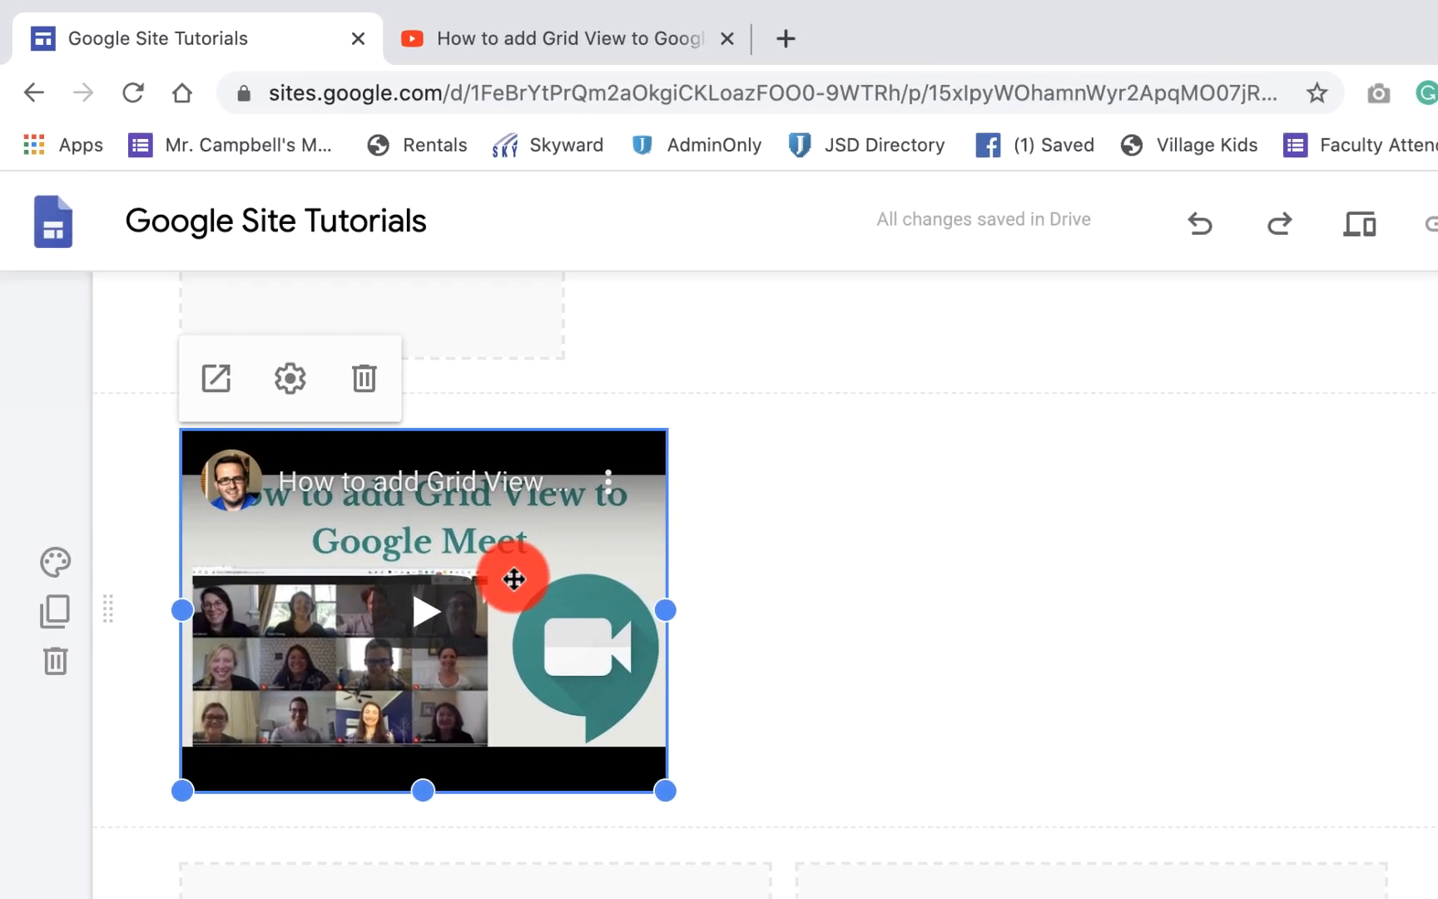
pyautogui.click(363, 378)
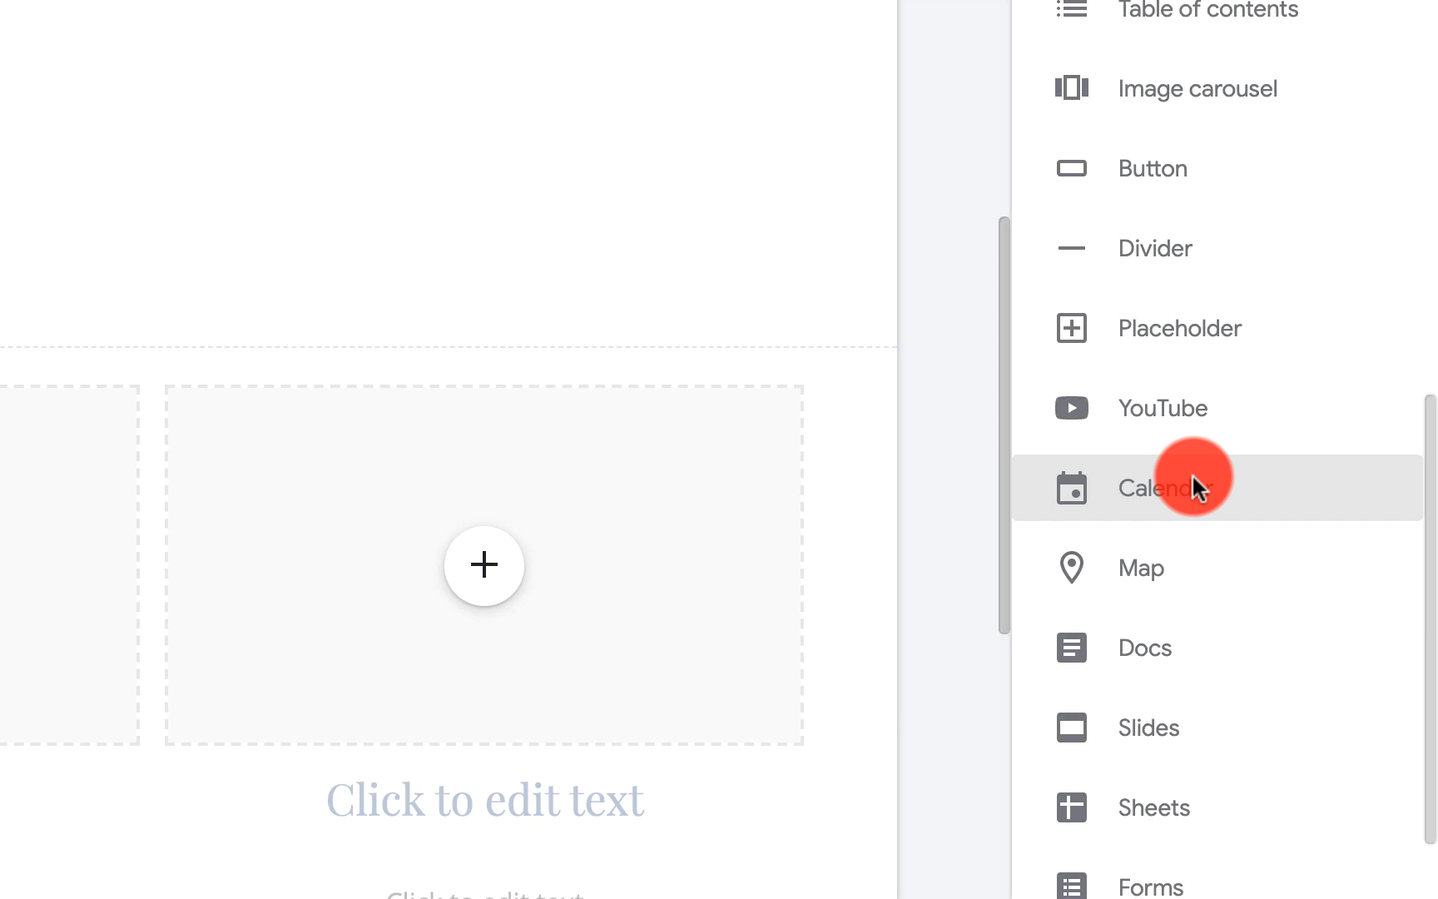
pyautogui.click(1187, 487)
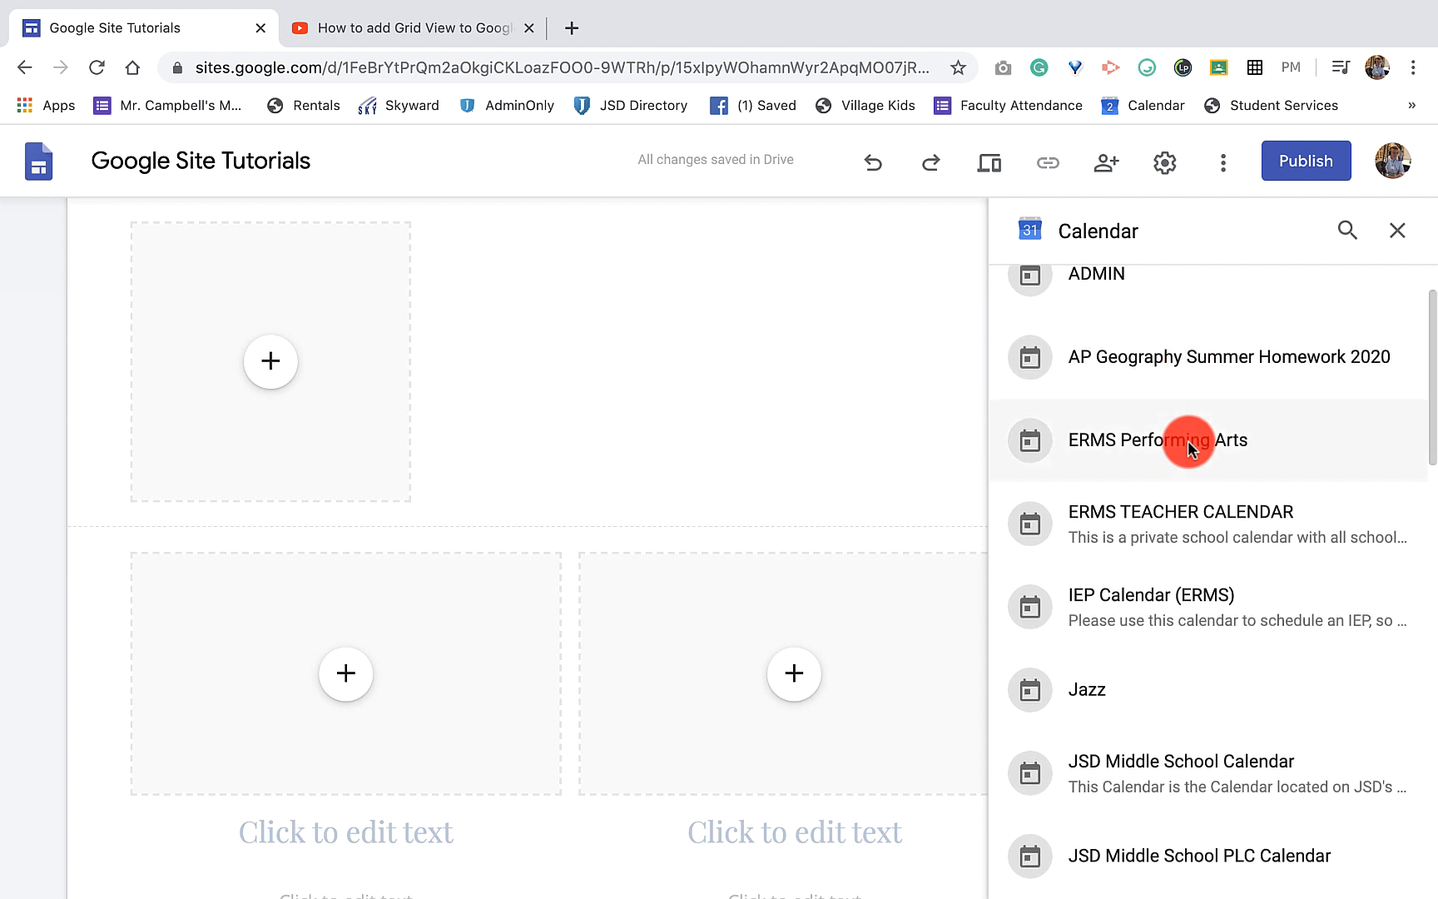
pyautogui.click(1087, 690)
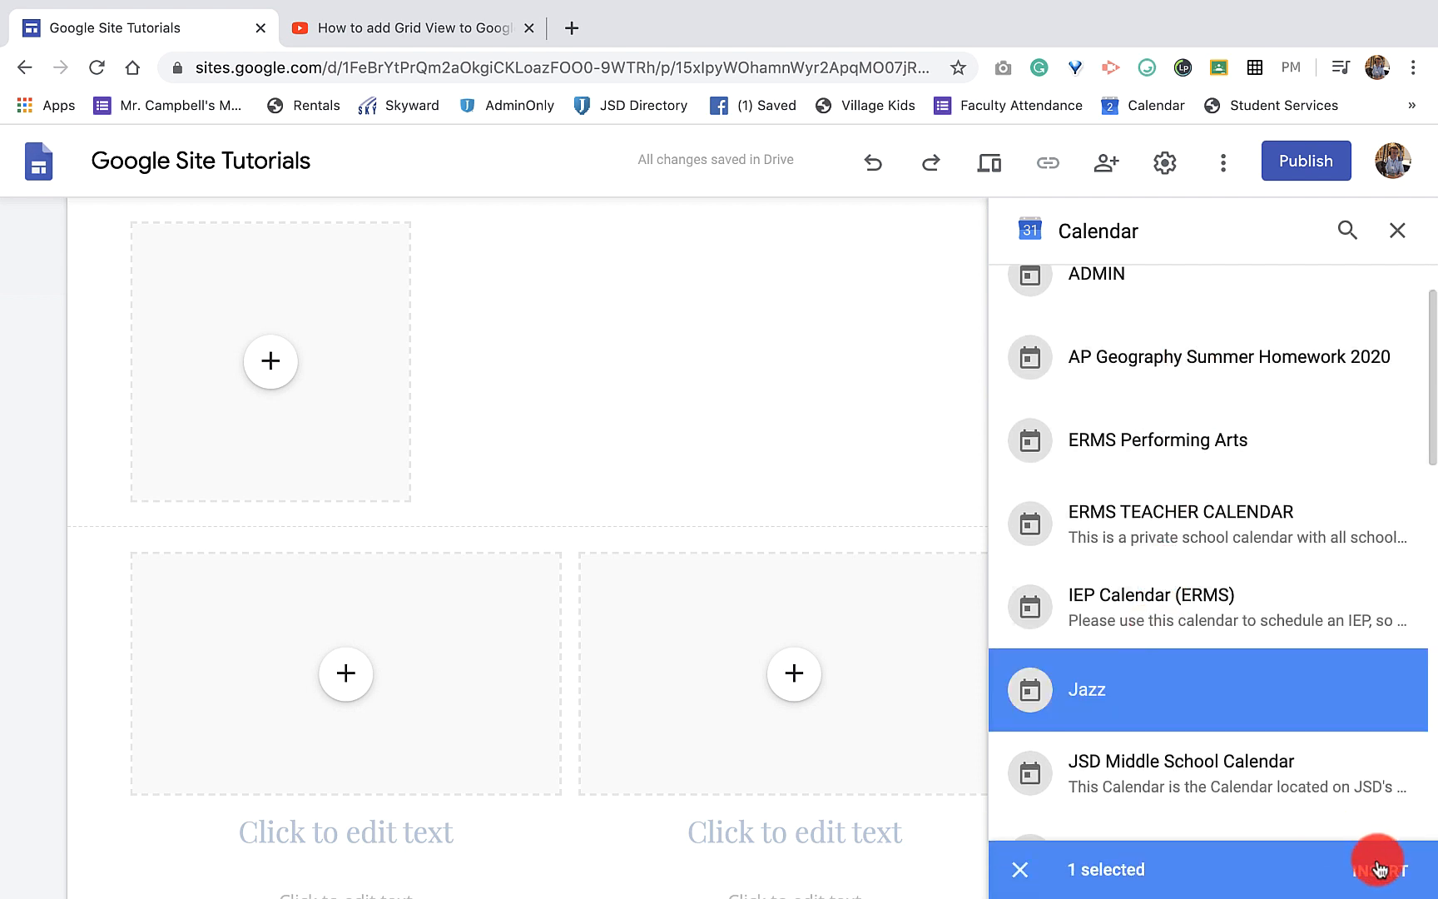
pyautogui.click(1378, 870)
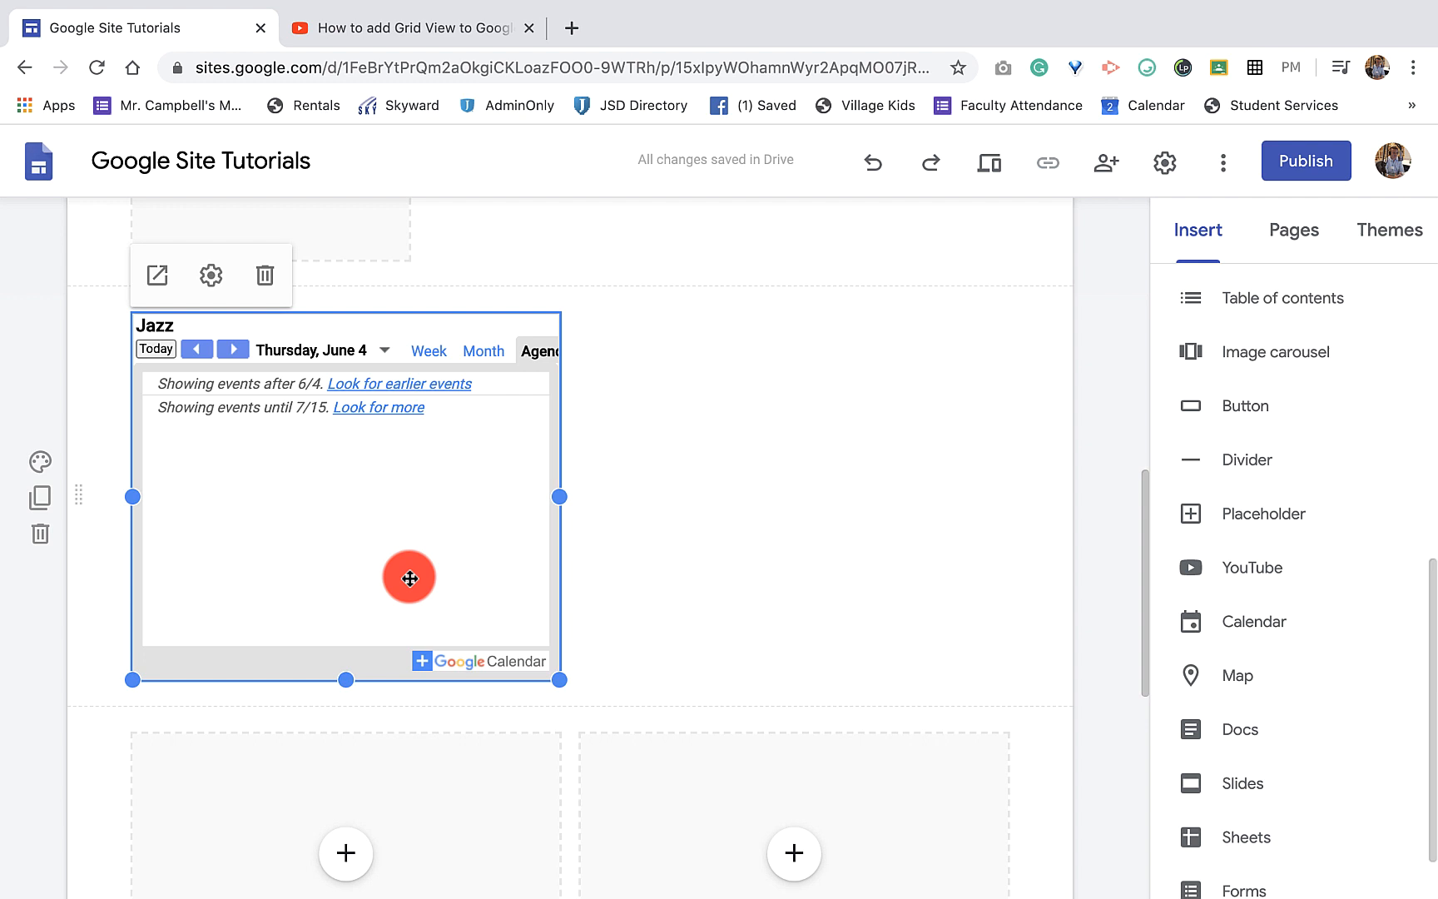
pyautogui.moveTo(384, 482)
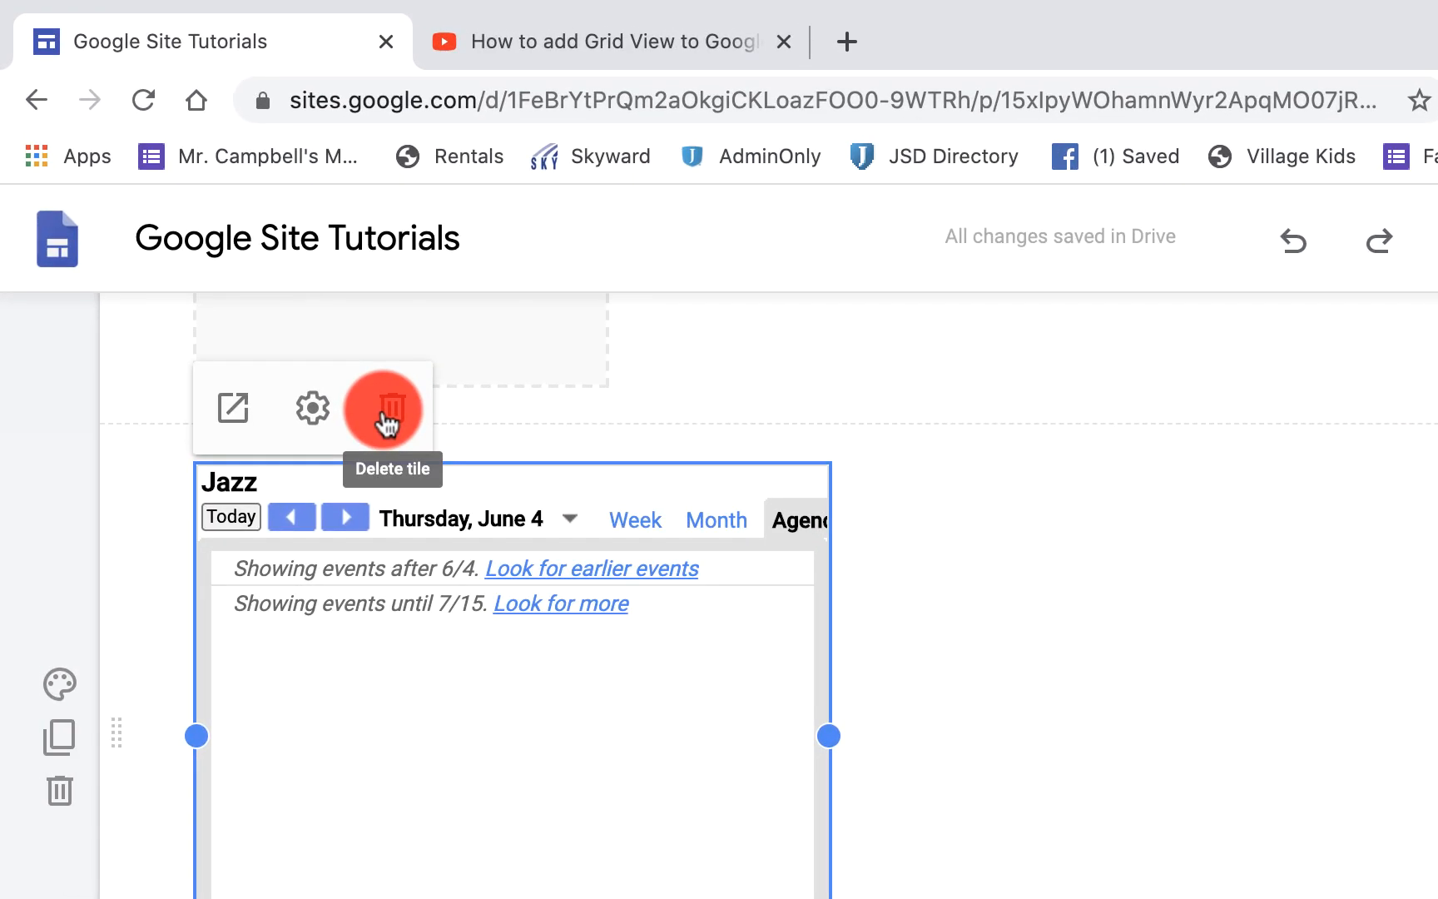
pyautogui.click(384, 407)
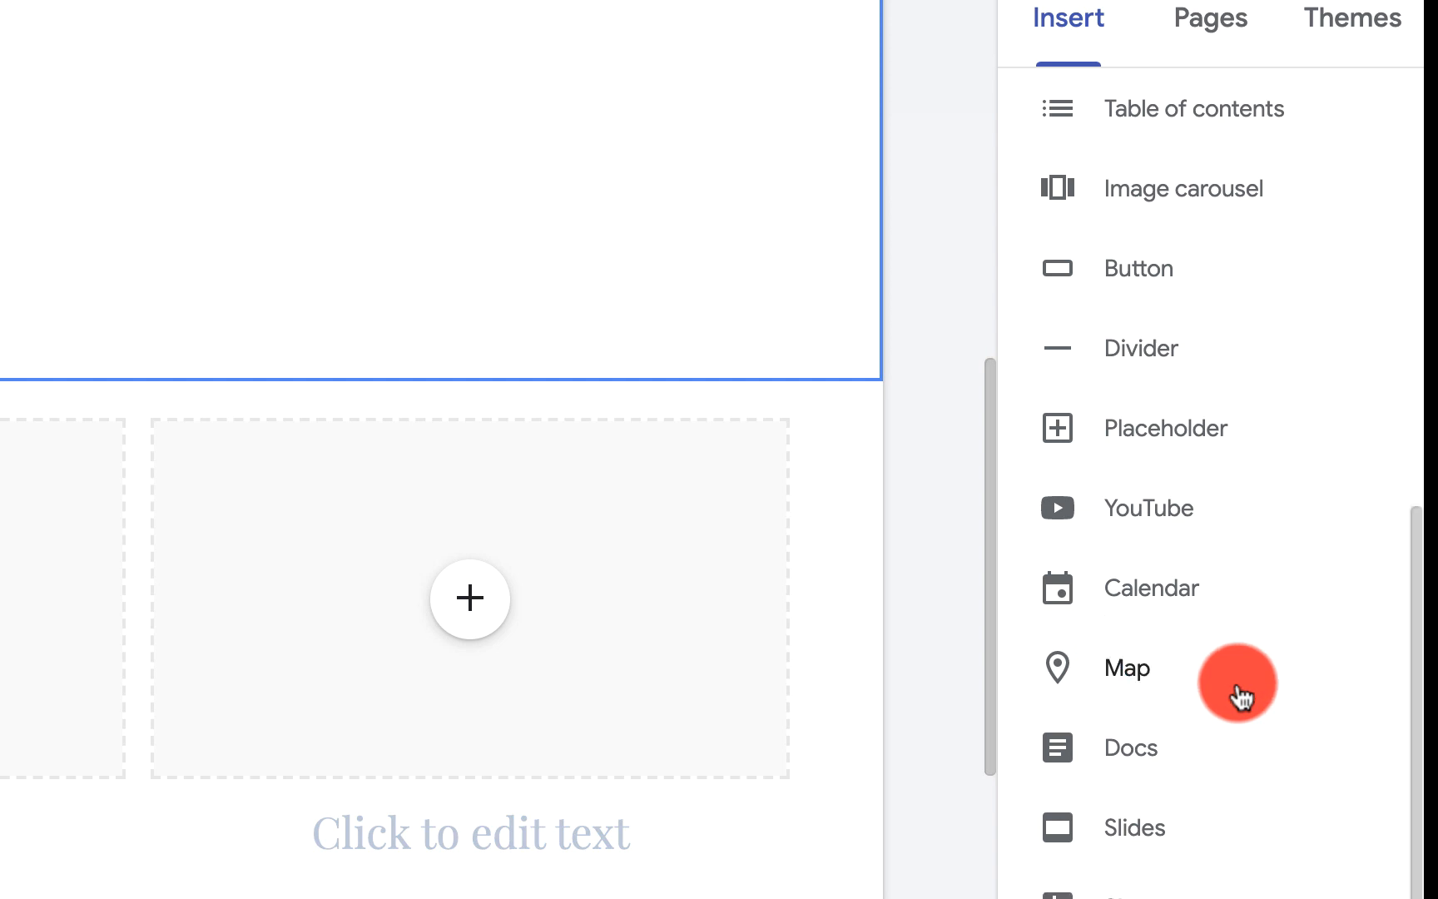
pyautogui.scroll(-3)
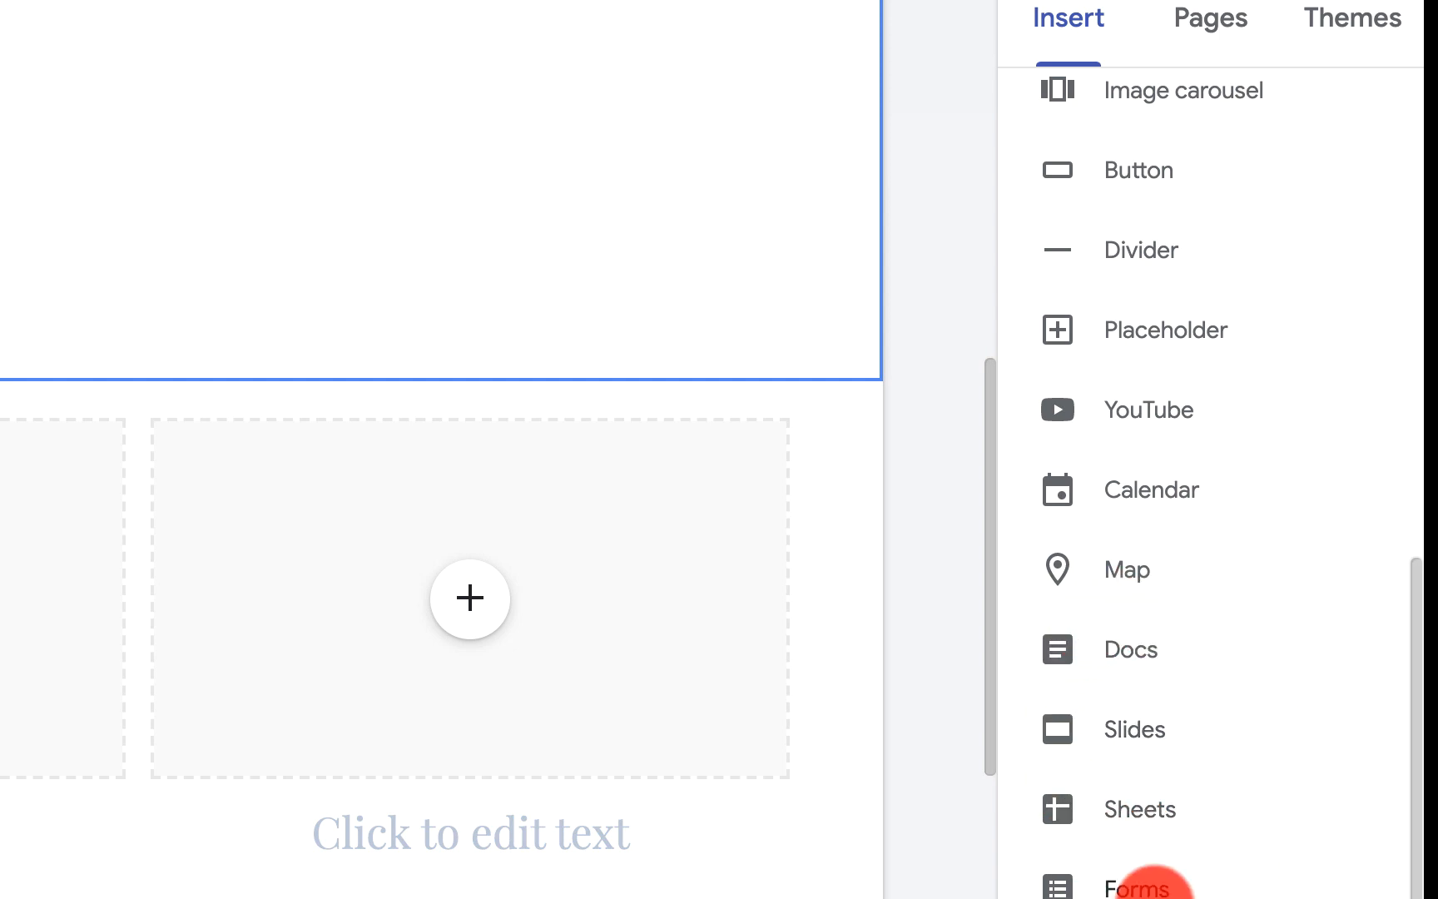
pyautogui.moveTo(1165, 811)
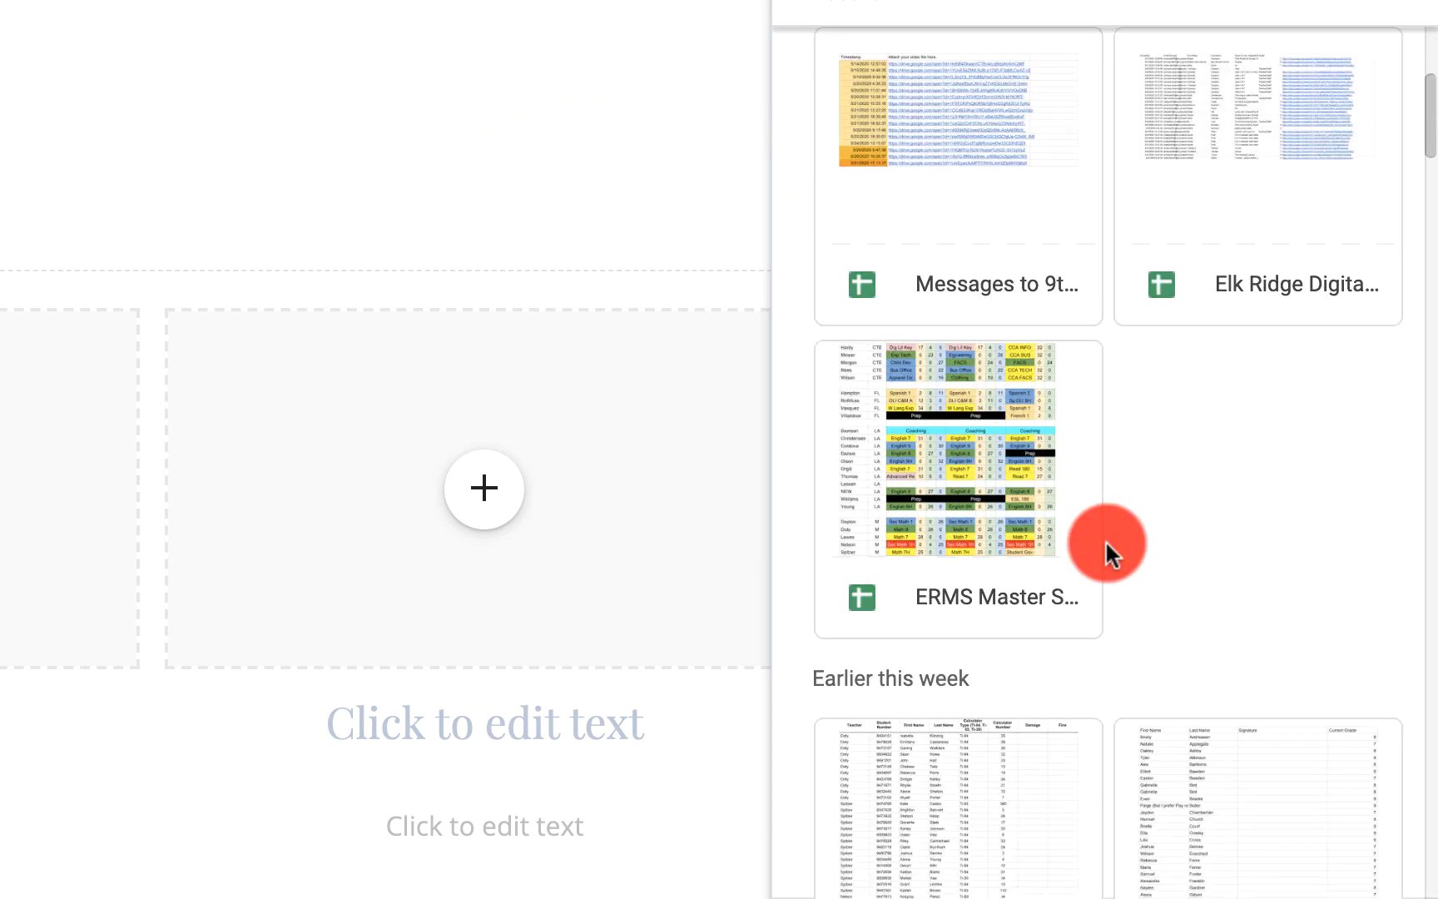
pyautogui.scroll(-3)
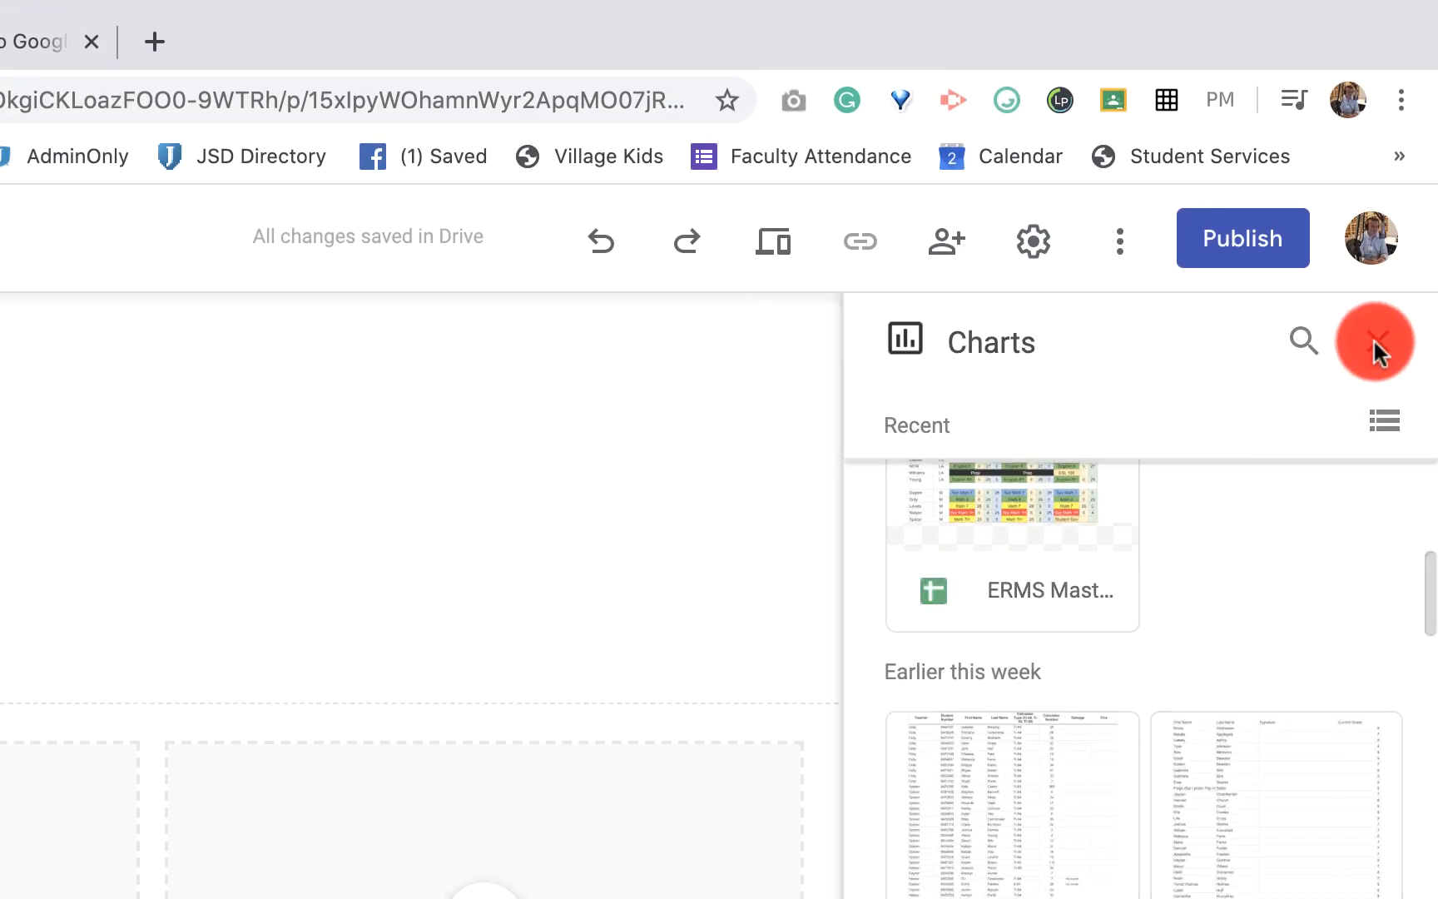
pyautogui.click(1375, 341)
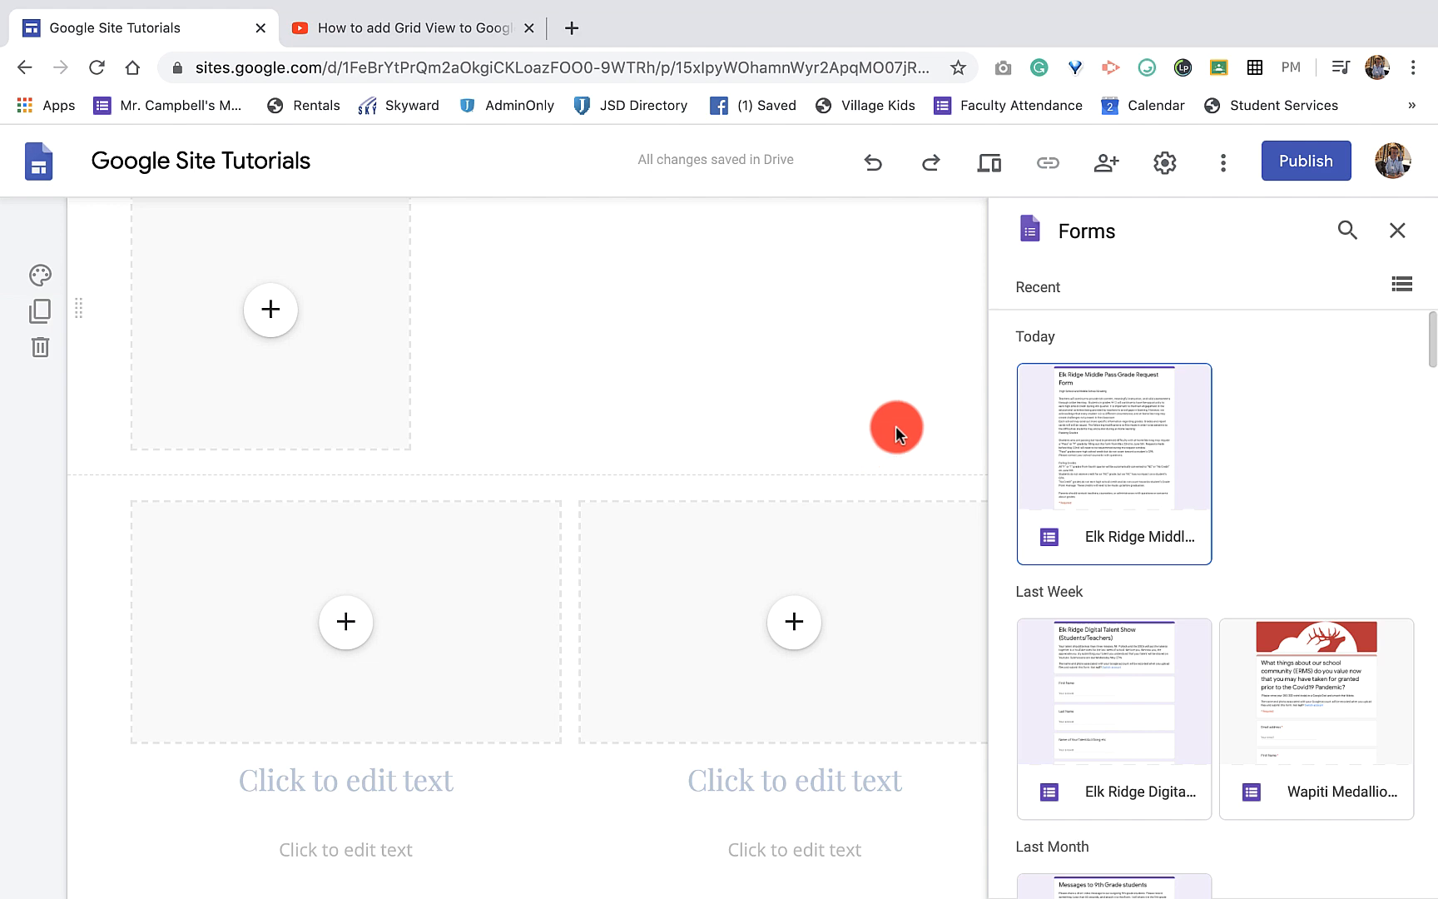
pyautogui.moveTo(1374, 252)
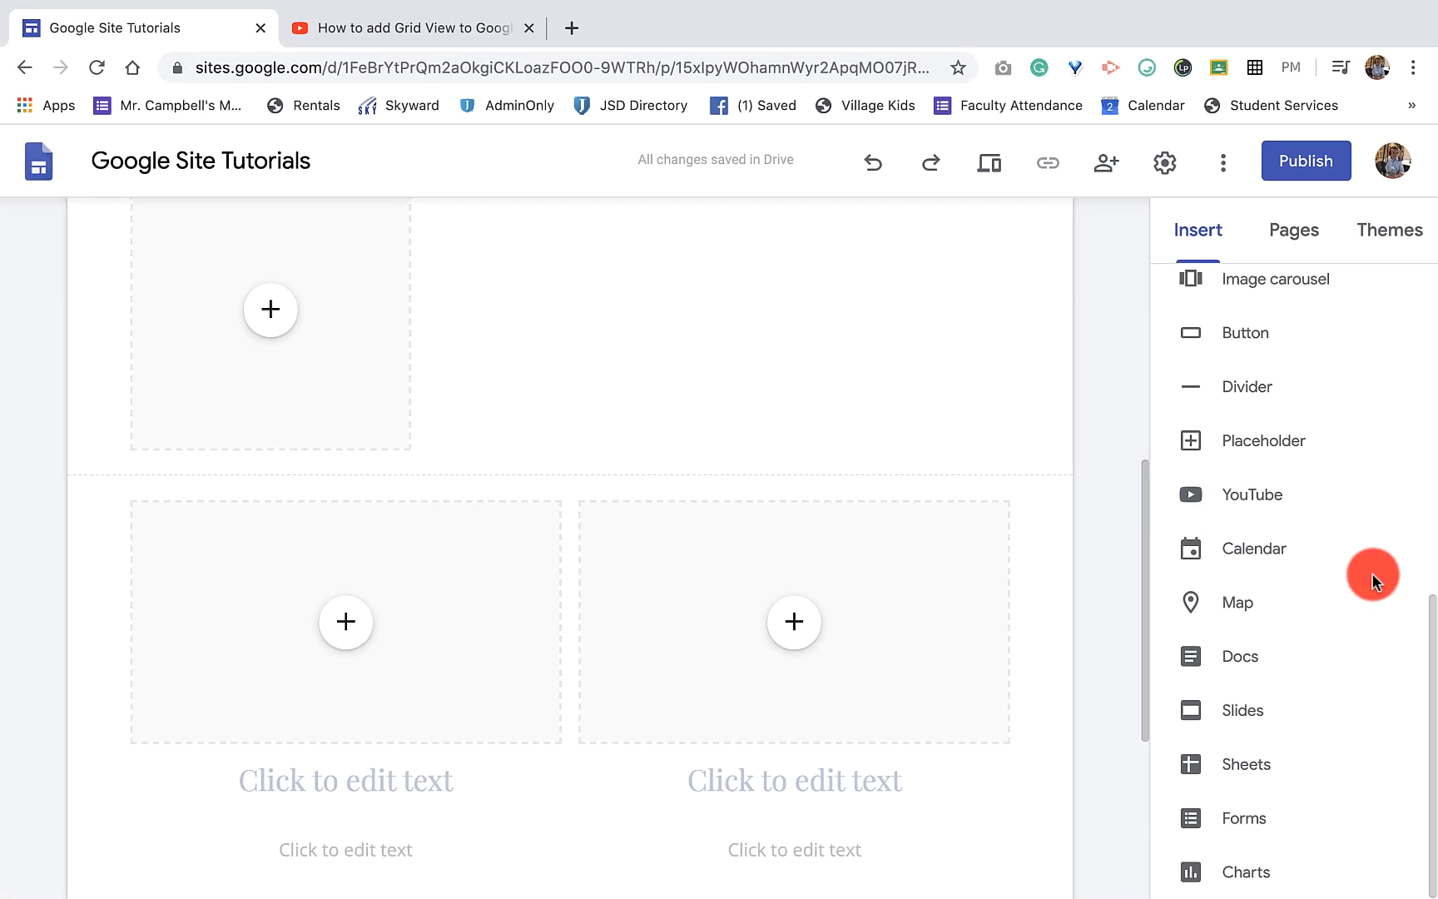
pyautogui.moveTo(1381, 584)
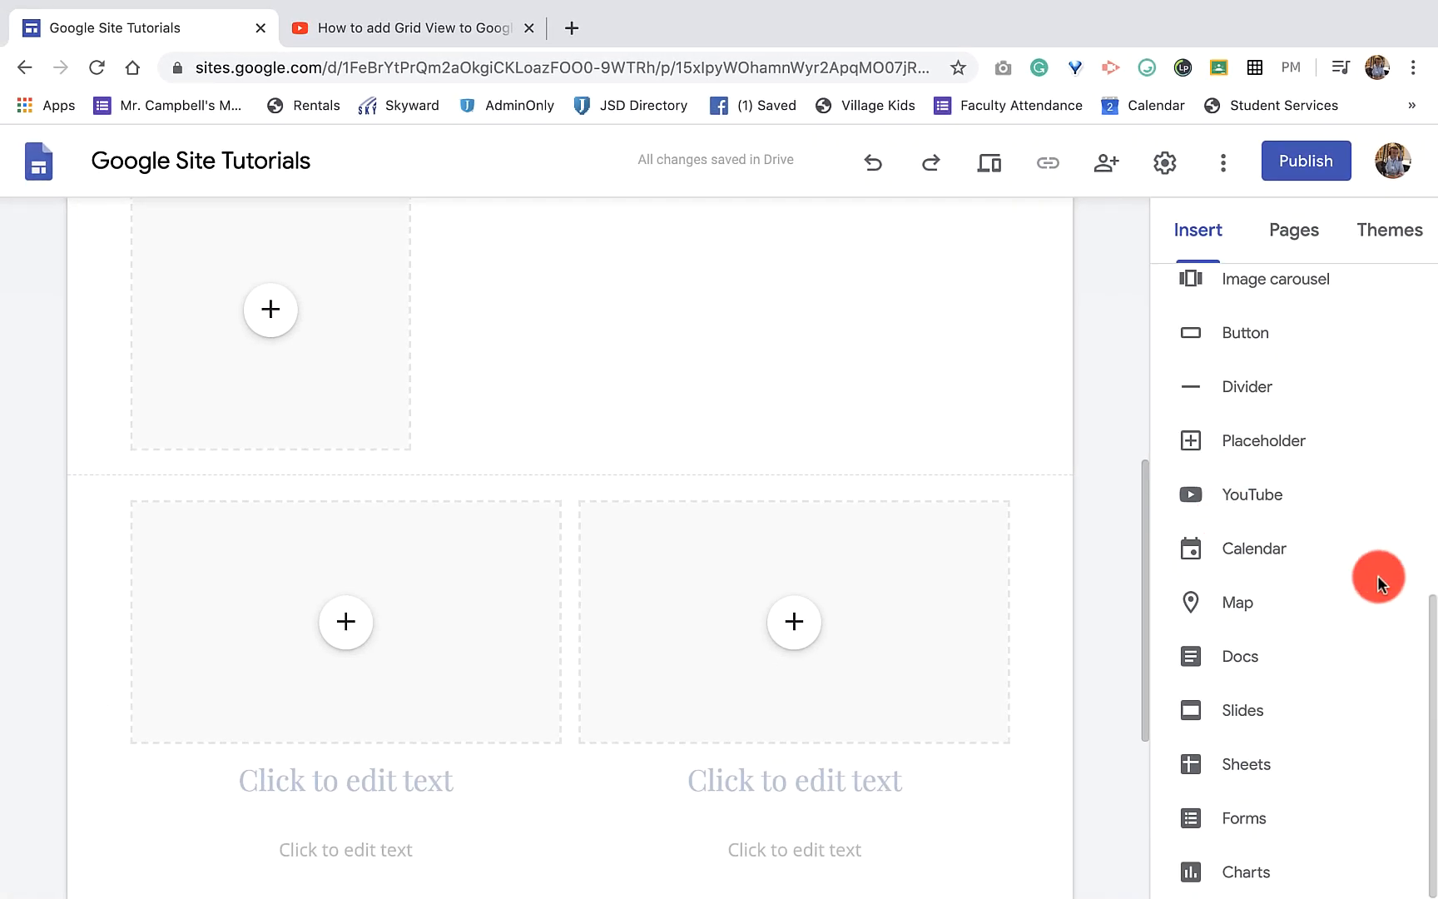
pyautogui.click(794, 622)
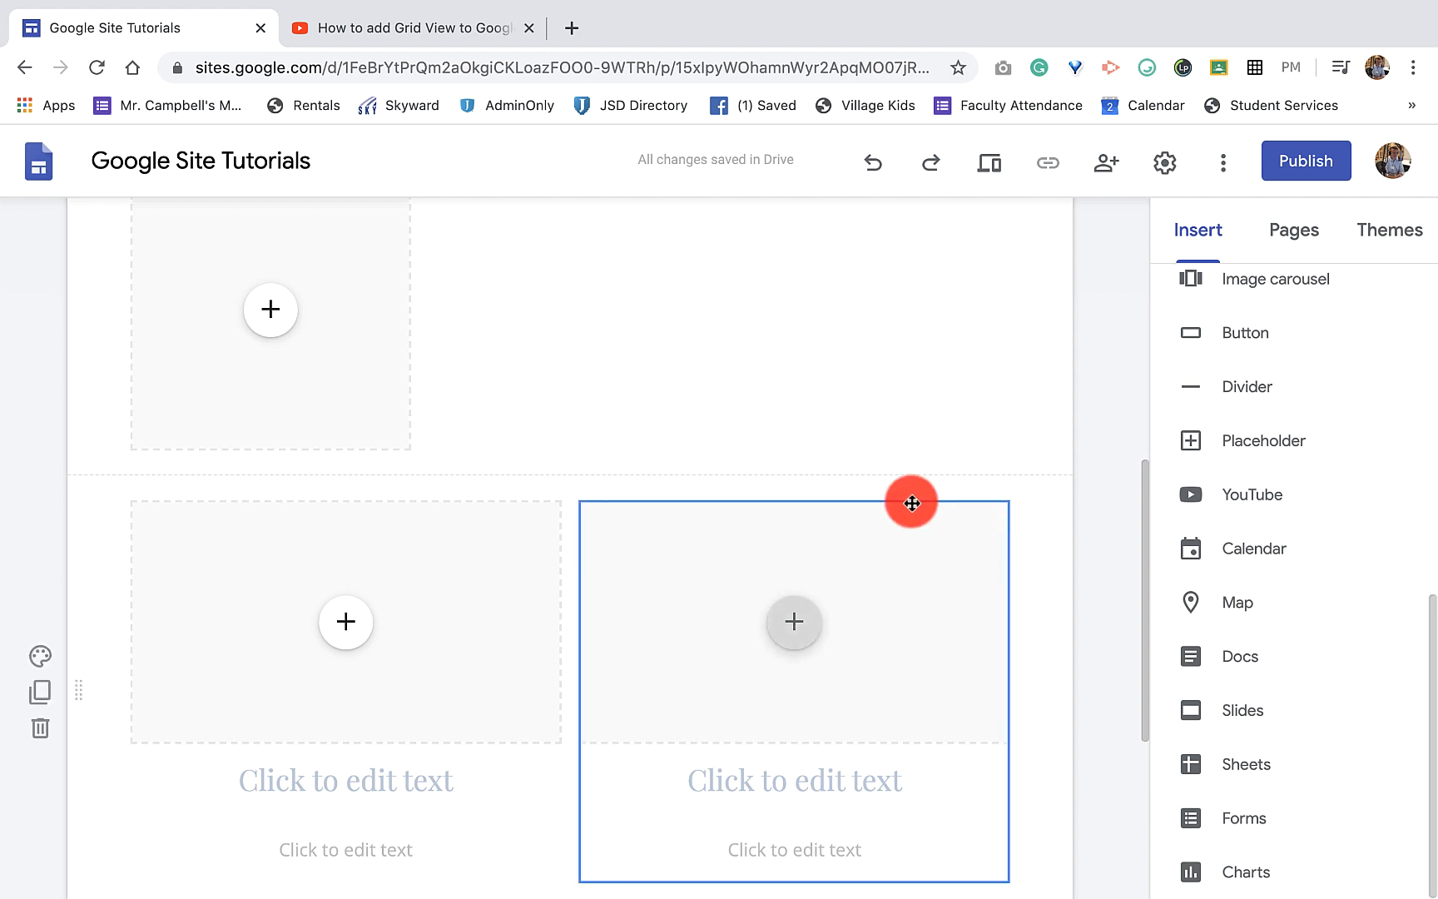
pyautogui.scroll(3)
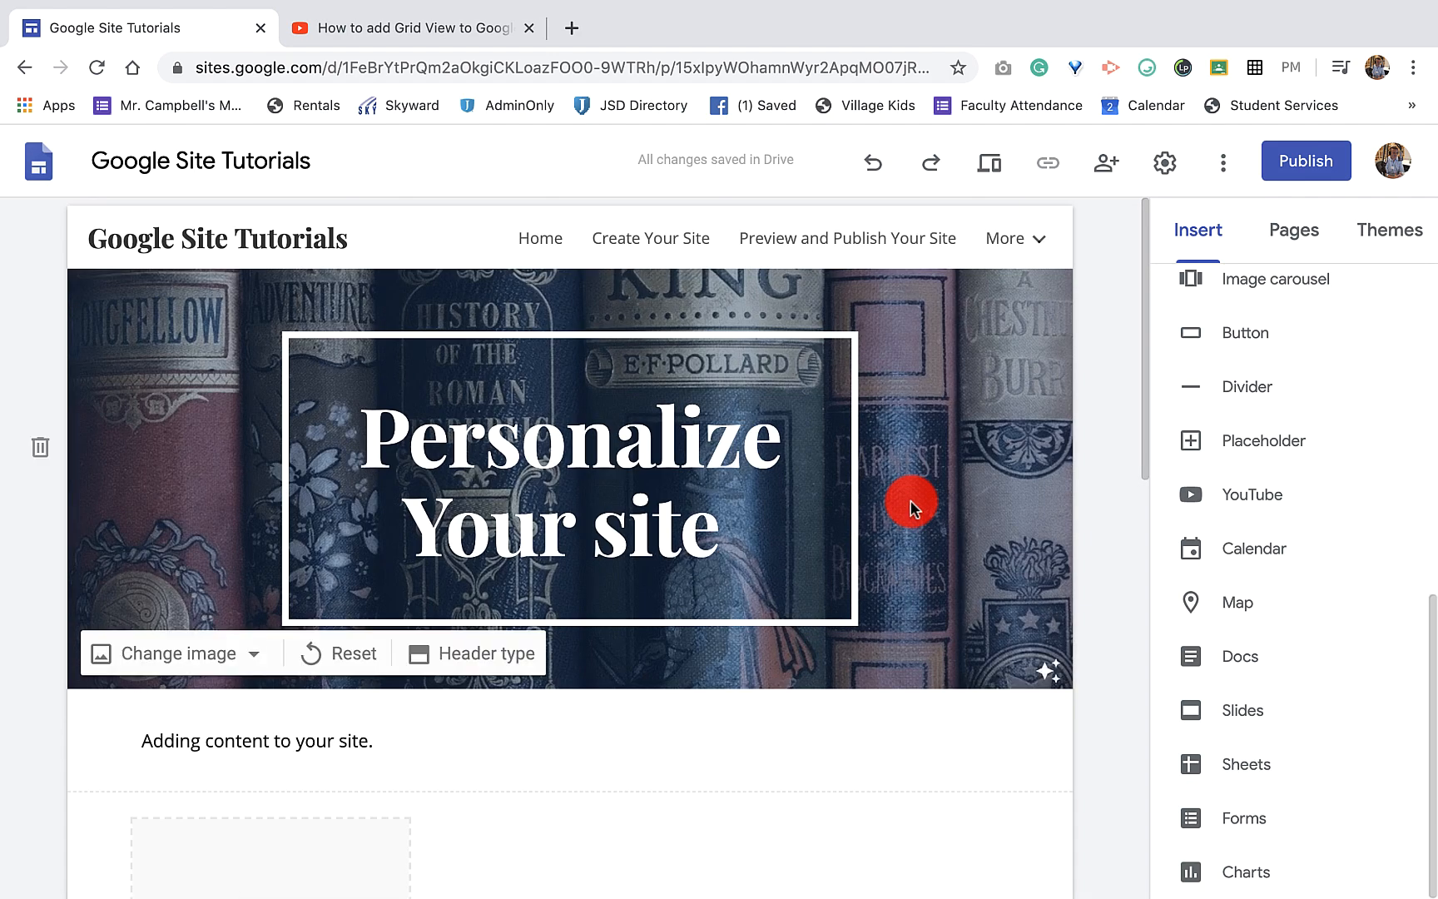